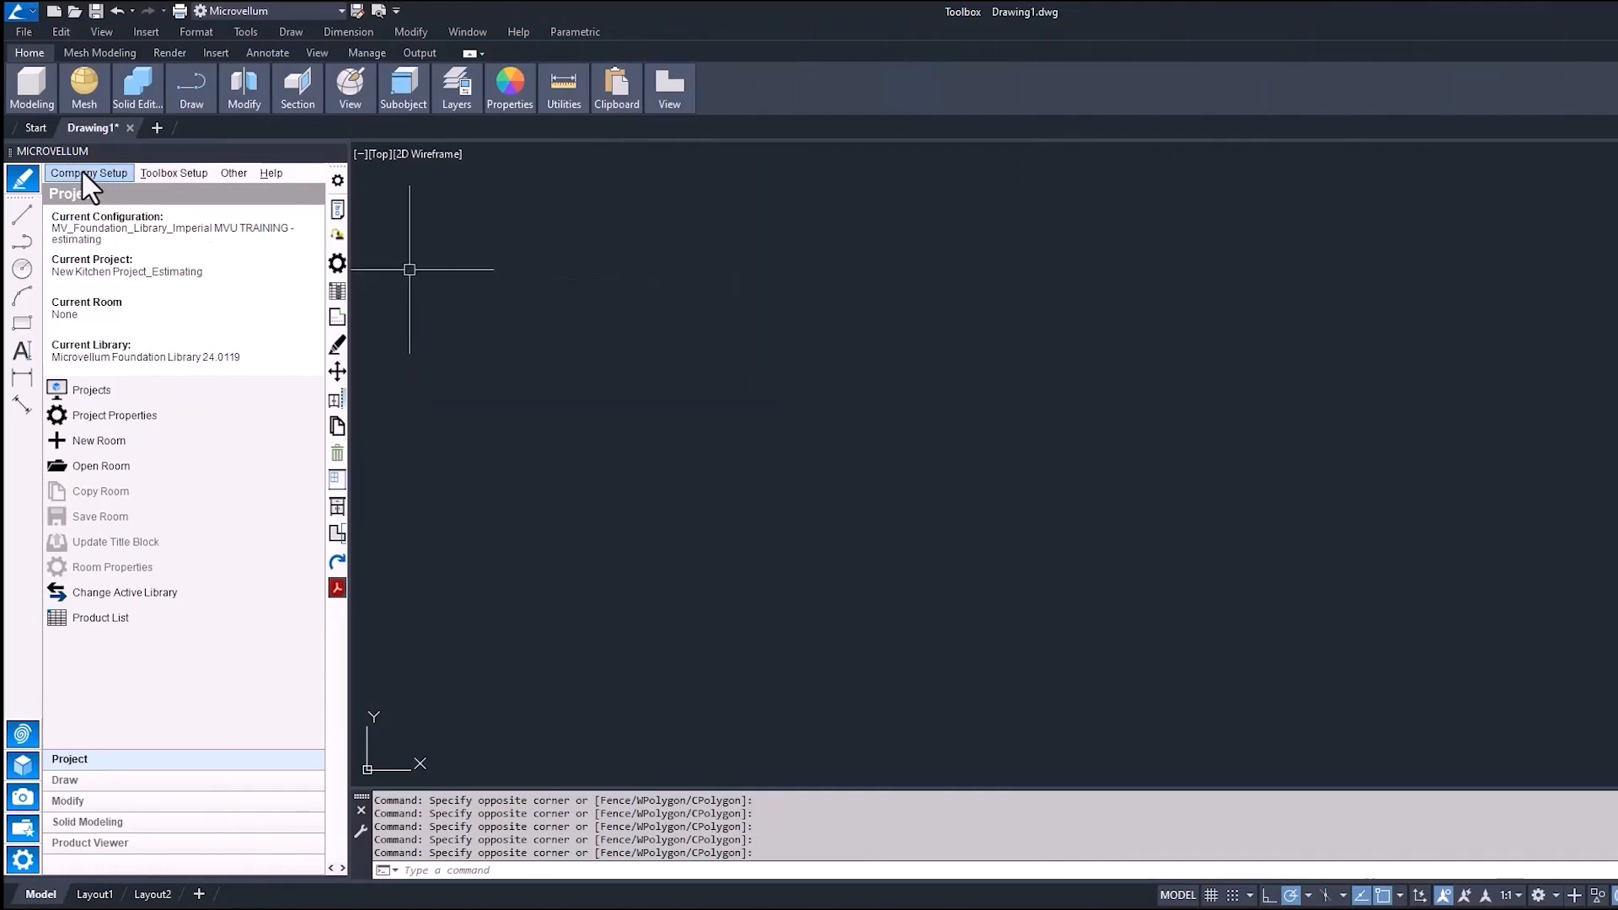
Show the Employee Data list from Company Setup.
{"action": "left_click", "coordinate": [90, 172]}
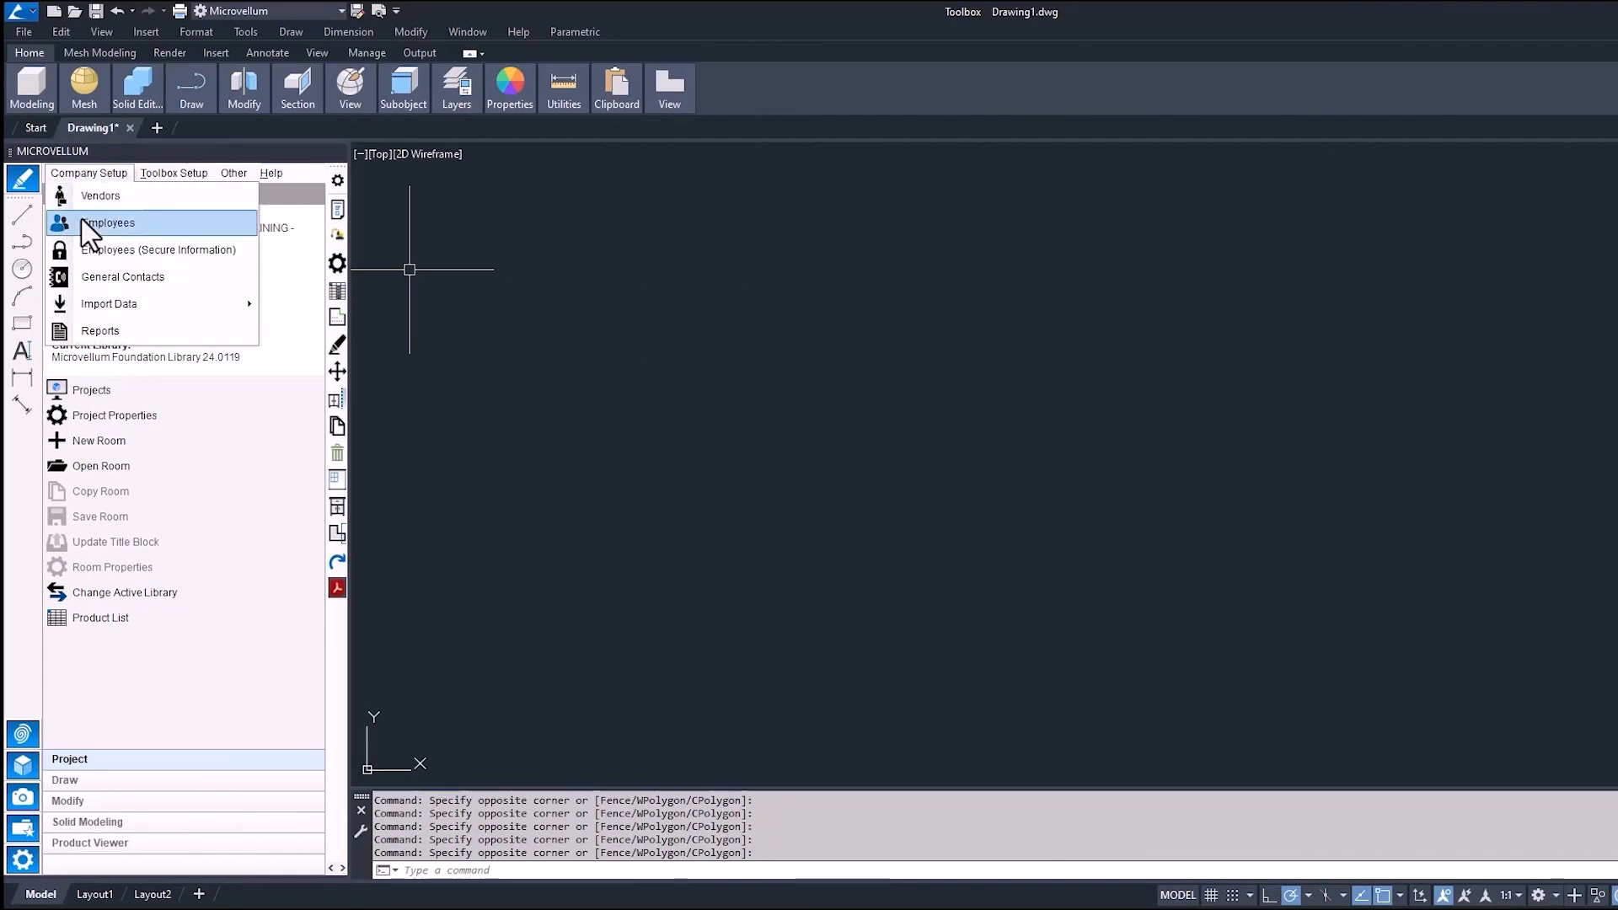
{"action": "left_click", "coordinate": [108, 223]}
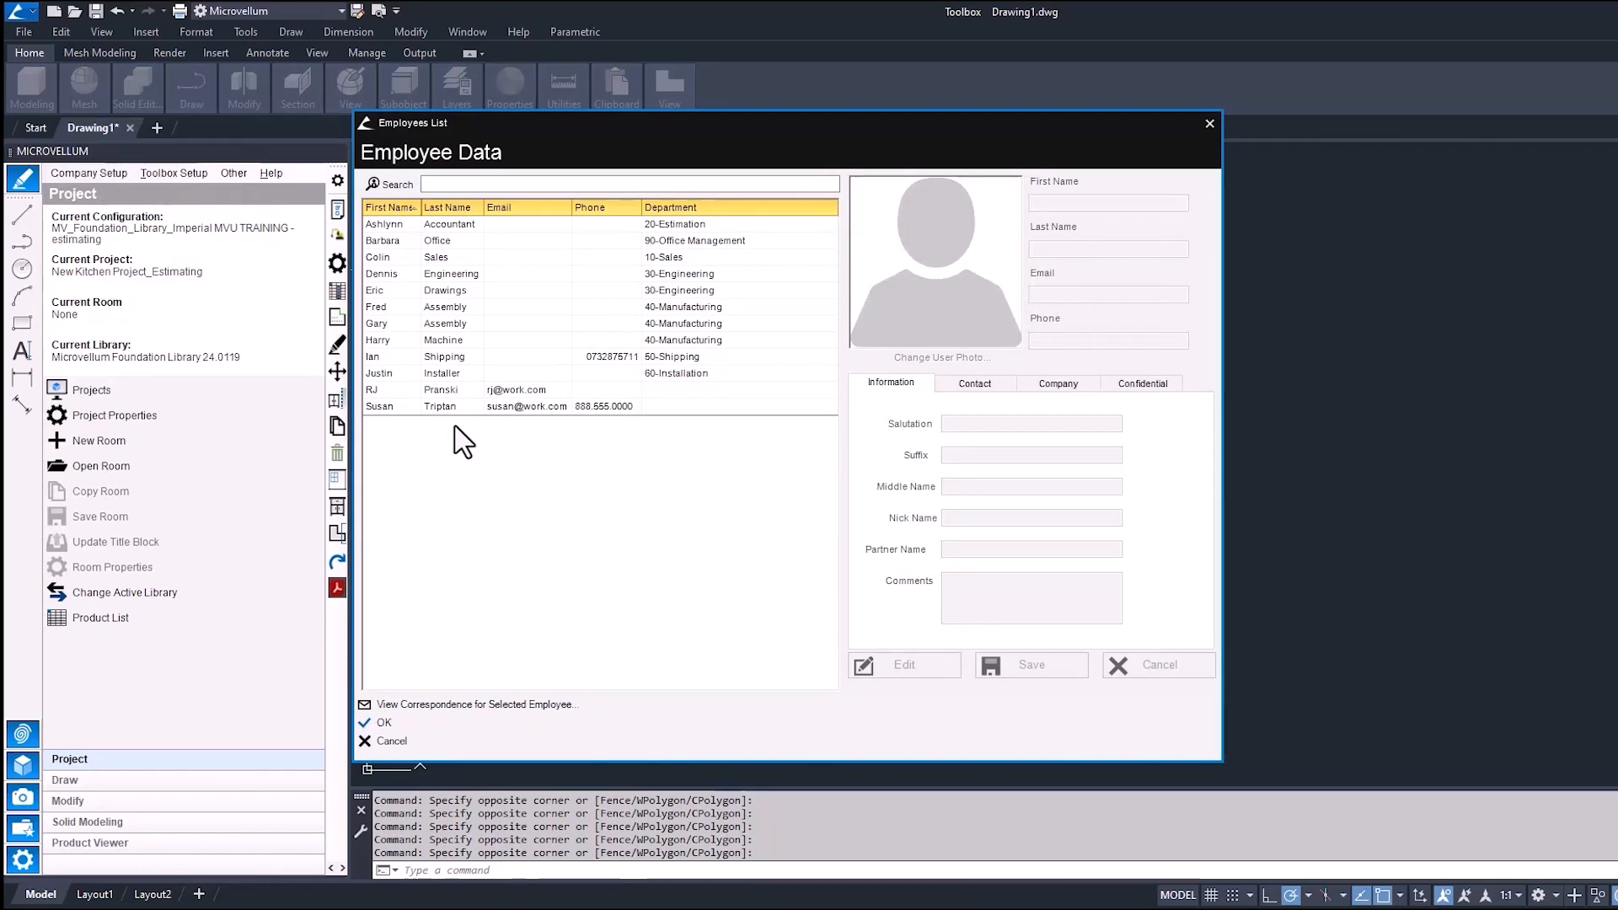
{"action": "mouse_move", "coordinate": [390, 427]}
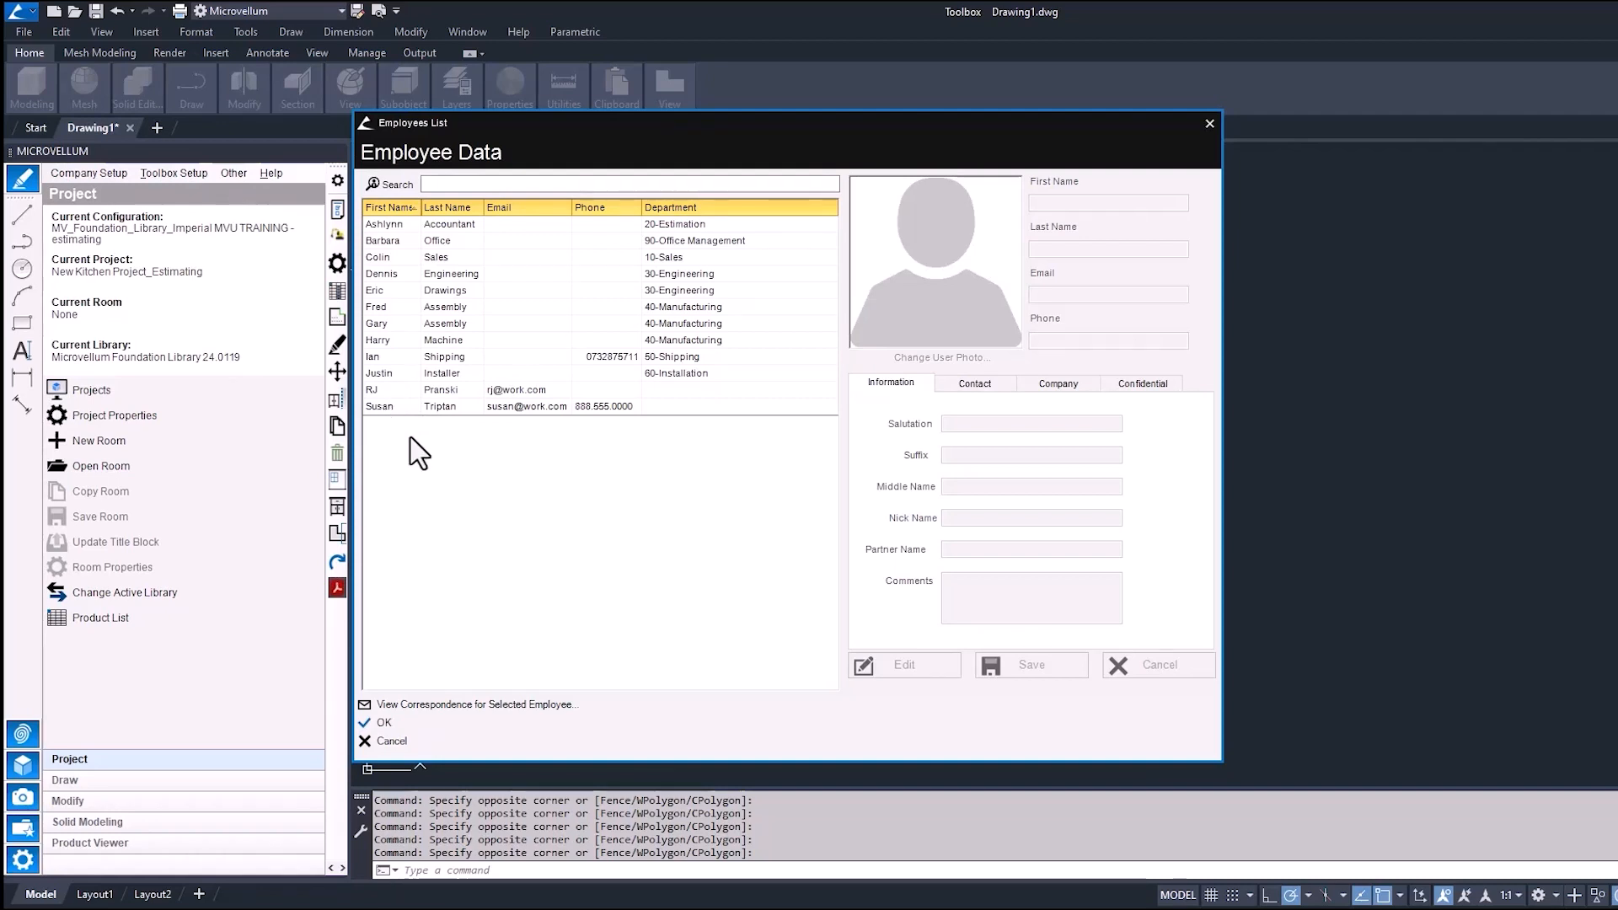
Add a new employee record with first name 'new'.
{"action": "right_click", "coordinate": [466, 443]}
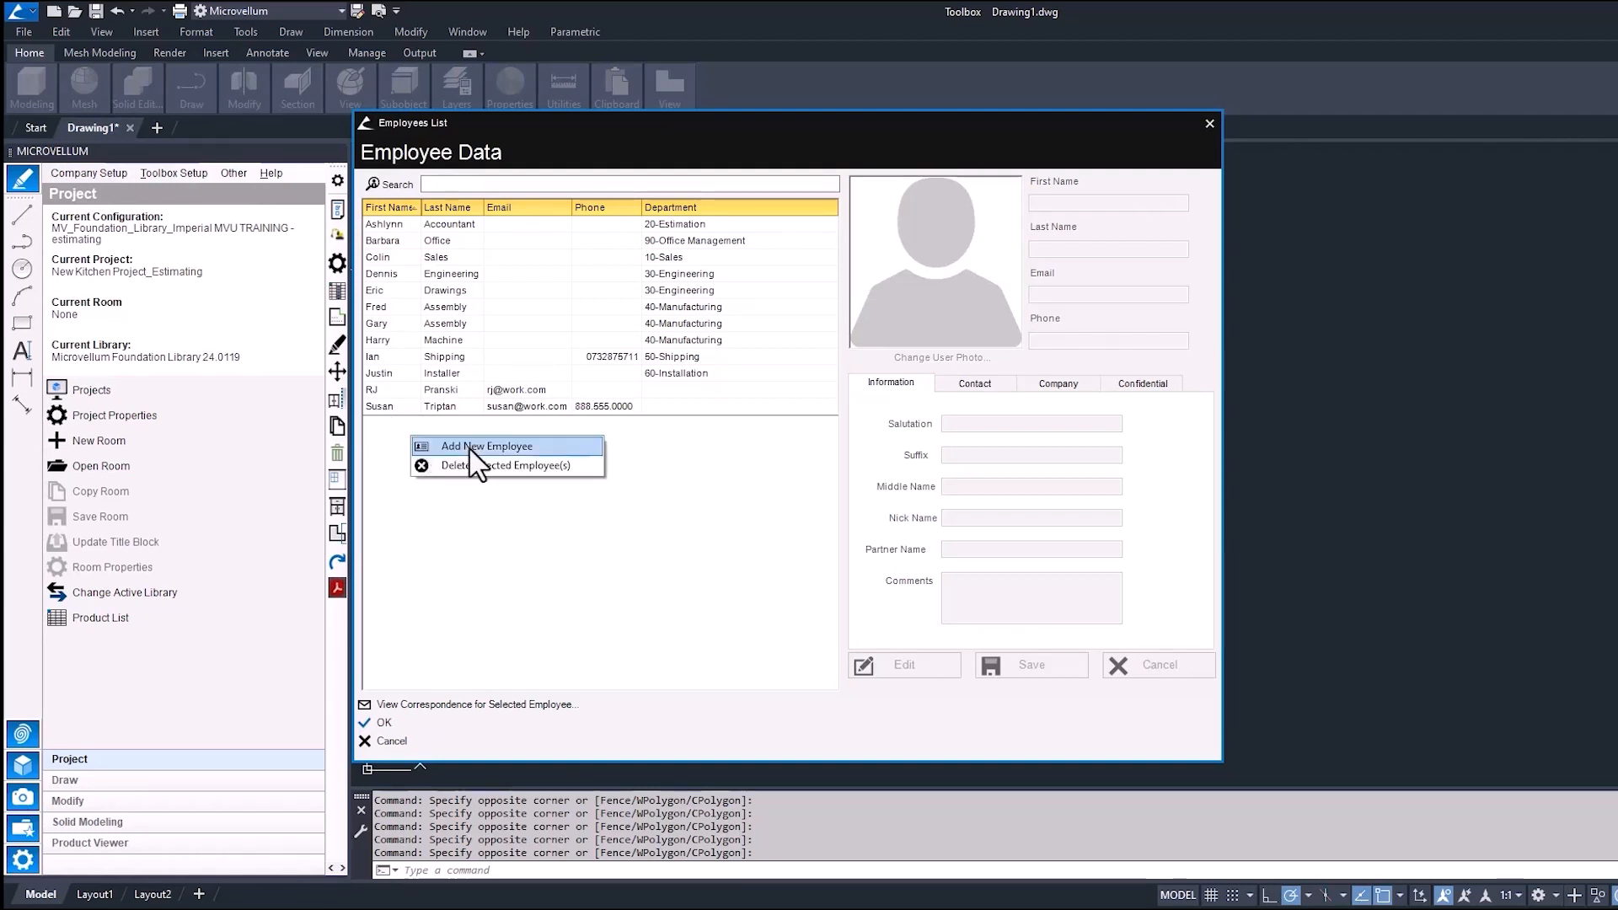
{"action": "left_click", "coordinate": [475, 465]}
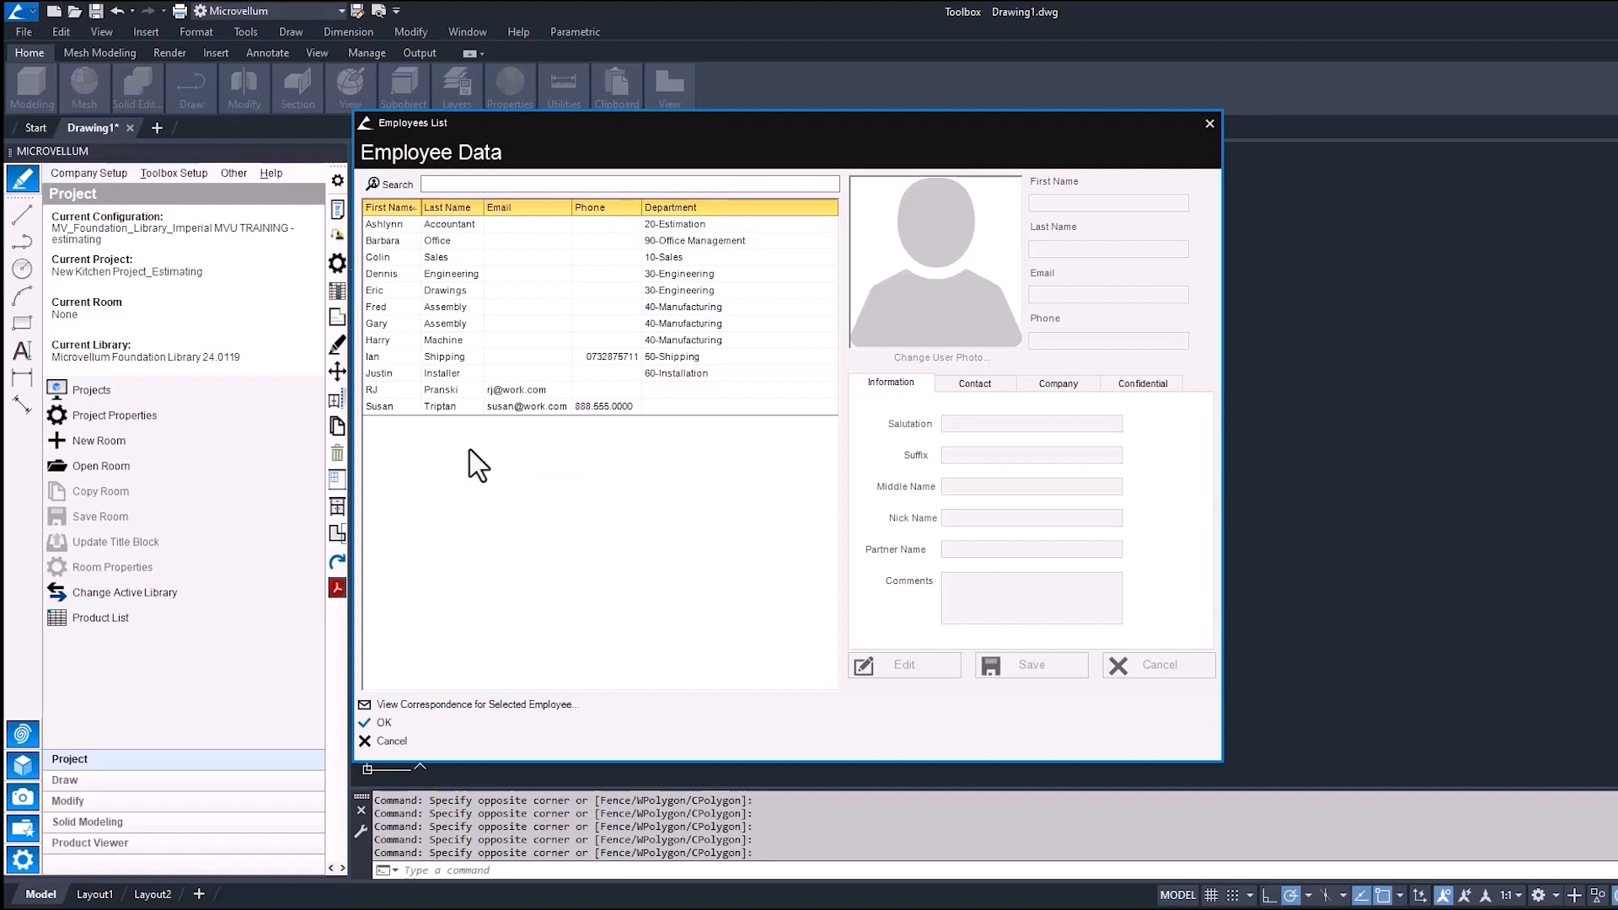
{"action": "type", "text": "new"}
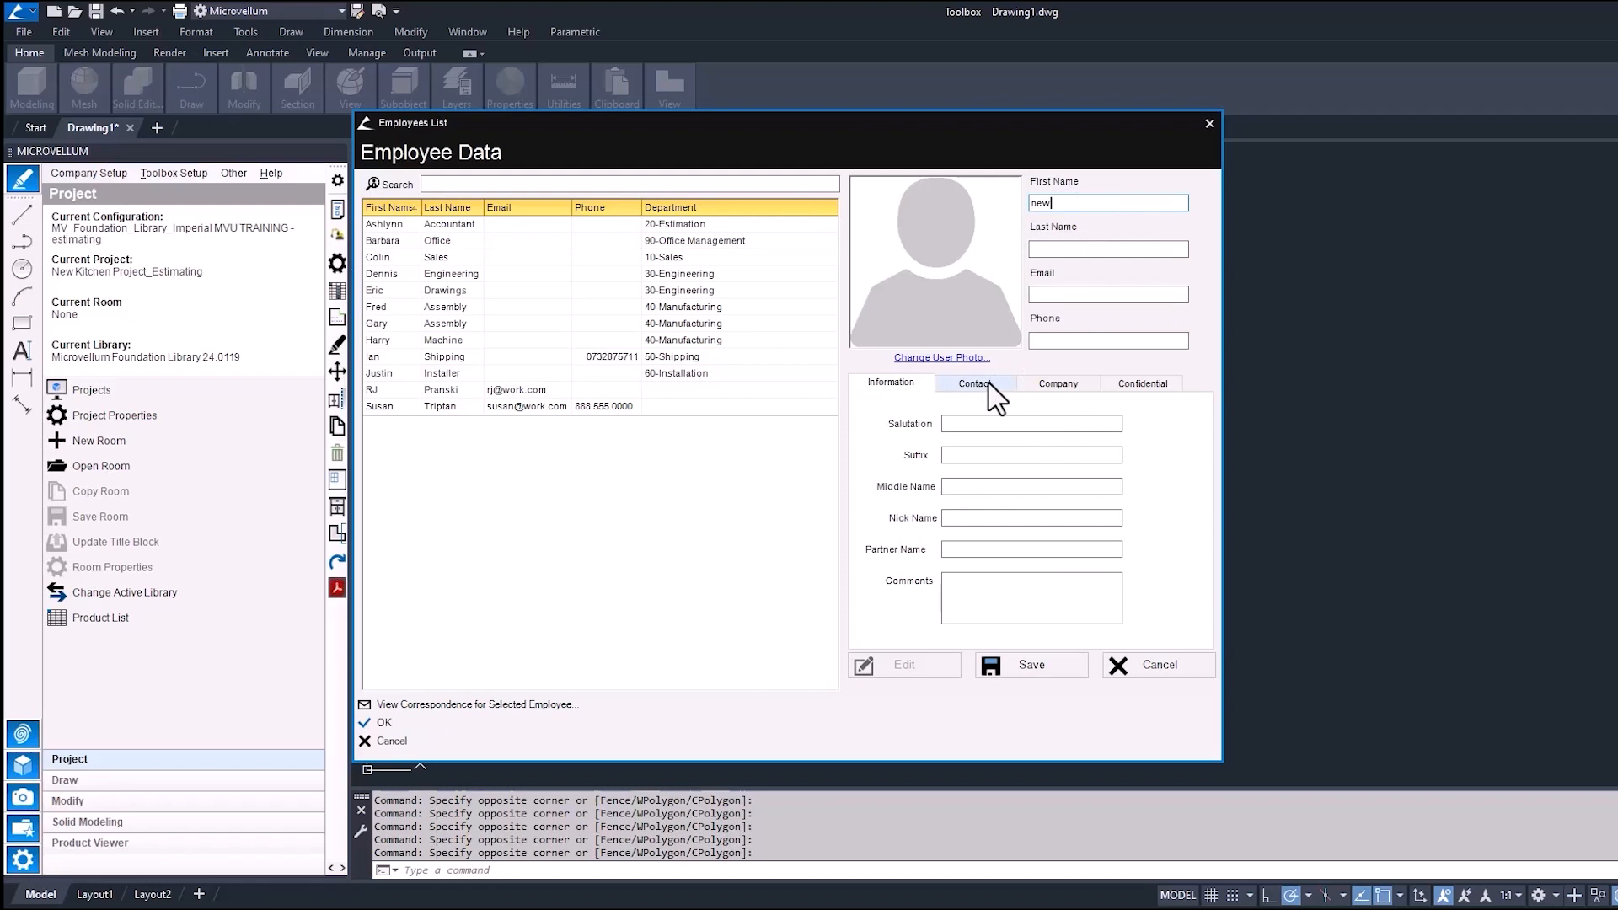
{"action": "left_click", "coordinate": [1057, 382]}
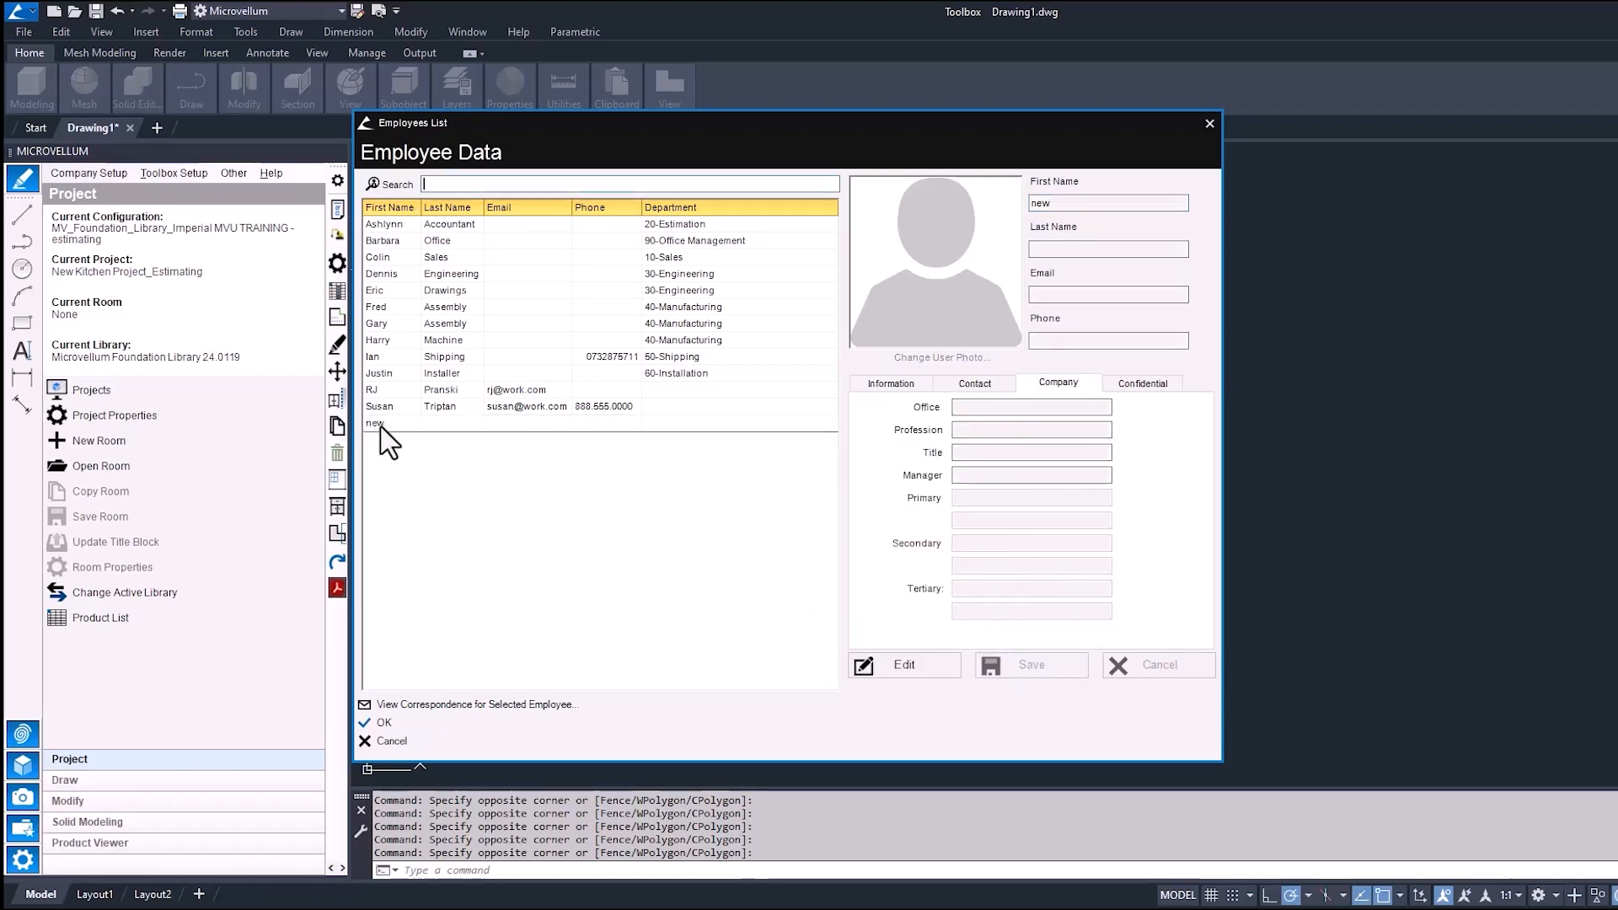
Permanently delete the 'new' employee record.
{"action": "right_click", "coordinate": [387, 423]}
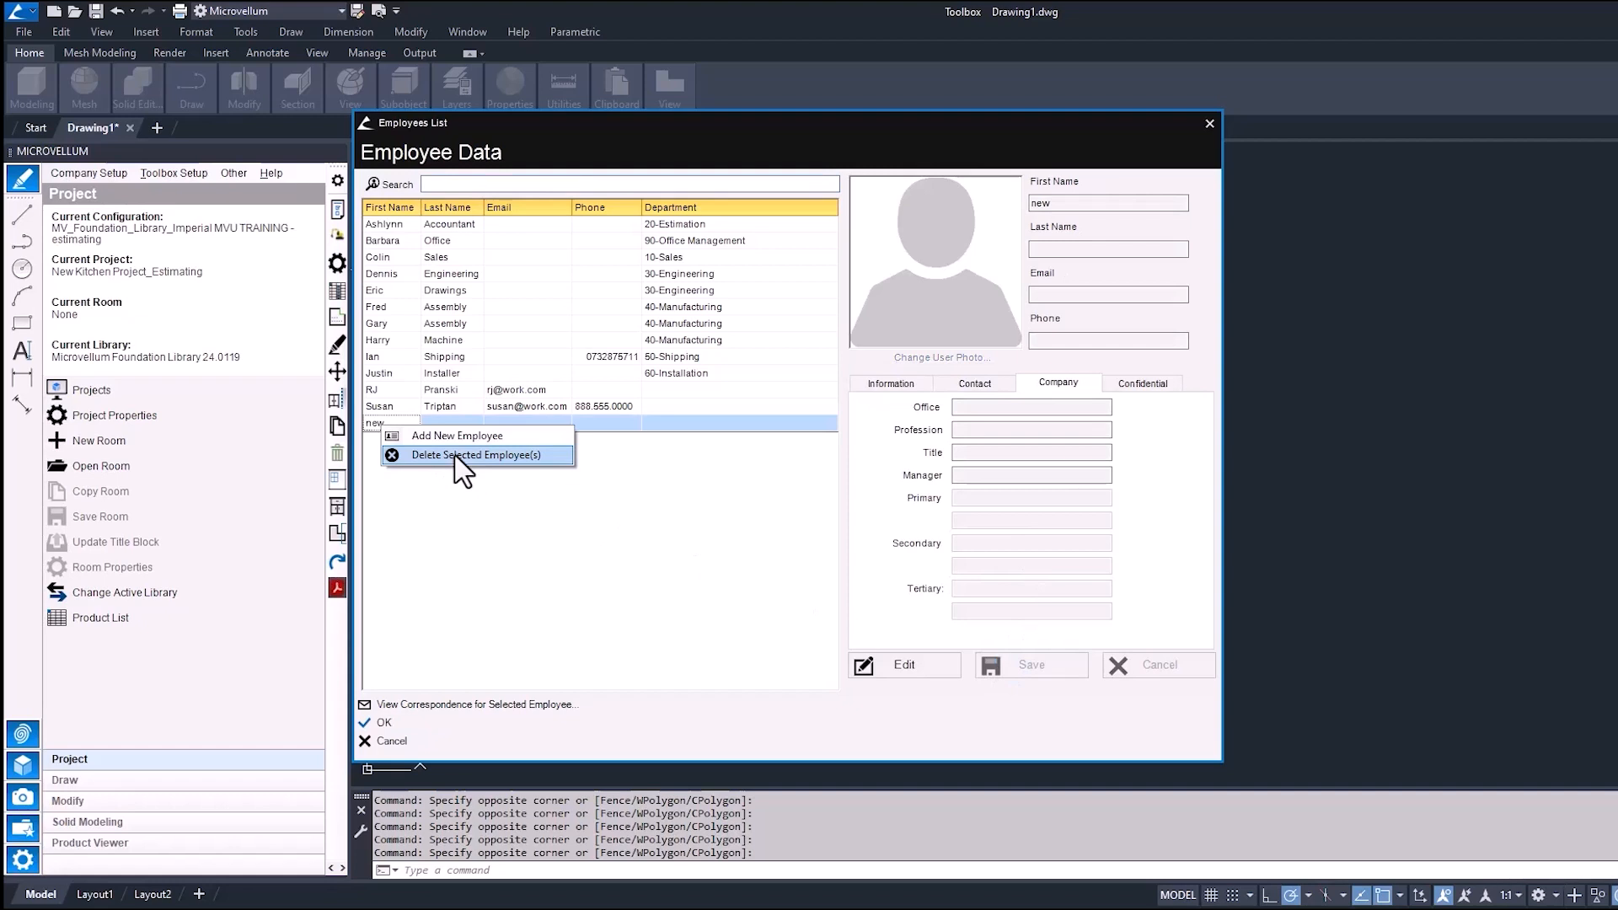
{"action": "left_click", "coordinate": [477, 455]}
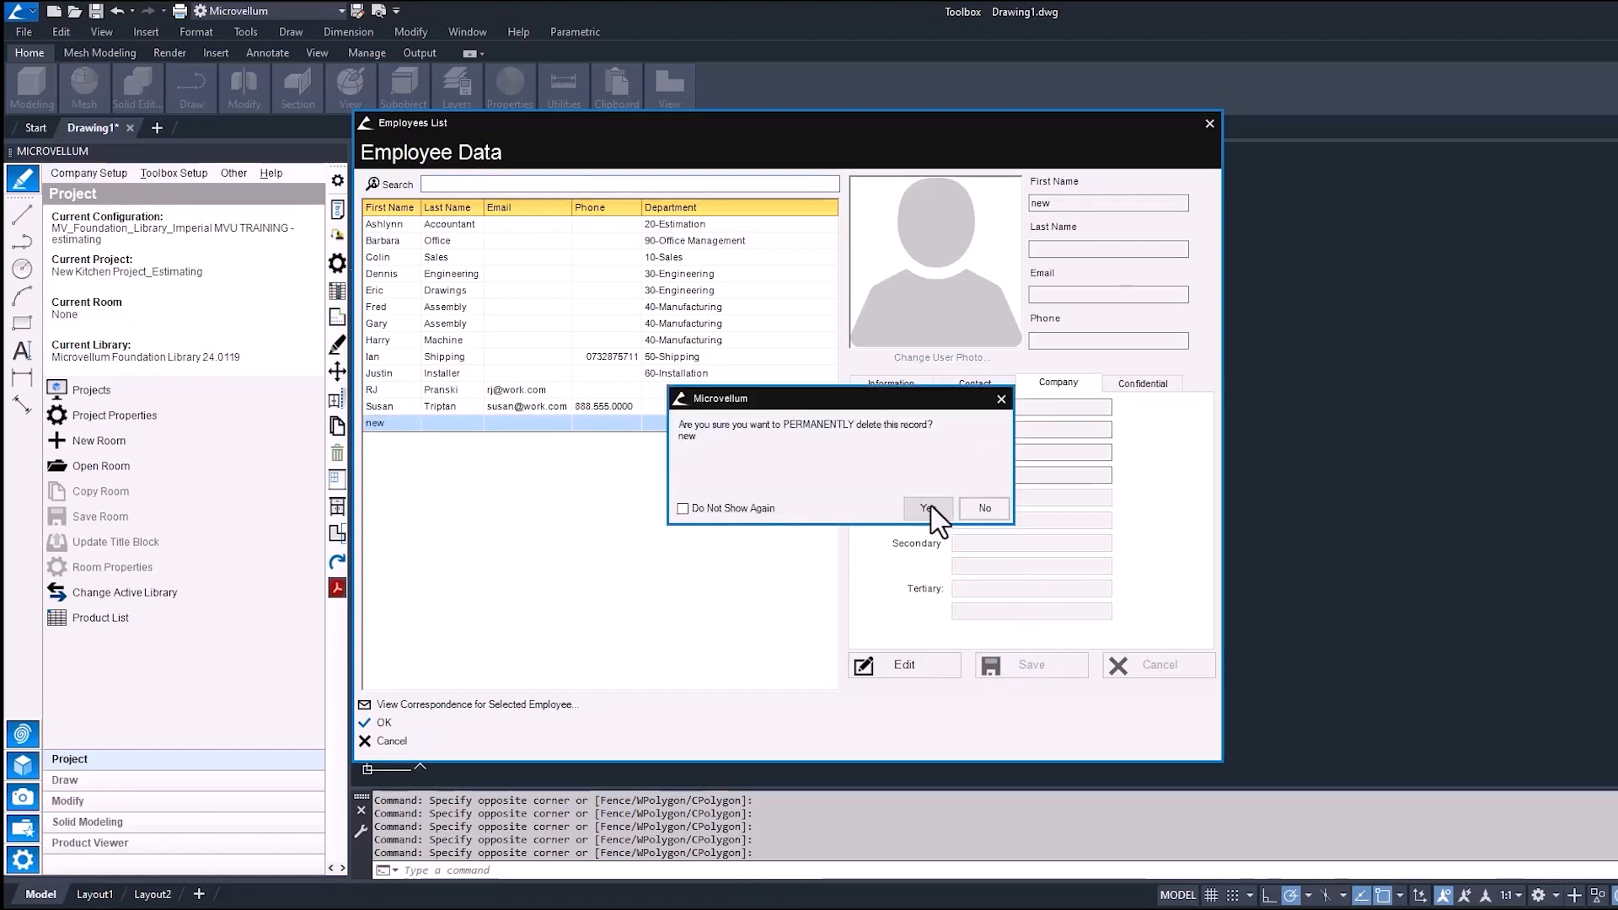
{"action": "left_click", "coordinate": [927, 507]}
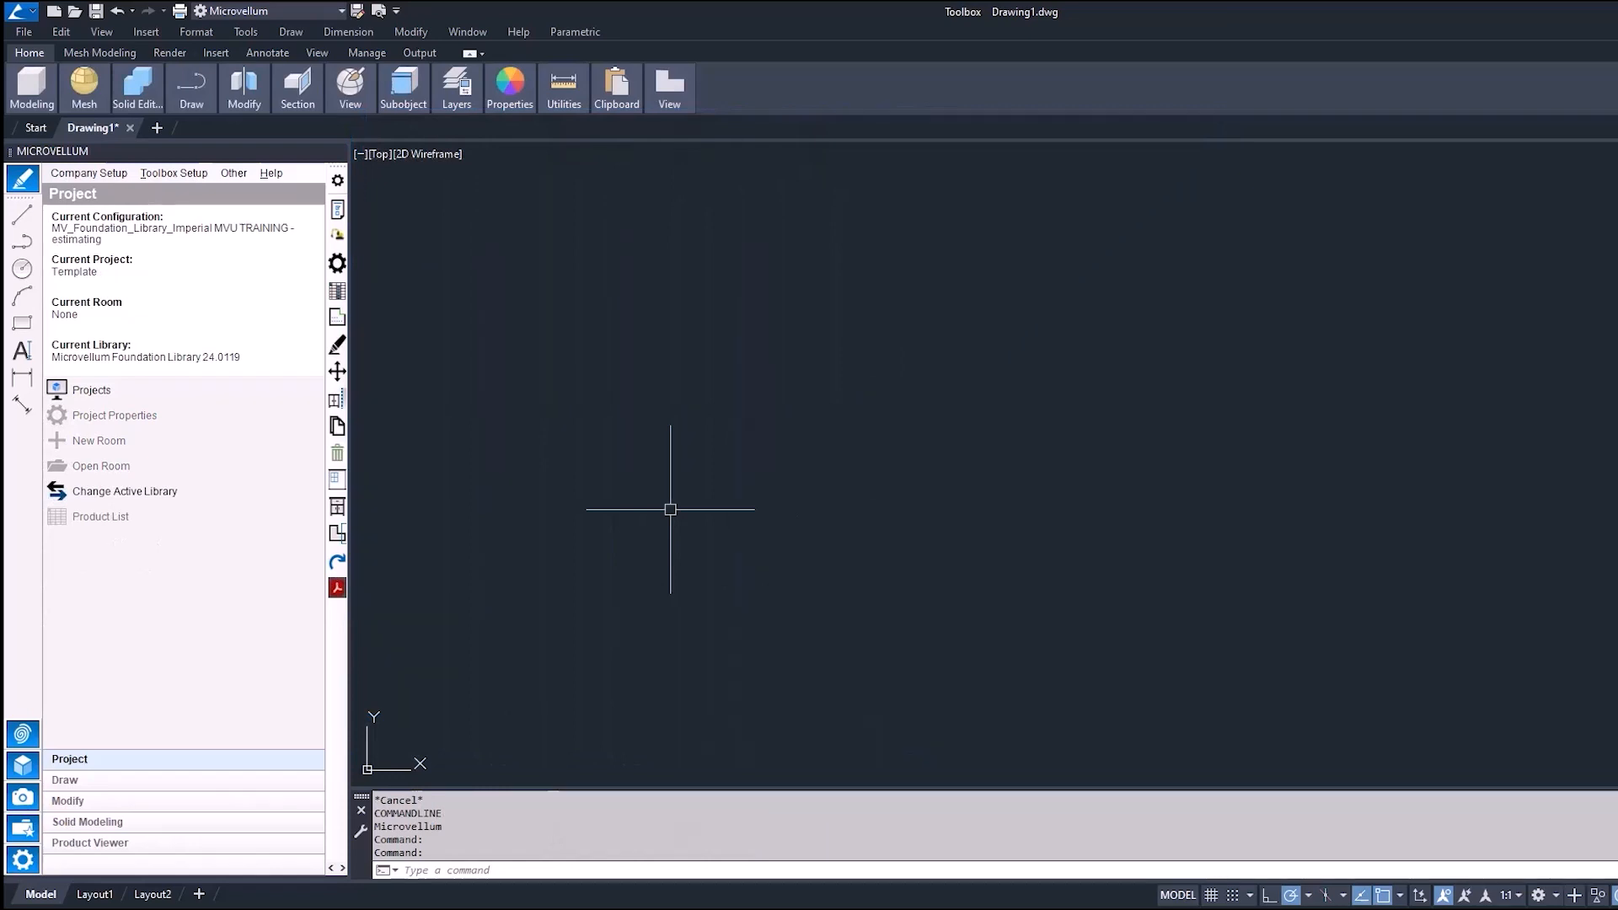
{"action": "mouse_move", "coordinate": [736, 539]}
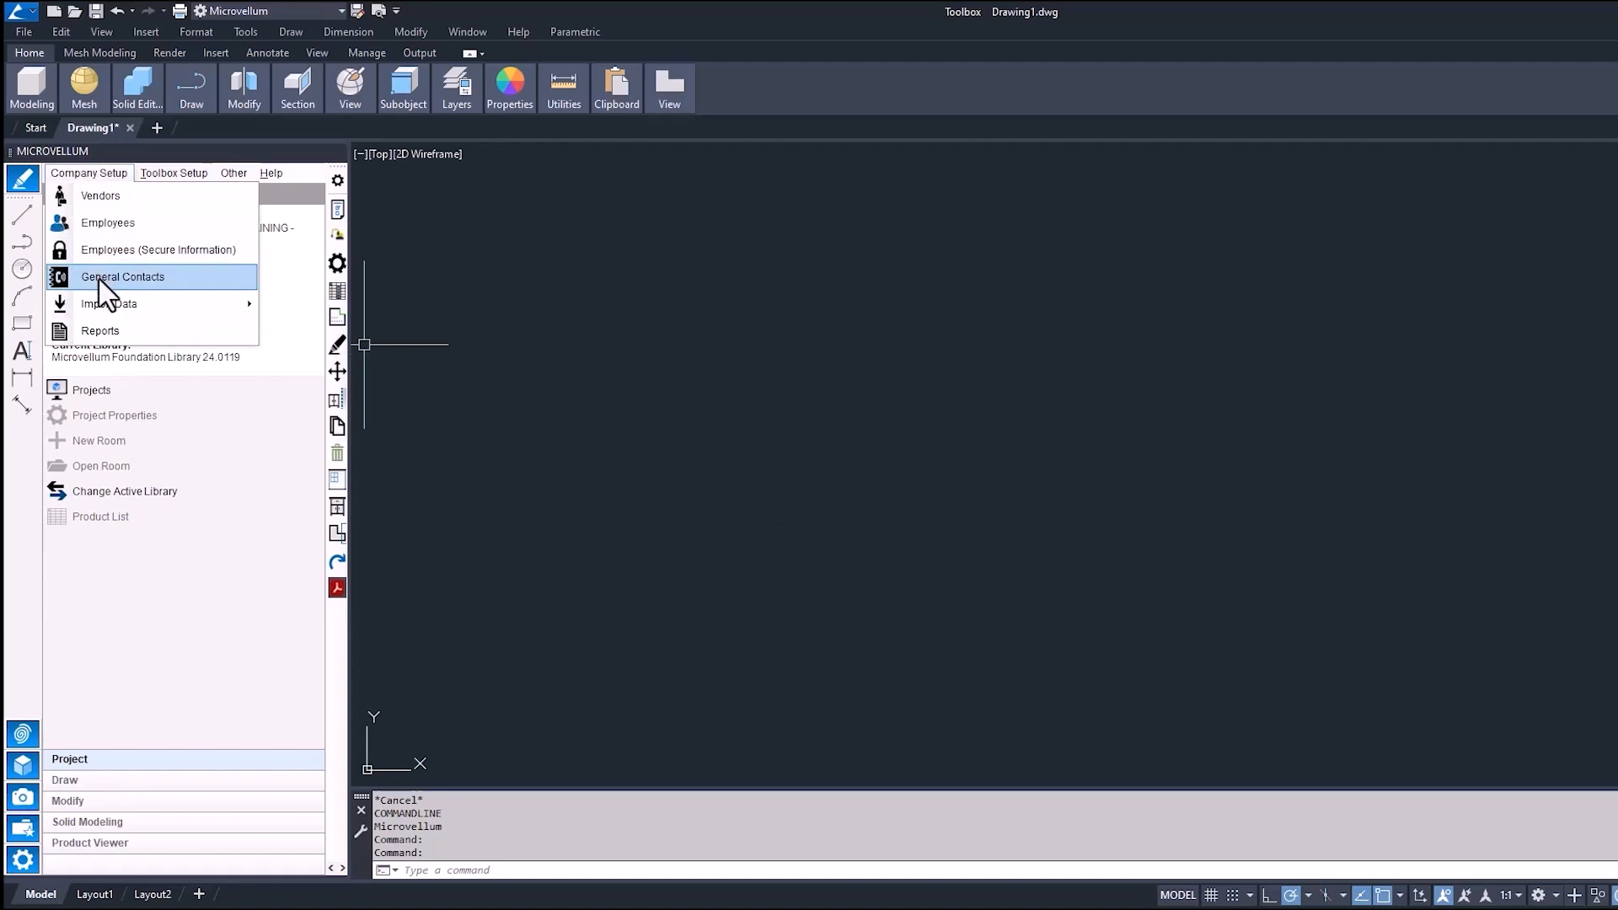
Show the General Contacts manager listing the four companies.
{"action": "left_click", "coordinate": [121, 276]}
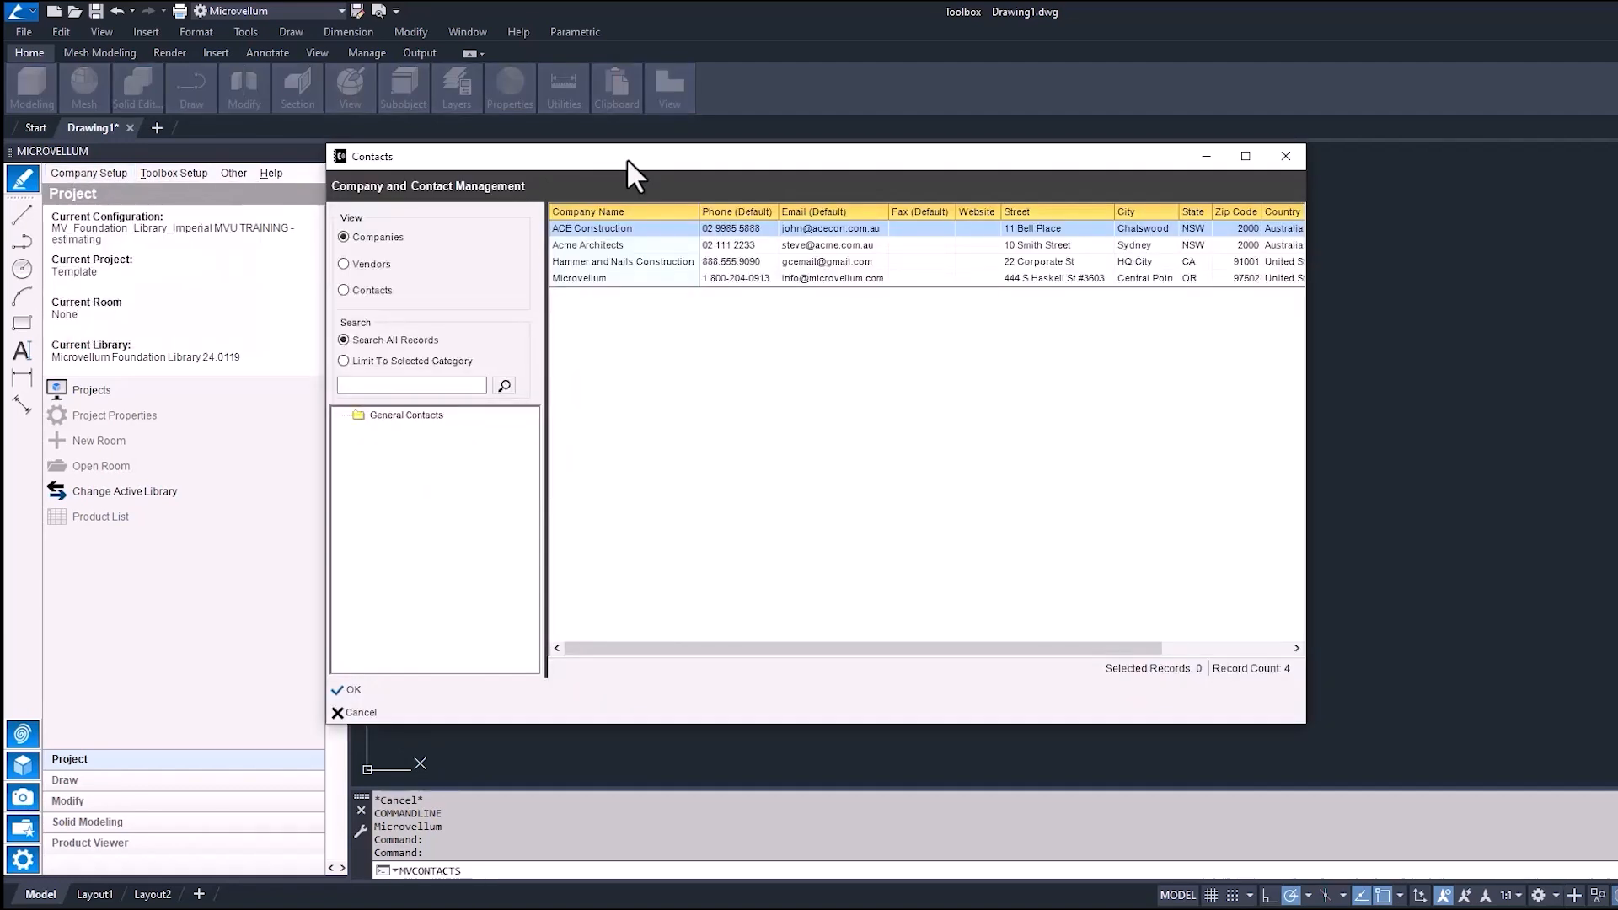
{"action": "left_click", "coordinate": [619, 227]}
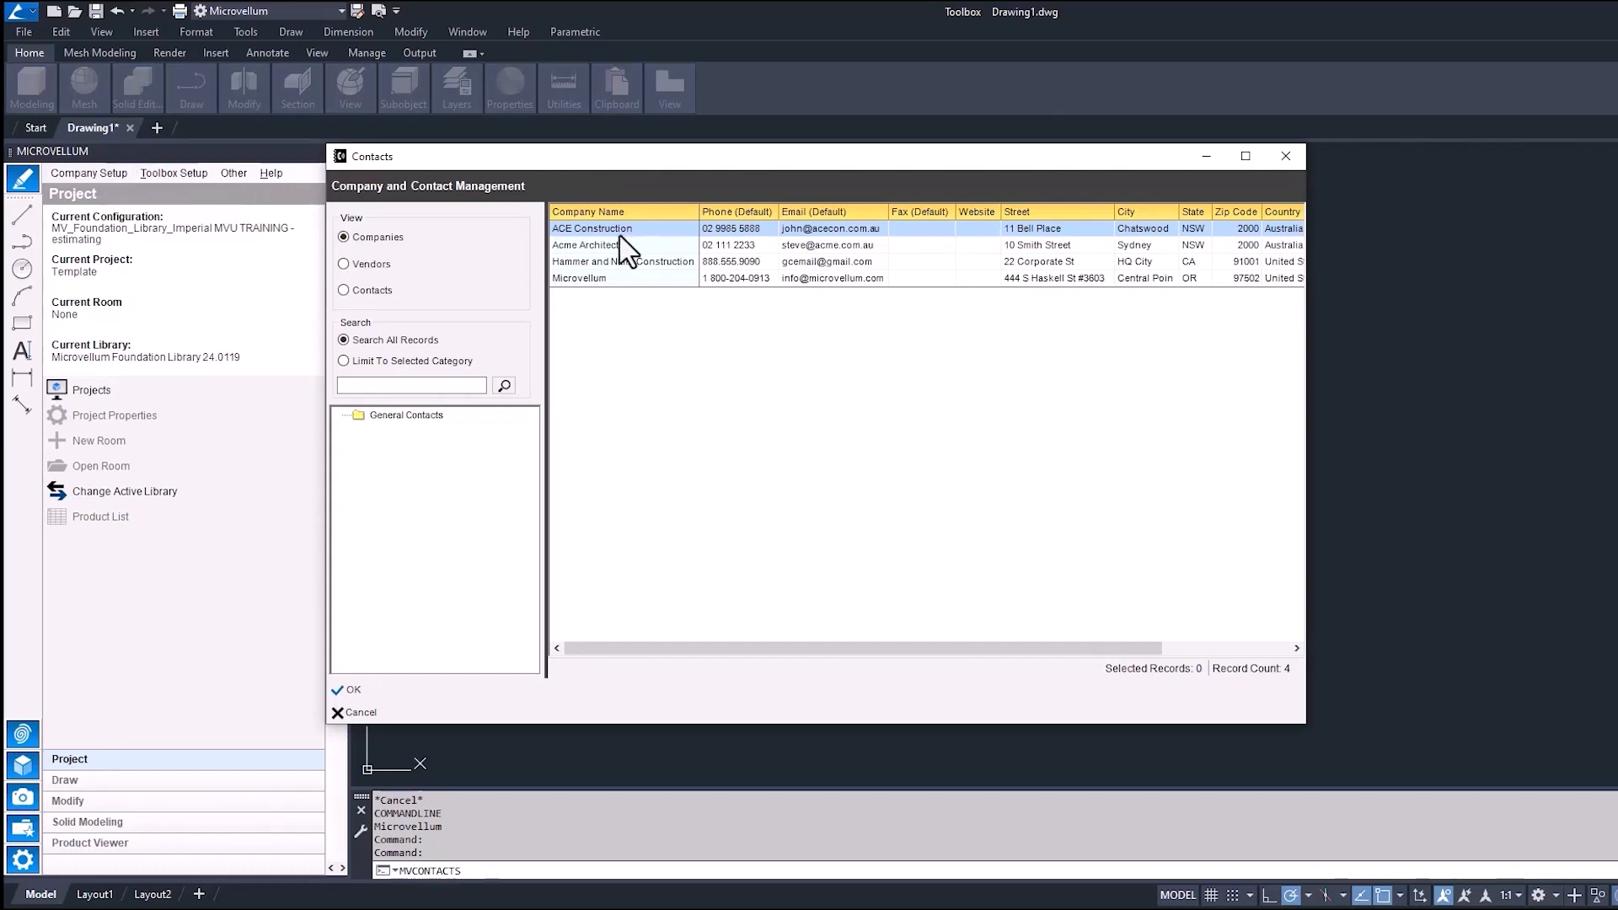
{"action": "mouse_move", "coordinate": [632, 279]}
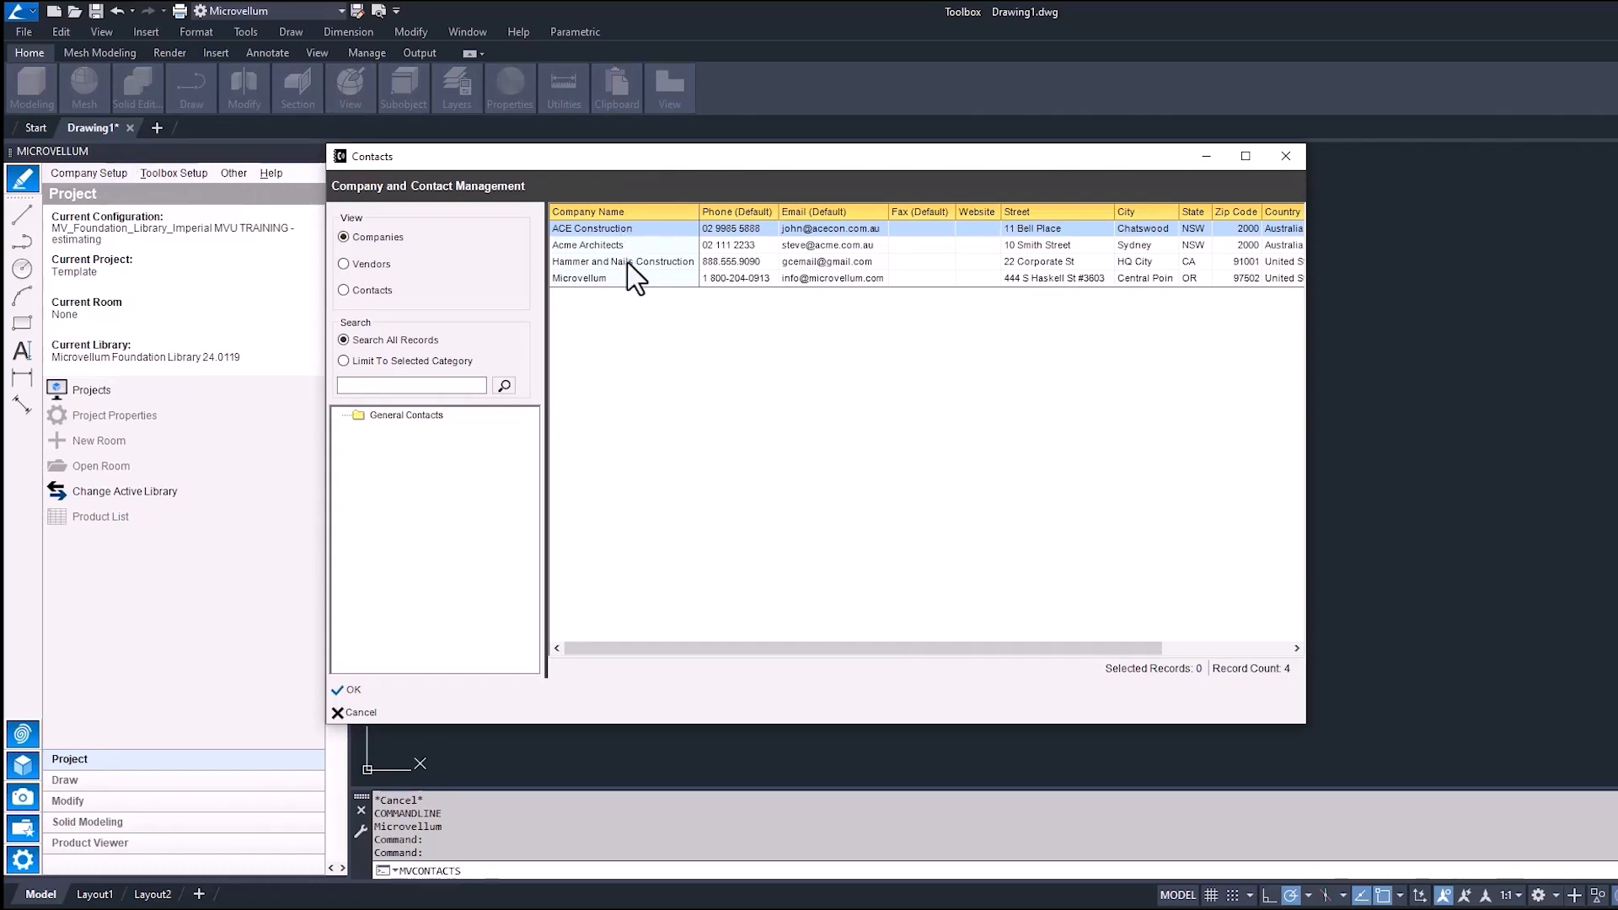
{"action": "left_click", "coordinate": [621, 261]}
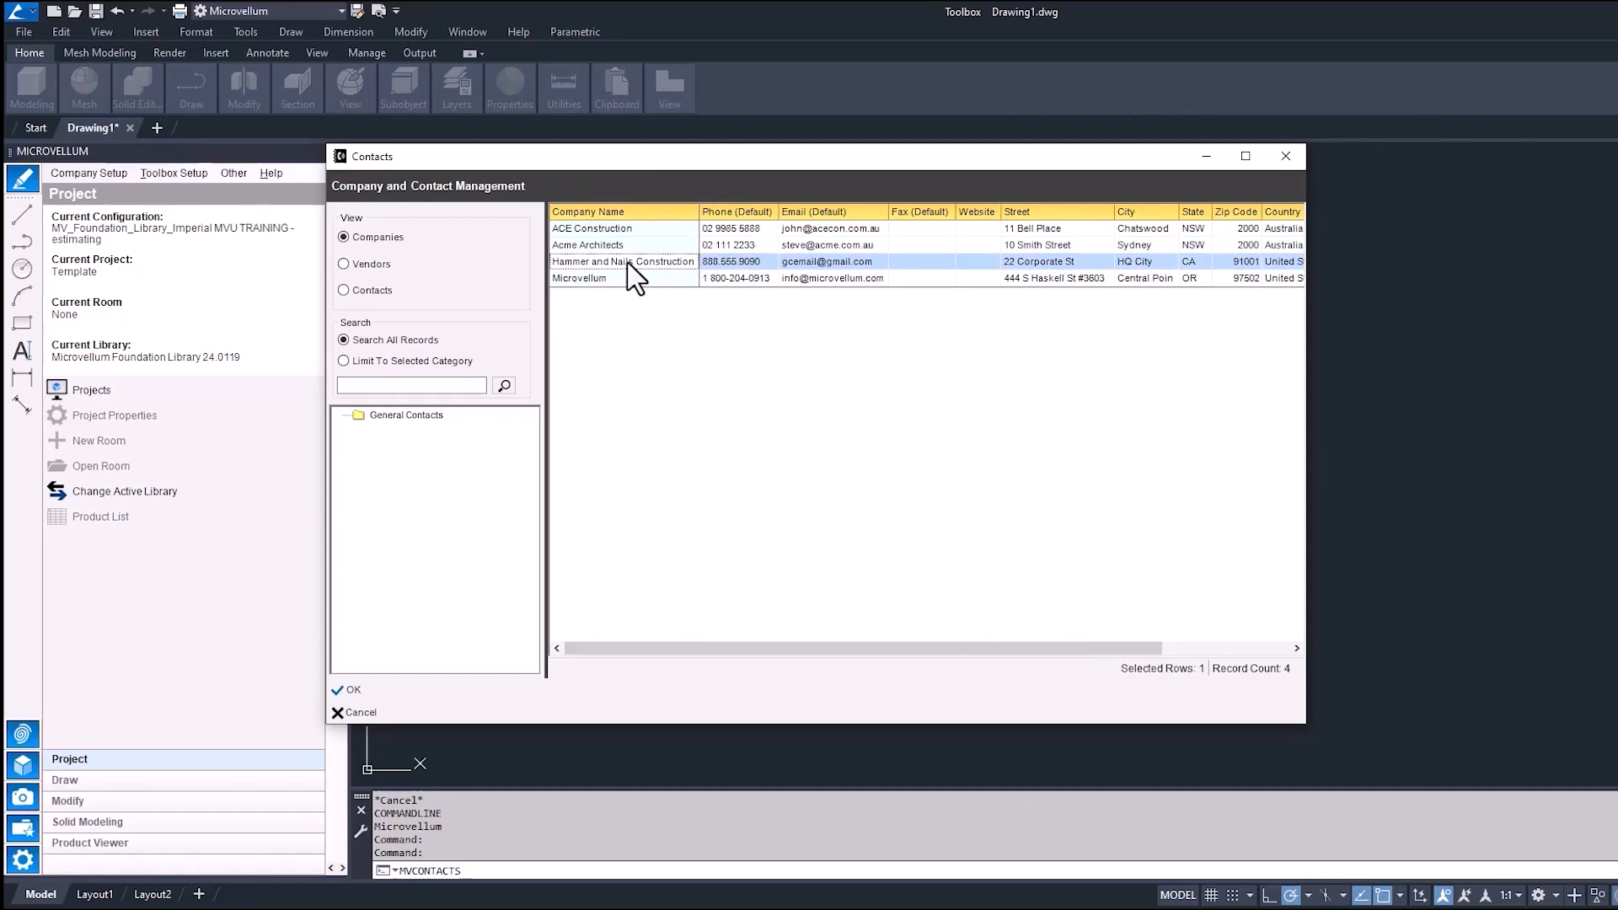
{"action": "right_click", "coordinate": [635, 273]}
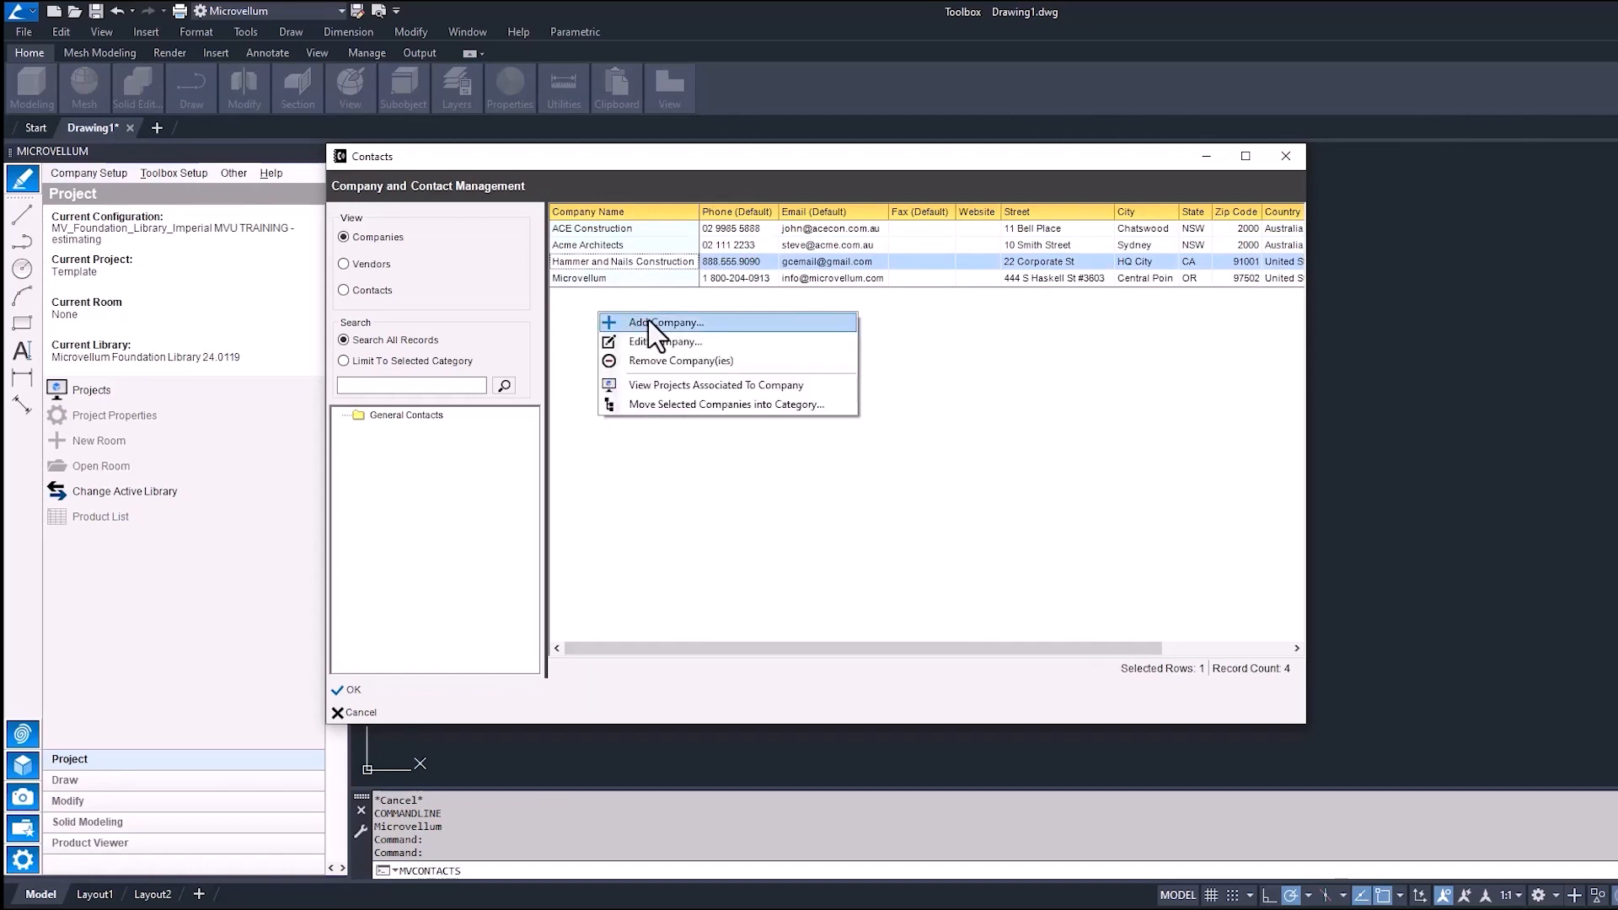
{"action": "left_click", "coordinate": [664, 322]}
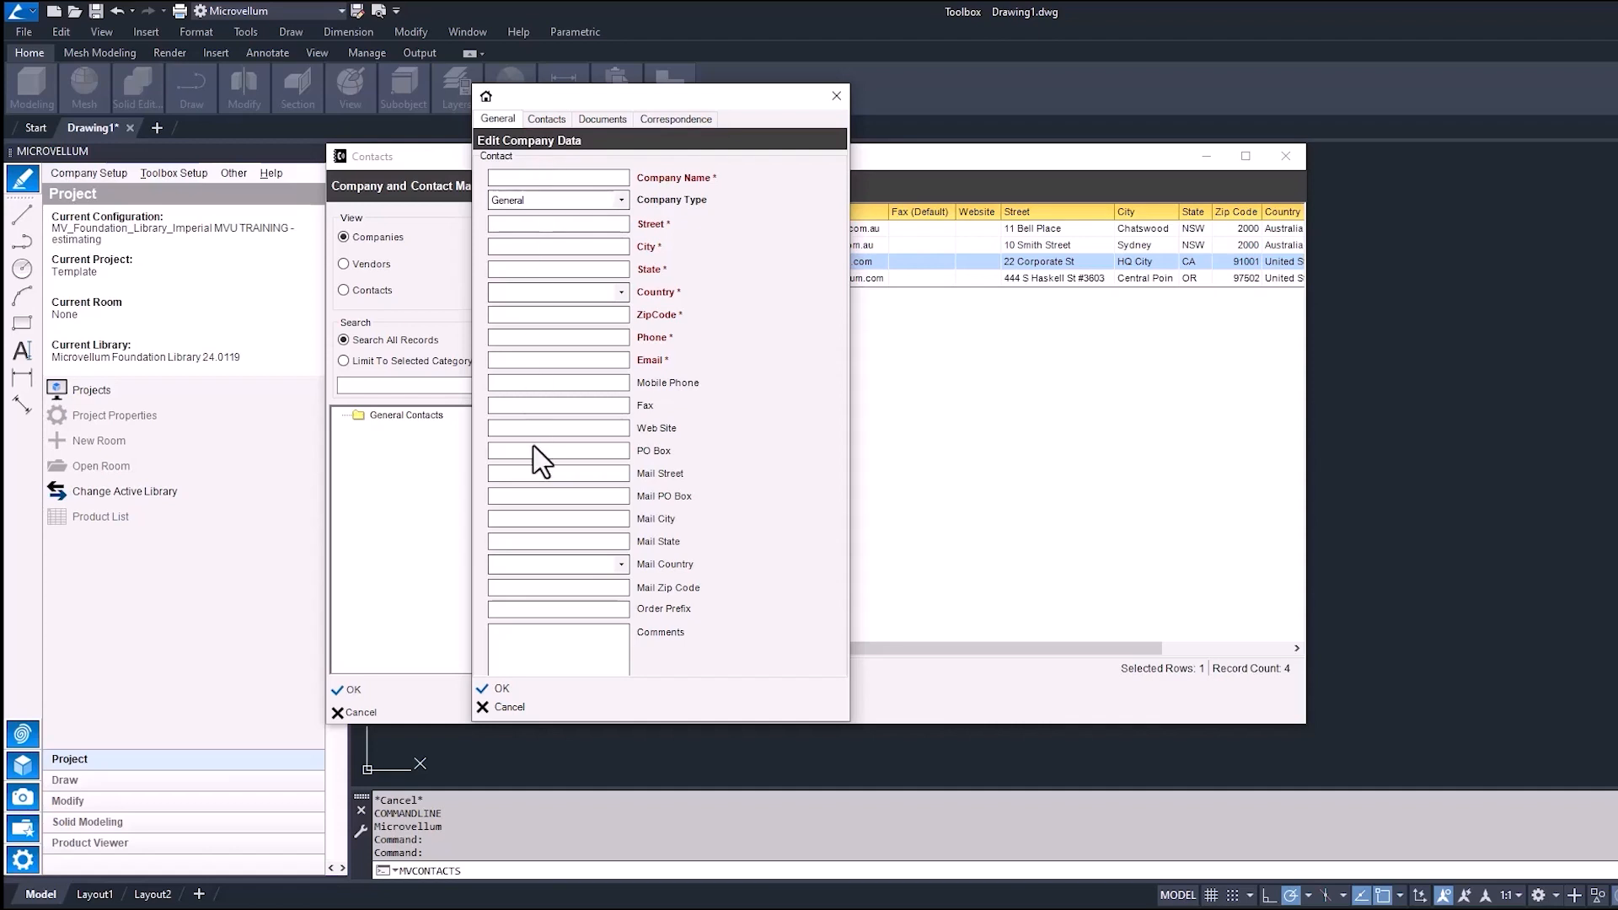
{"action": "mouse_move", "coordinate": [527, 520]}
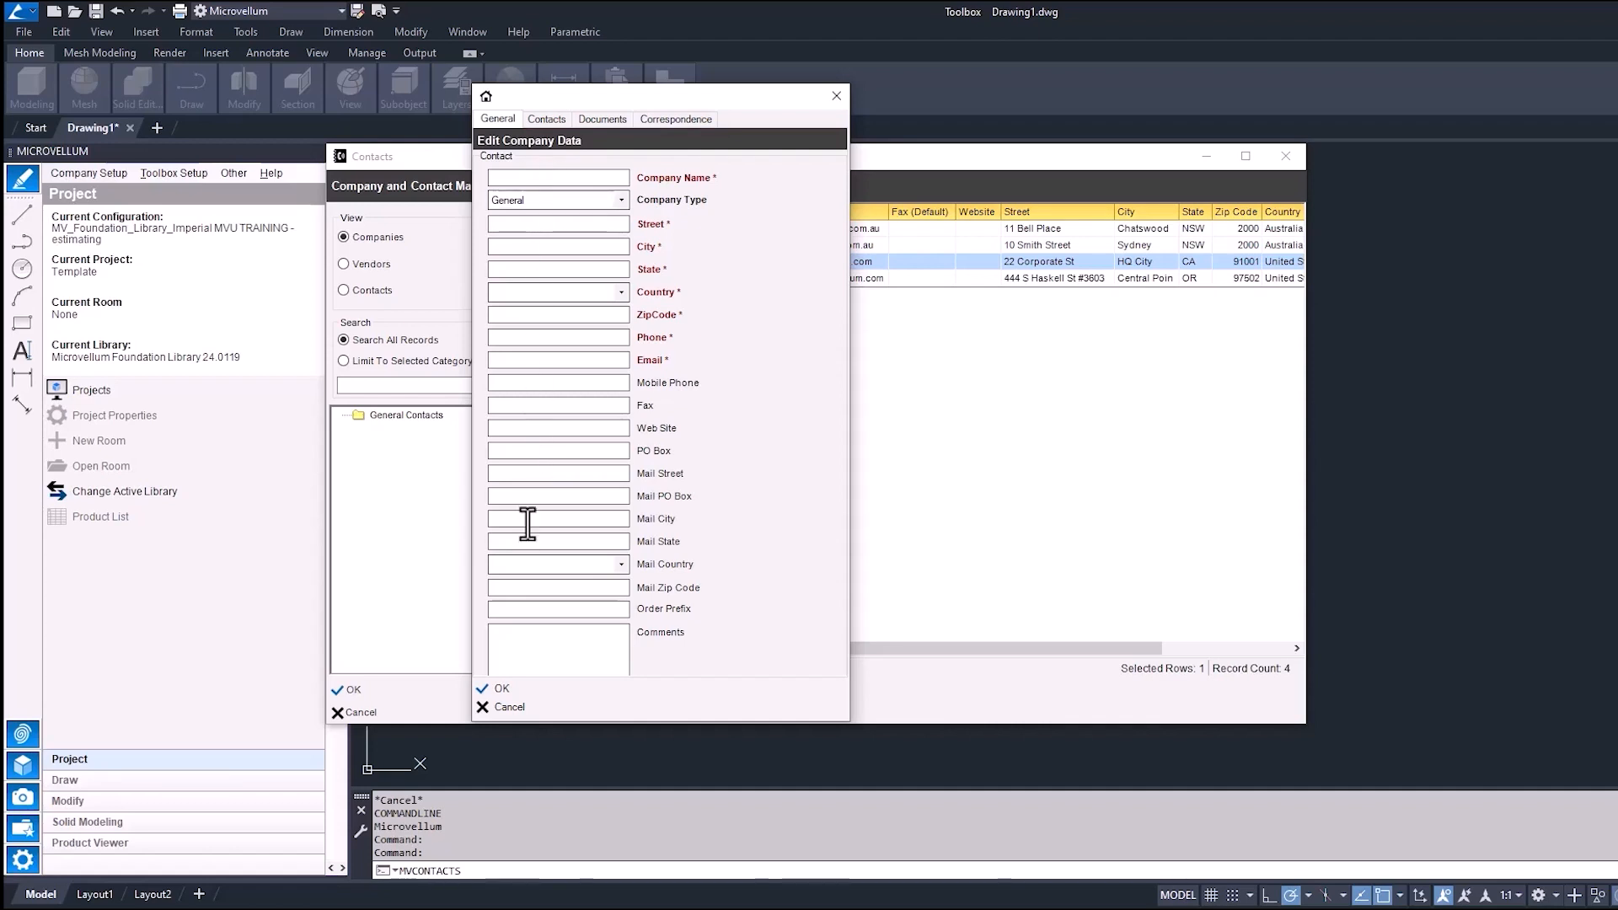
{"action": "left_click", "coordinate": [507, 706]}
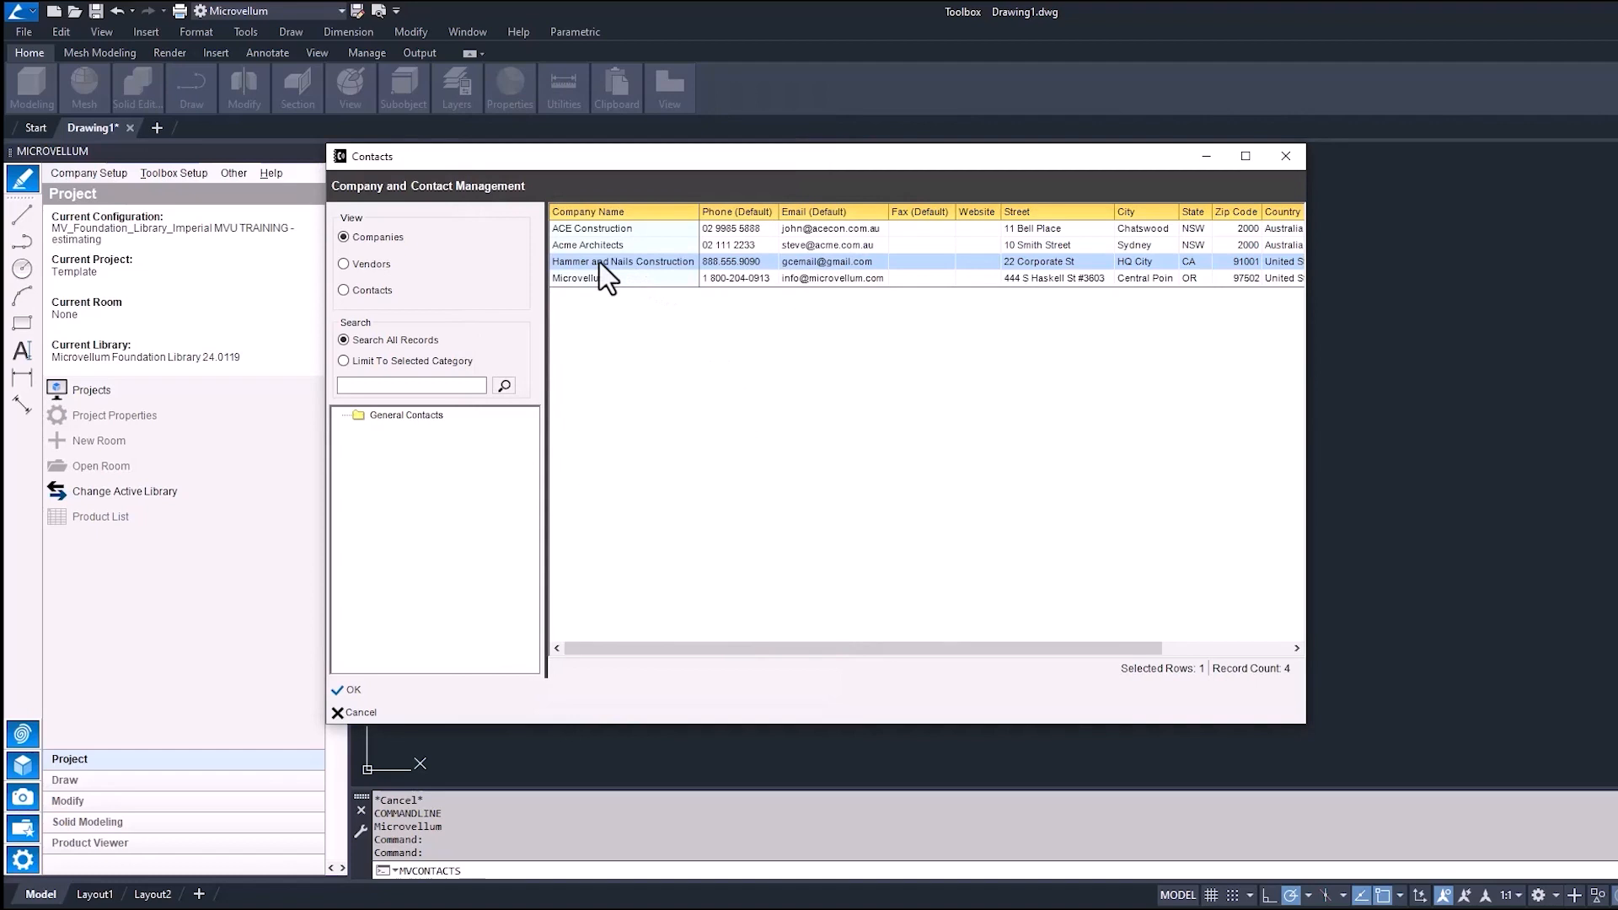
{"action": "mouse_move", "coordinate": [593, 283]}
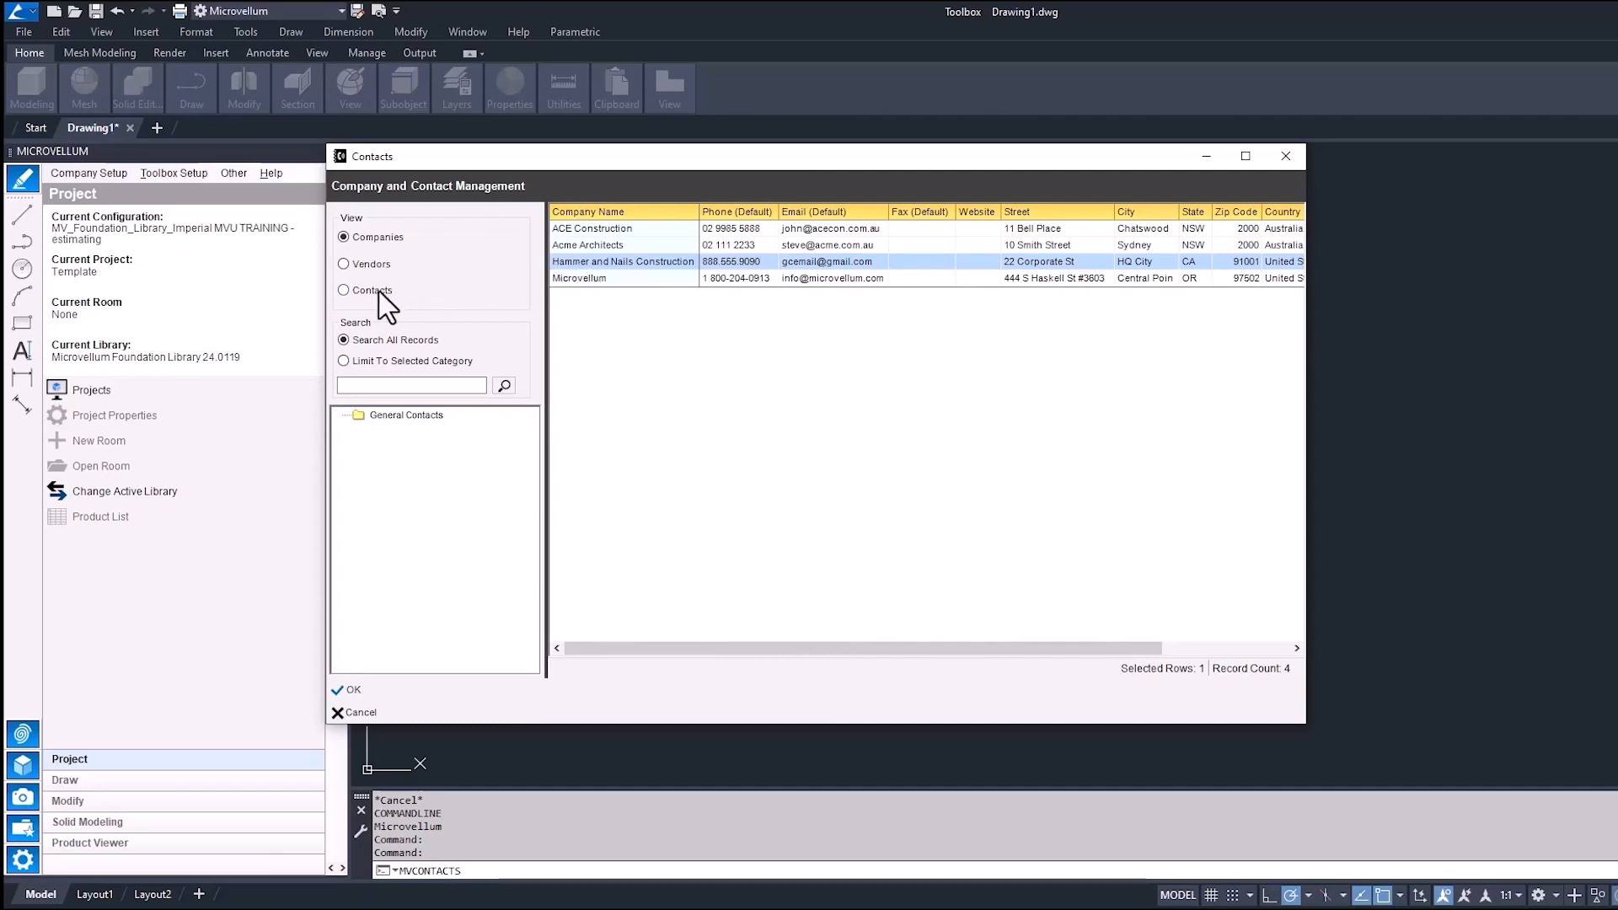
{"action": "left_click", "coordinate": [343, 290]}
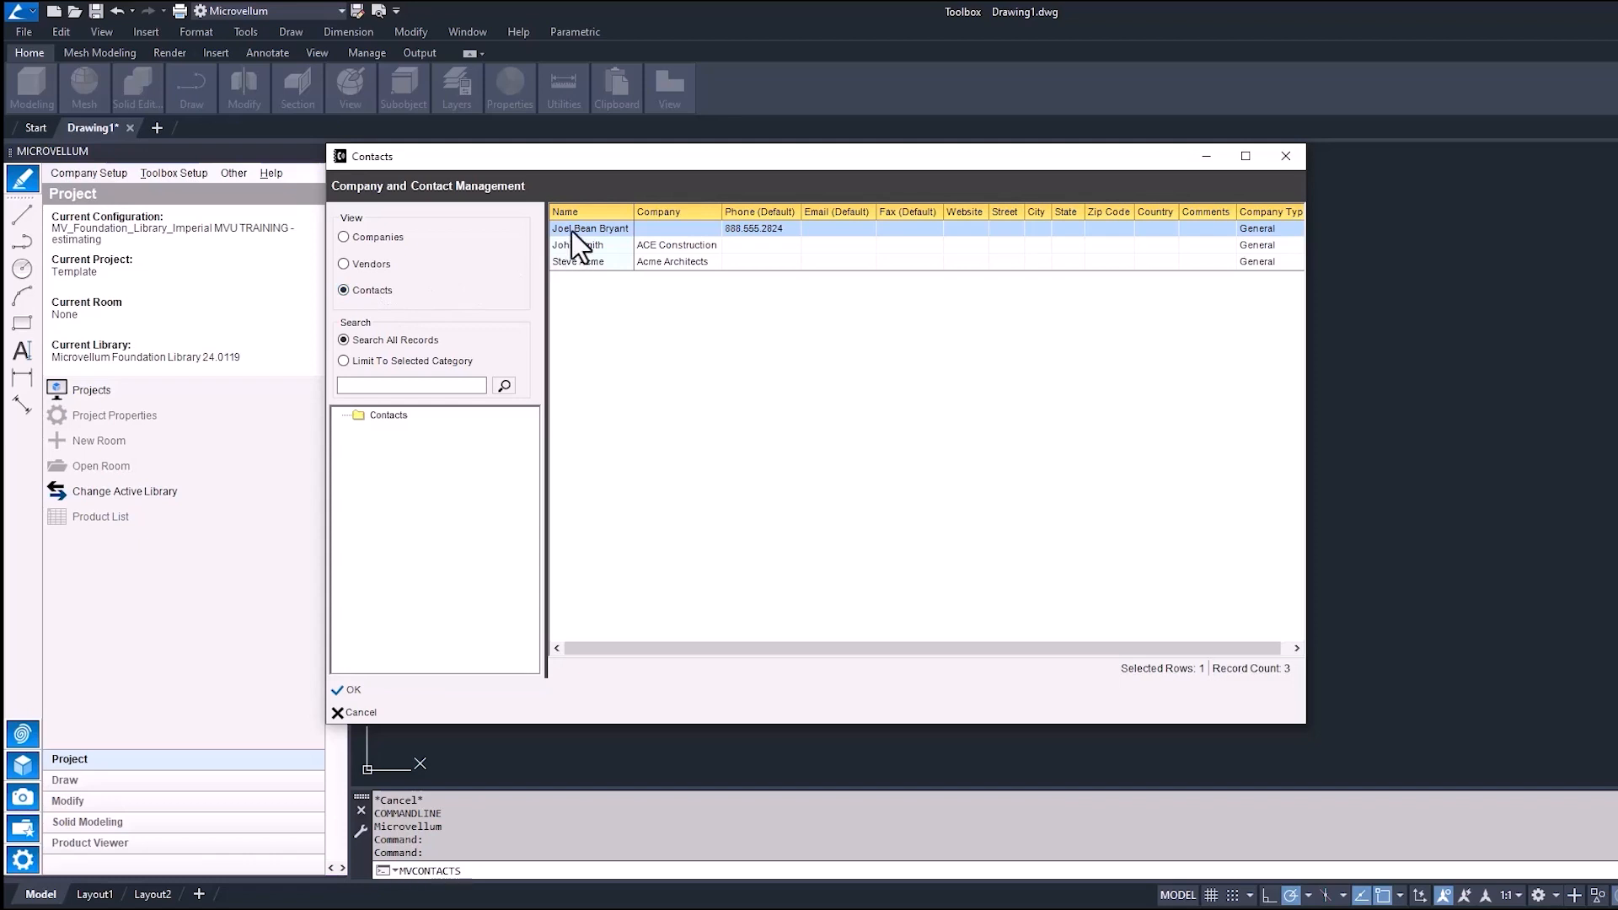
{"action": "right_click", "coordinate": [590, 245]}
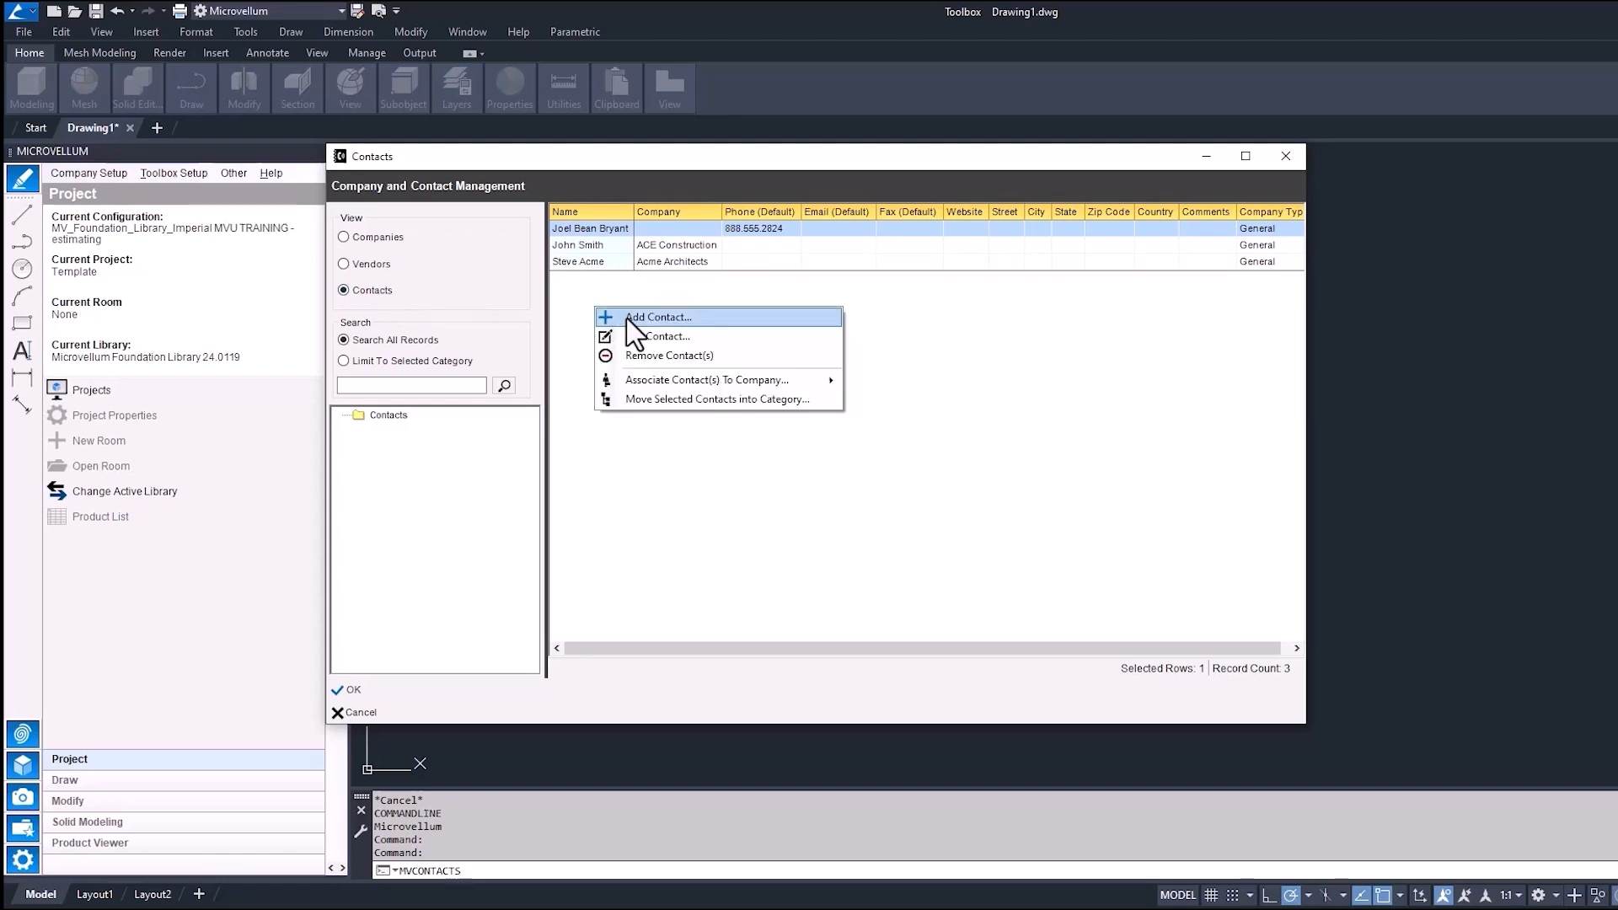
{"action": "mouse_move", "coordinate": [657, 337]}
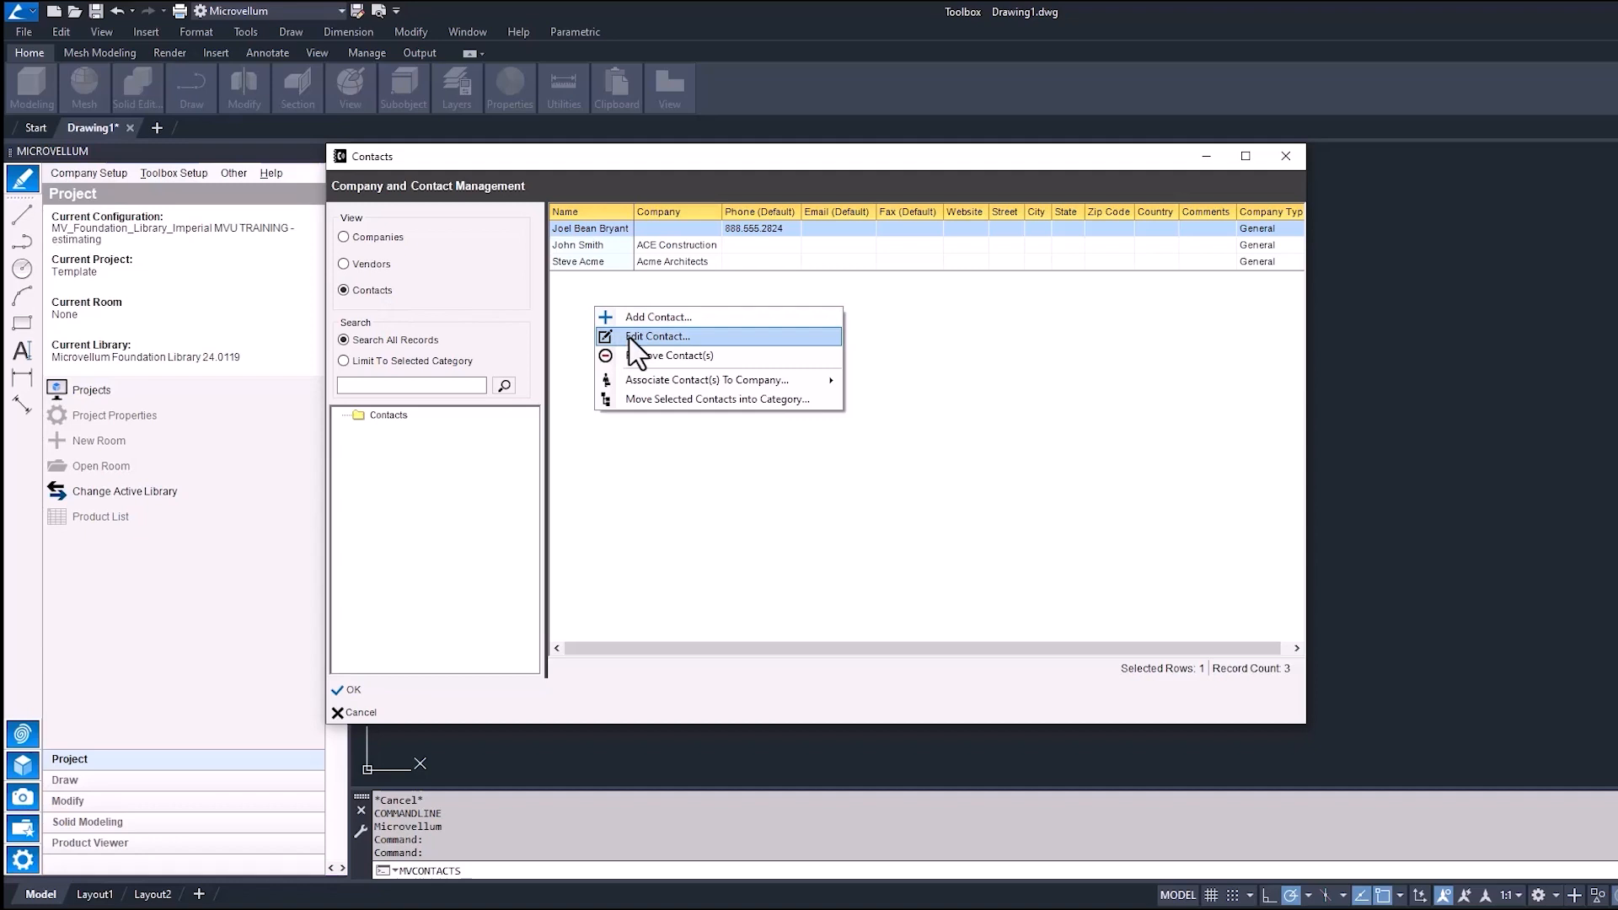
{"action": "left_click", "coordinate": [657, 337]}
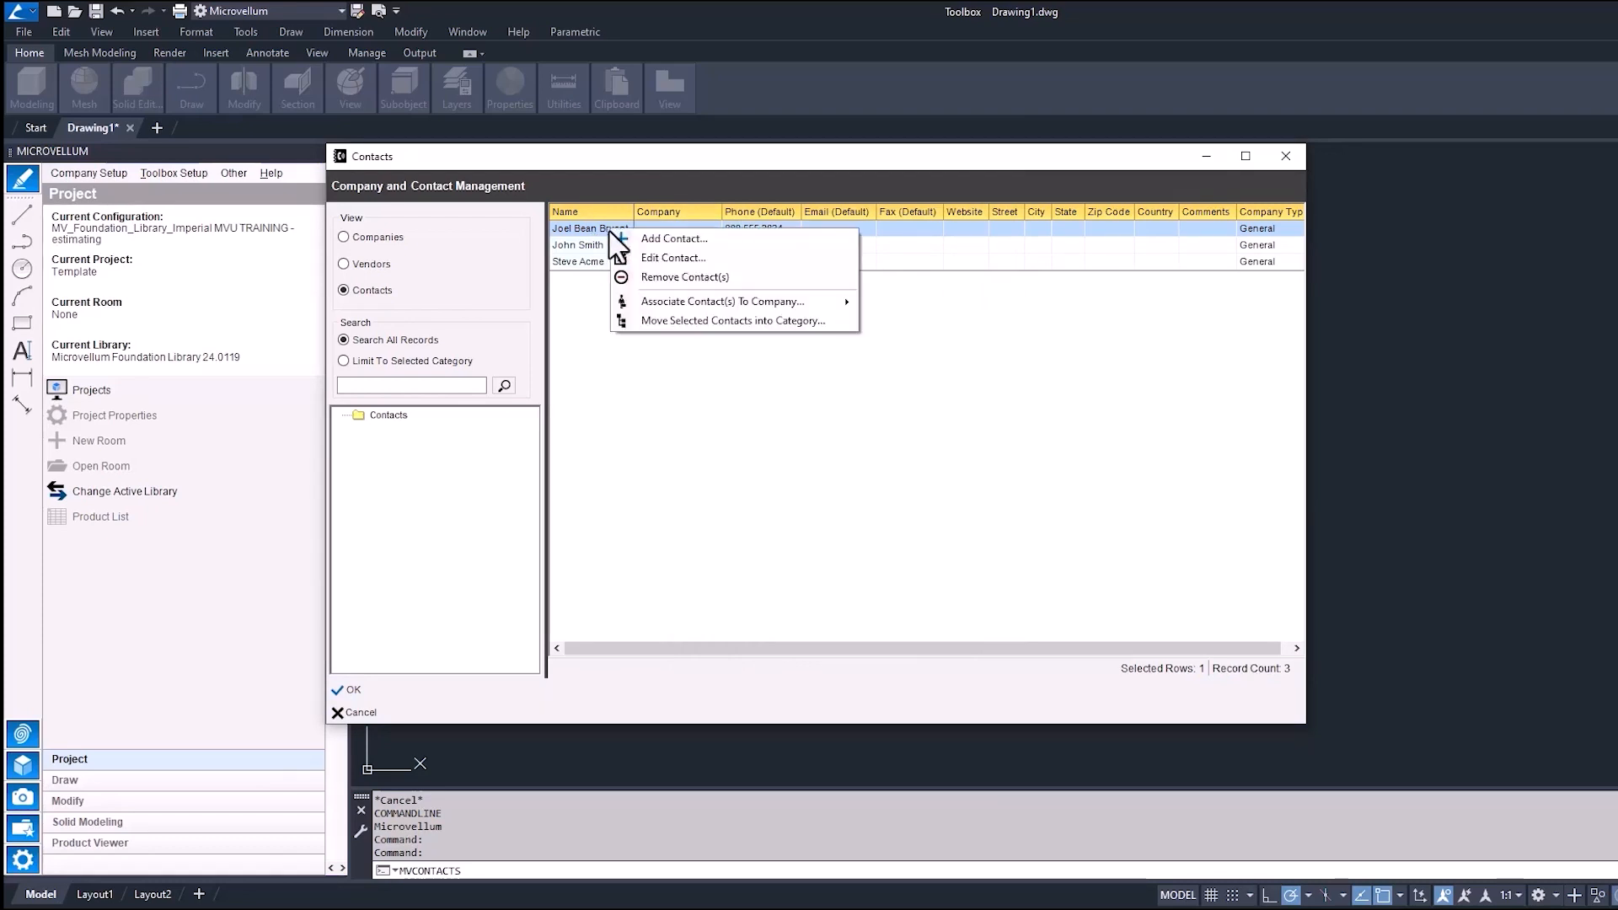
{"action": "mouse_move", "coordinate": [723, 302]}
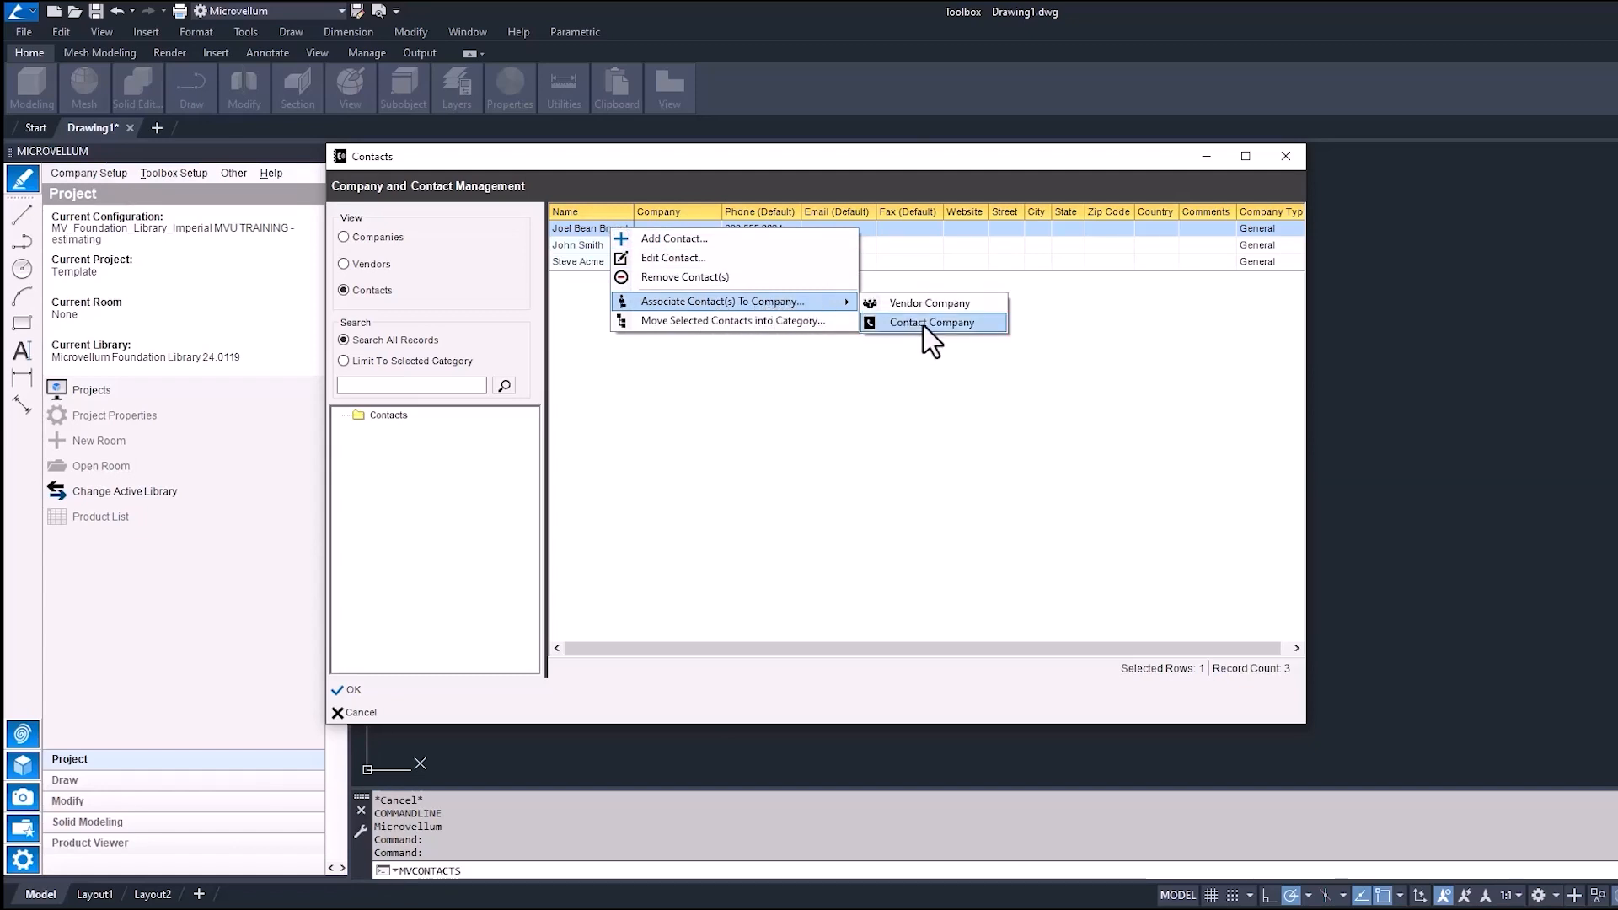
{"action": "left_click", "coordinate": [932, 322]}
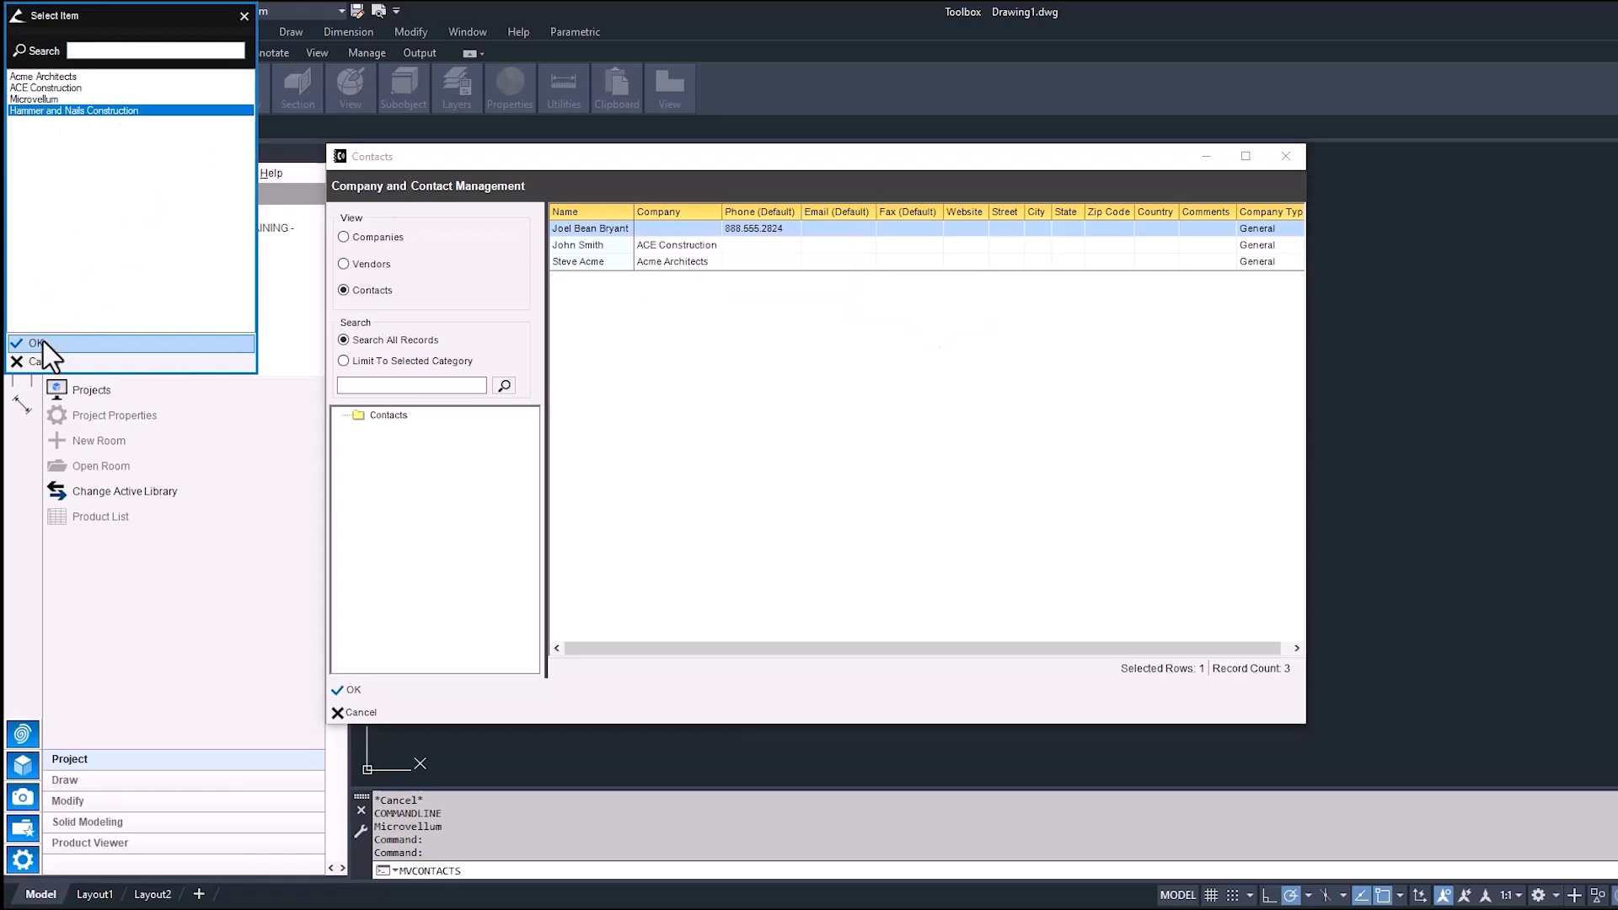
{"action": "left_click", "coordinate": [37, 342]}
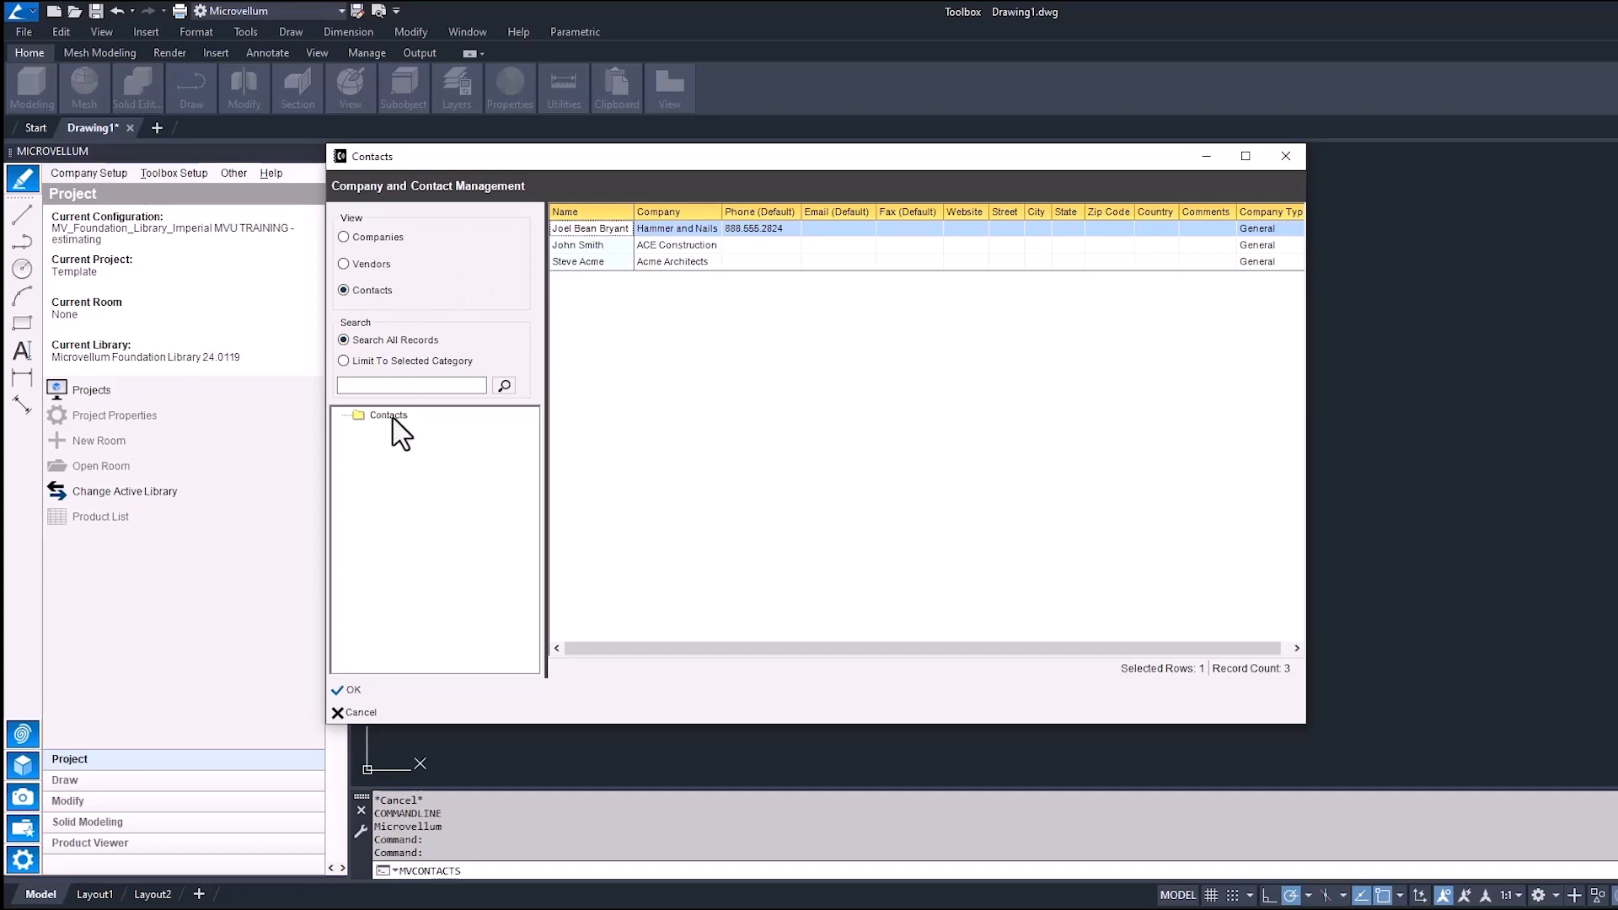
{"action": "left_click", "coordinate": [387, 414]}
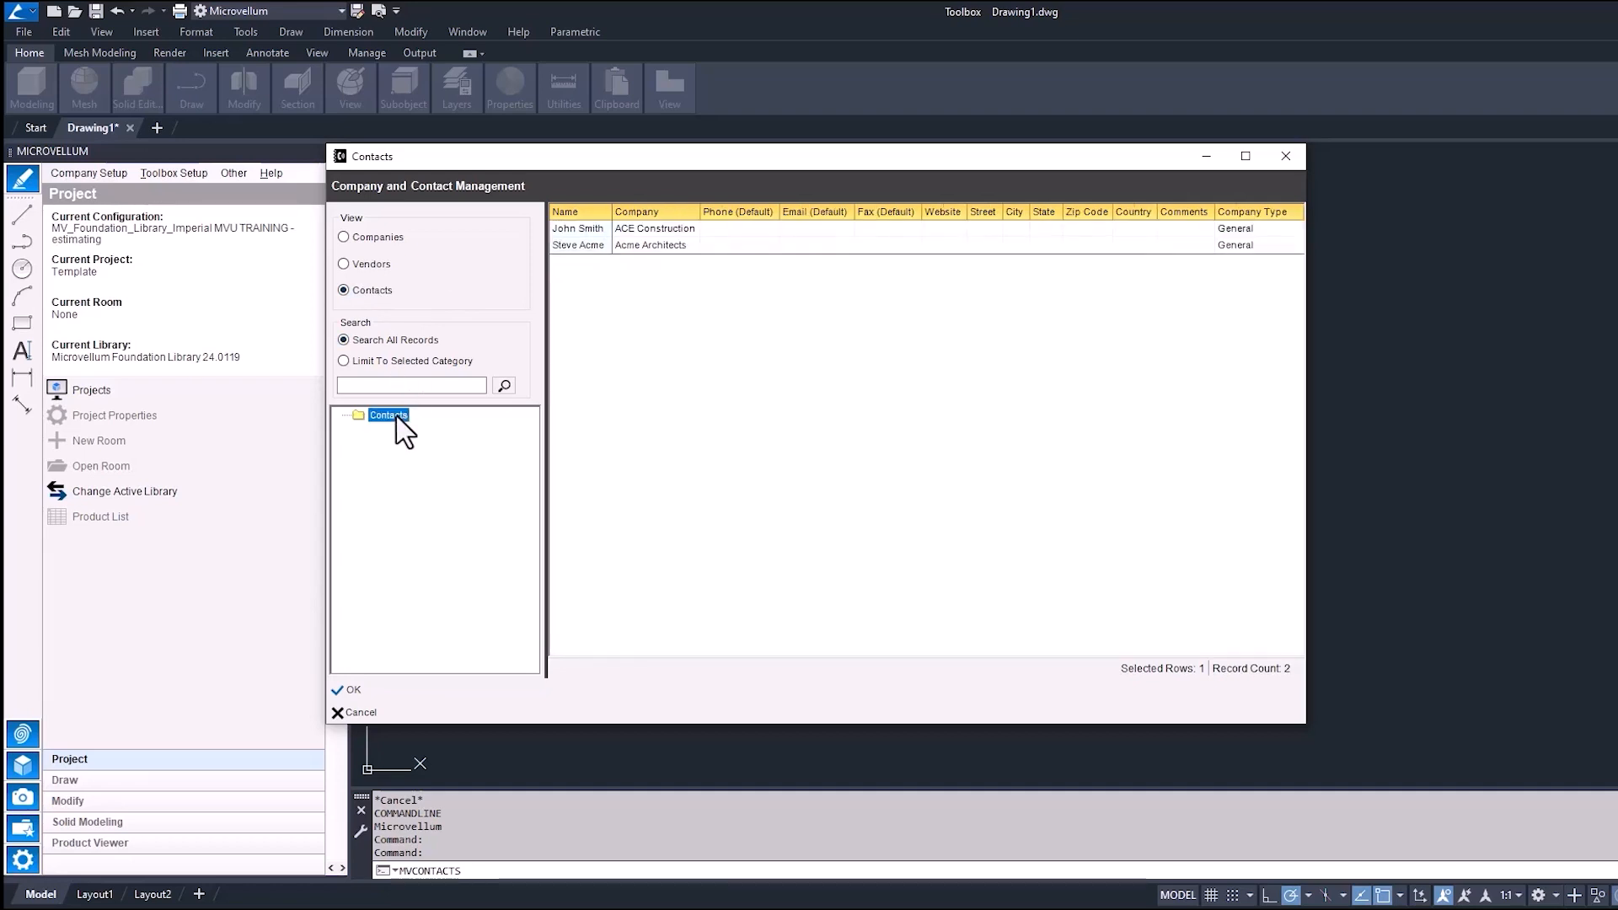
{"action": "mouse_move", "coordinate": [613, 310]}
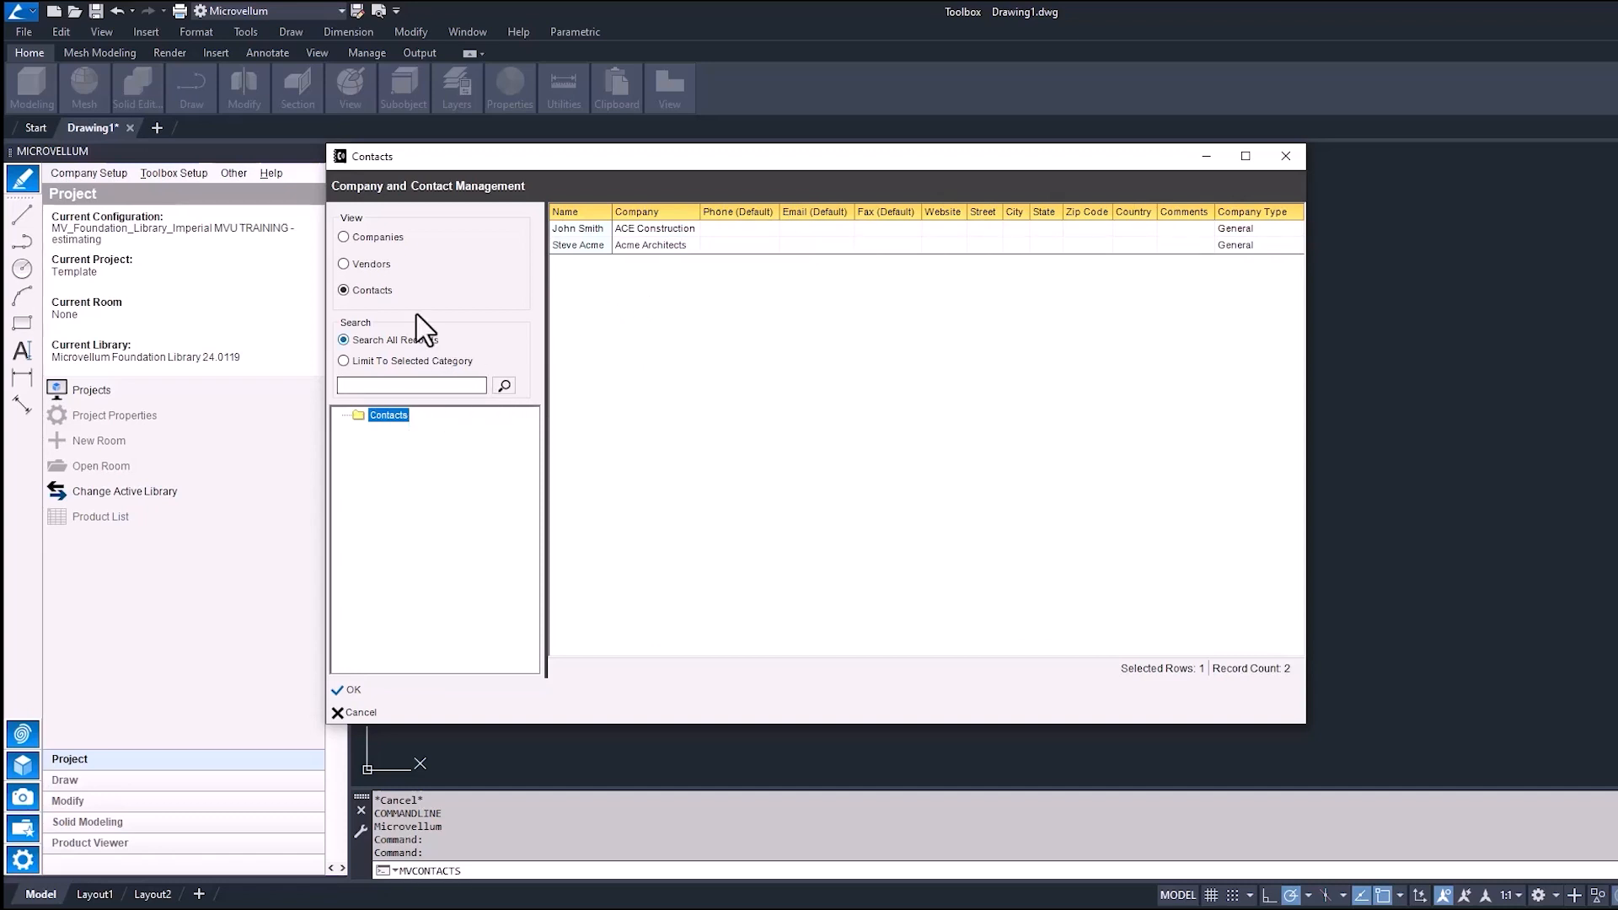
{"action": "left_click", "coordinate": [343, 263]}
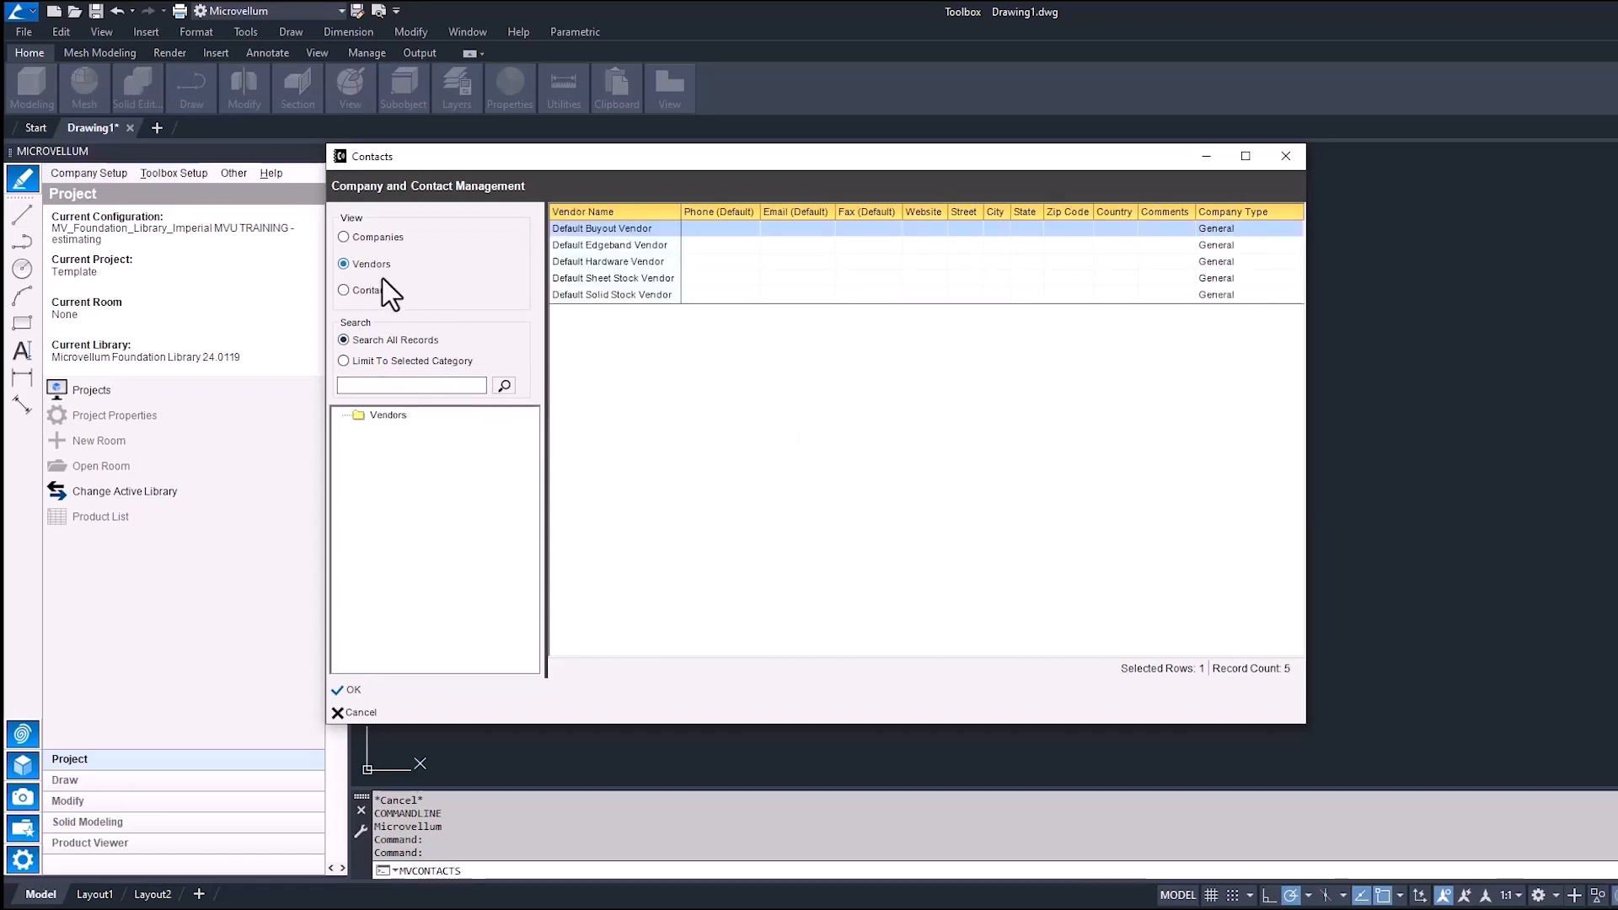
{"action": "left_click", "coordinate": [344, 290]}
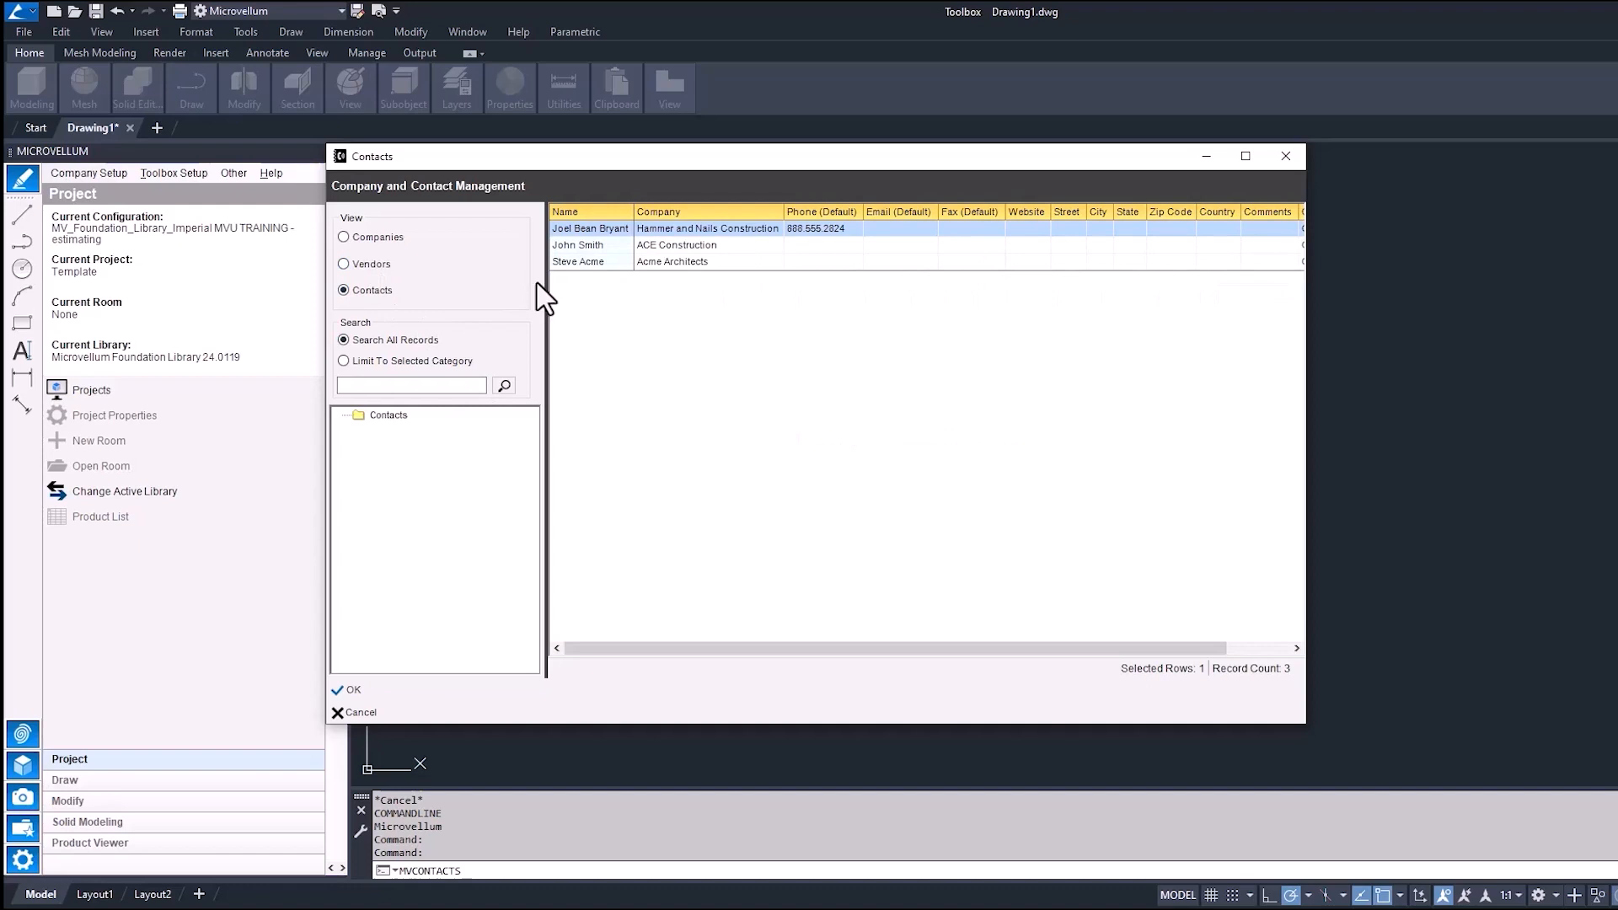
{"action": "right_click", "coordinate": [590, 228]}
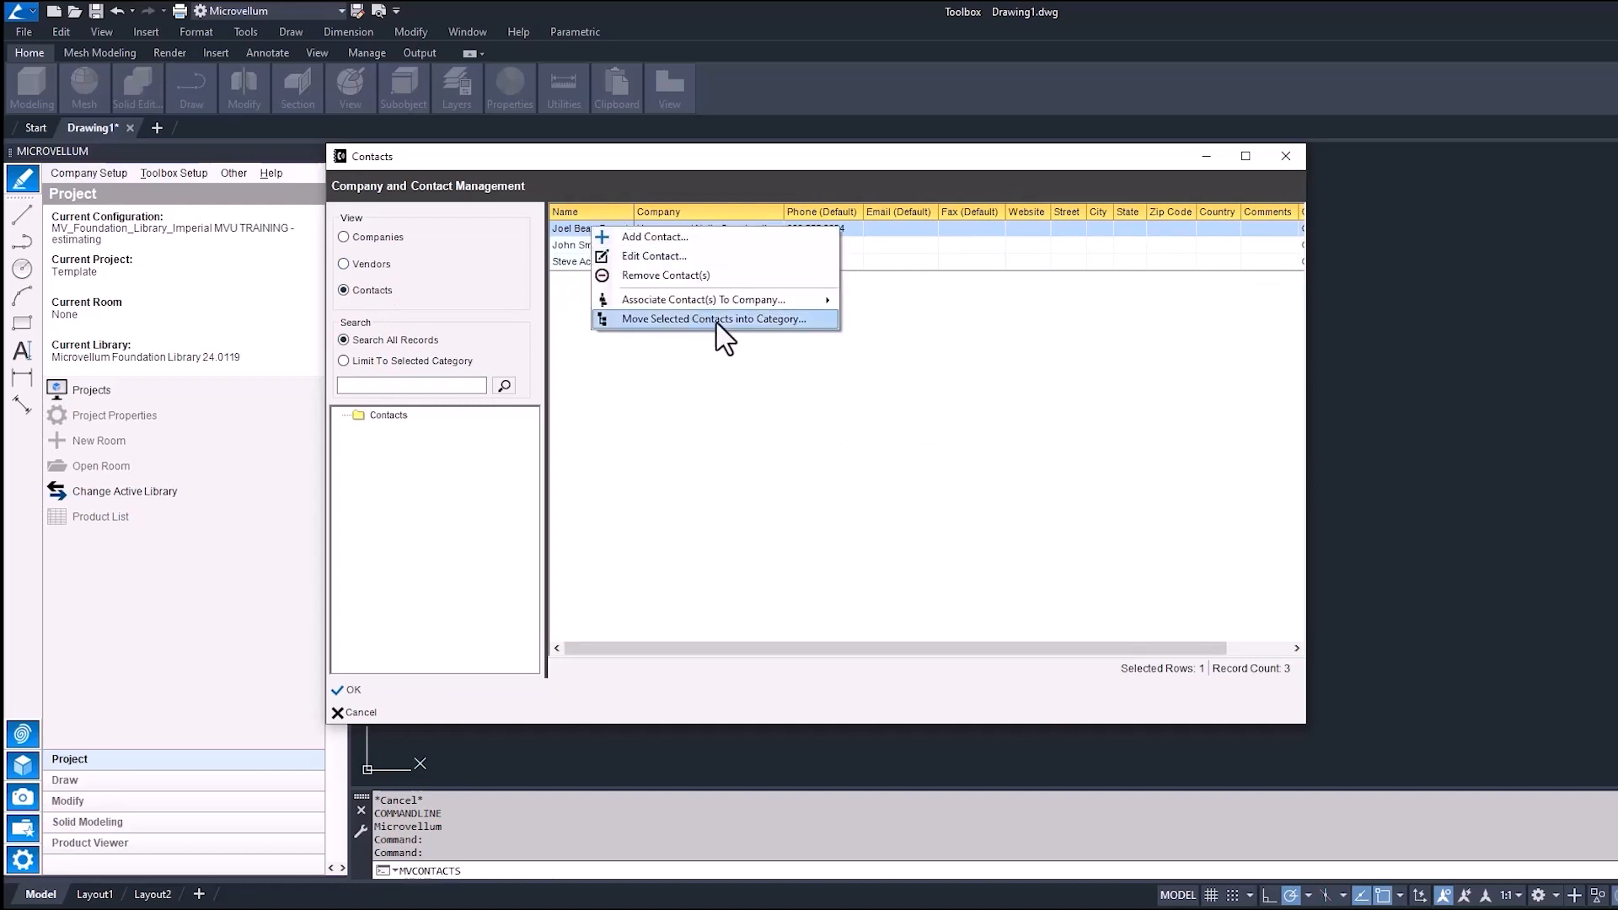
{"action": "mouse_move", "coordinate": [733, 341]}
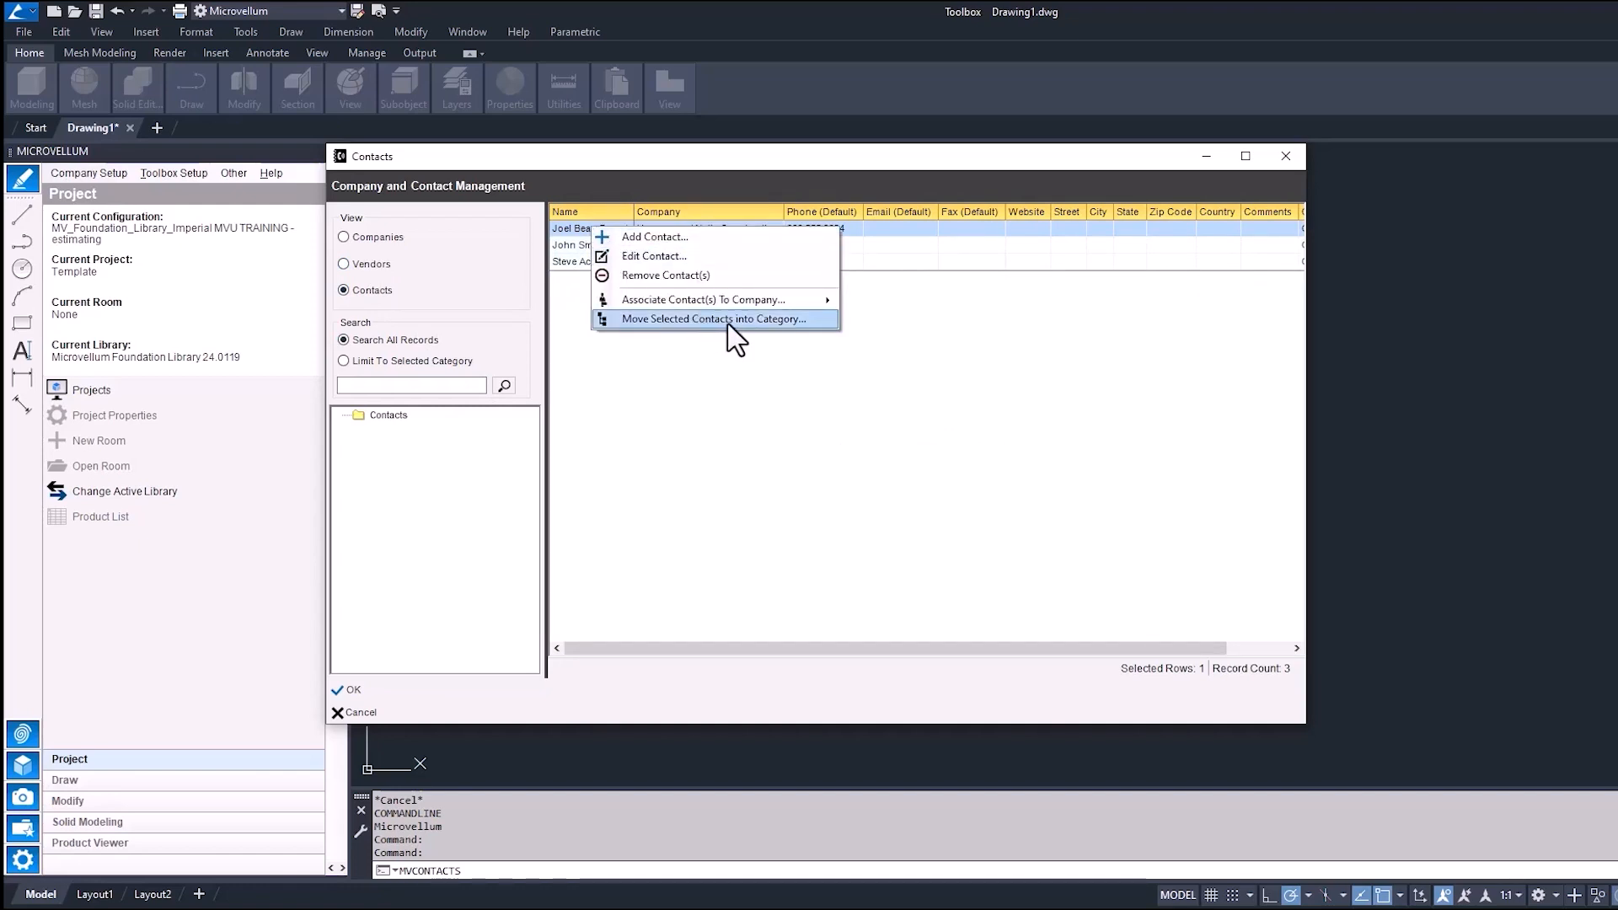
{"action": "left_click", "coordinate": [712, 319]}
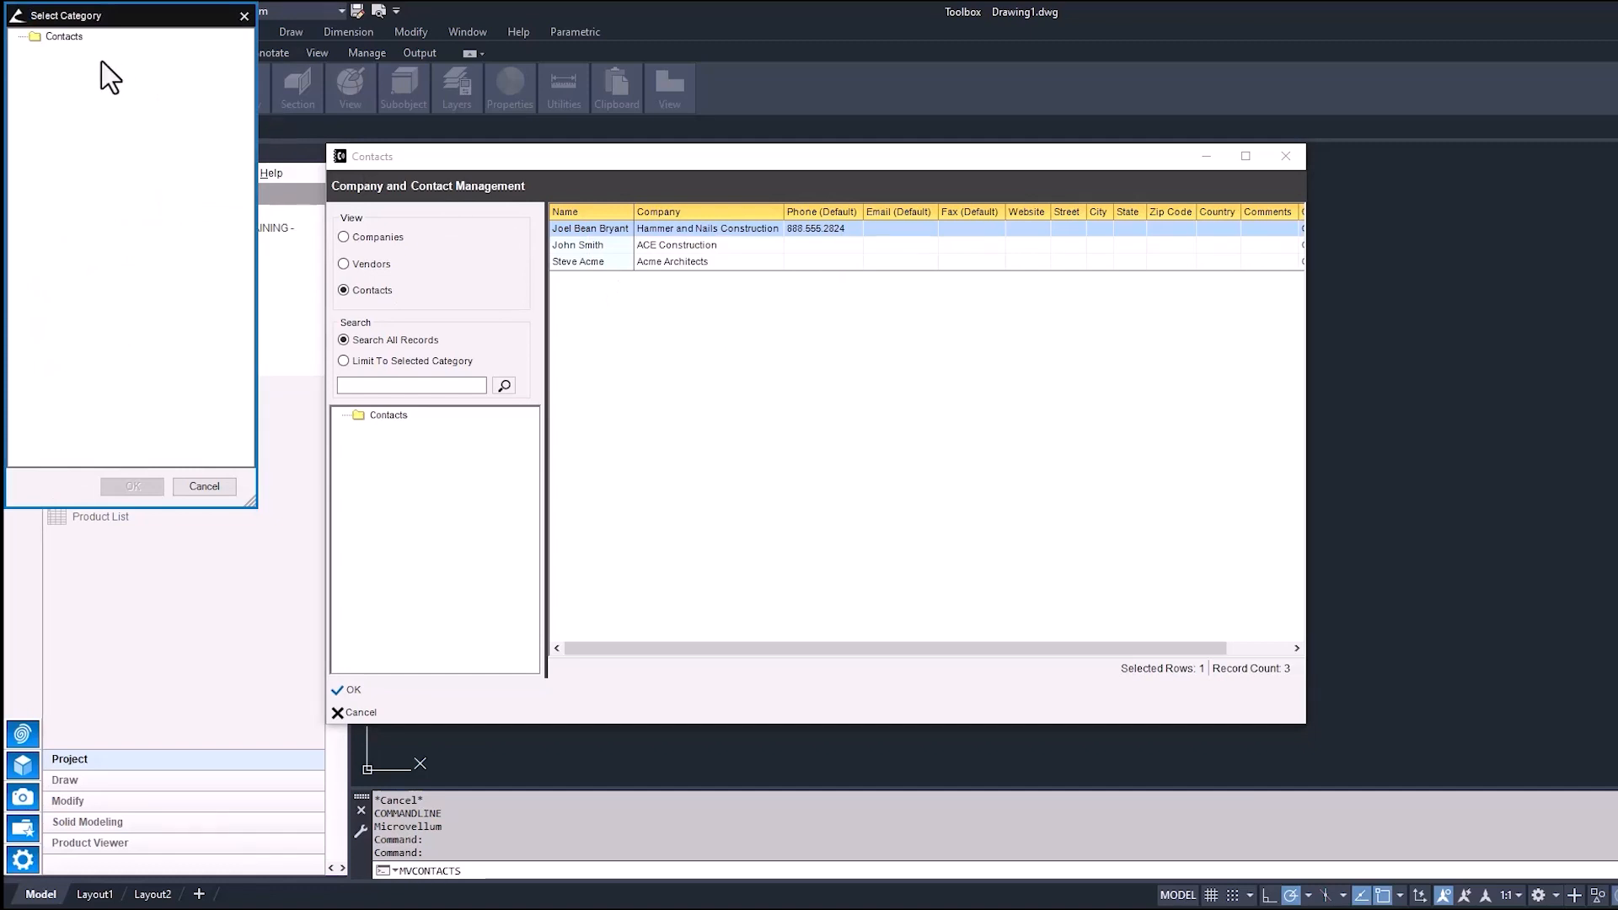
{"action": "right_click", "coordinate": [64, 35]}
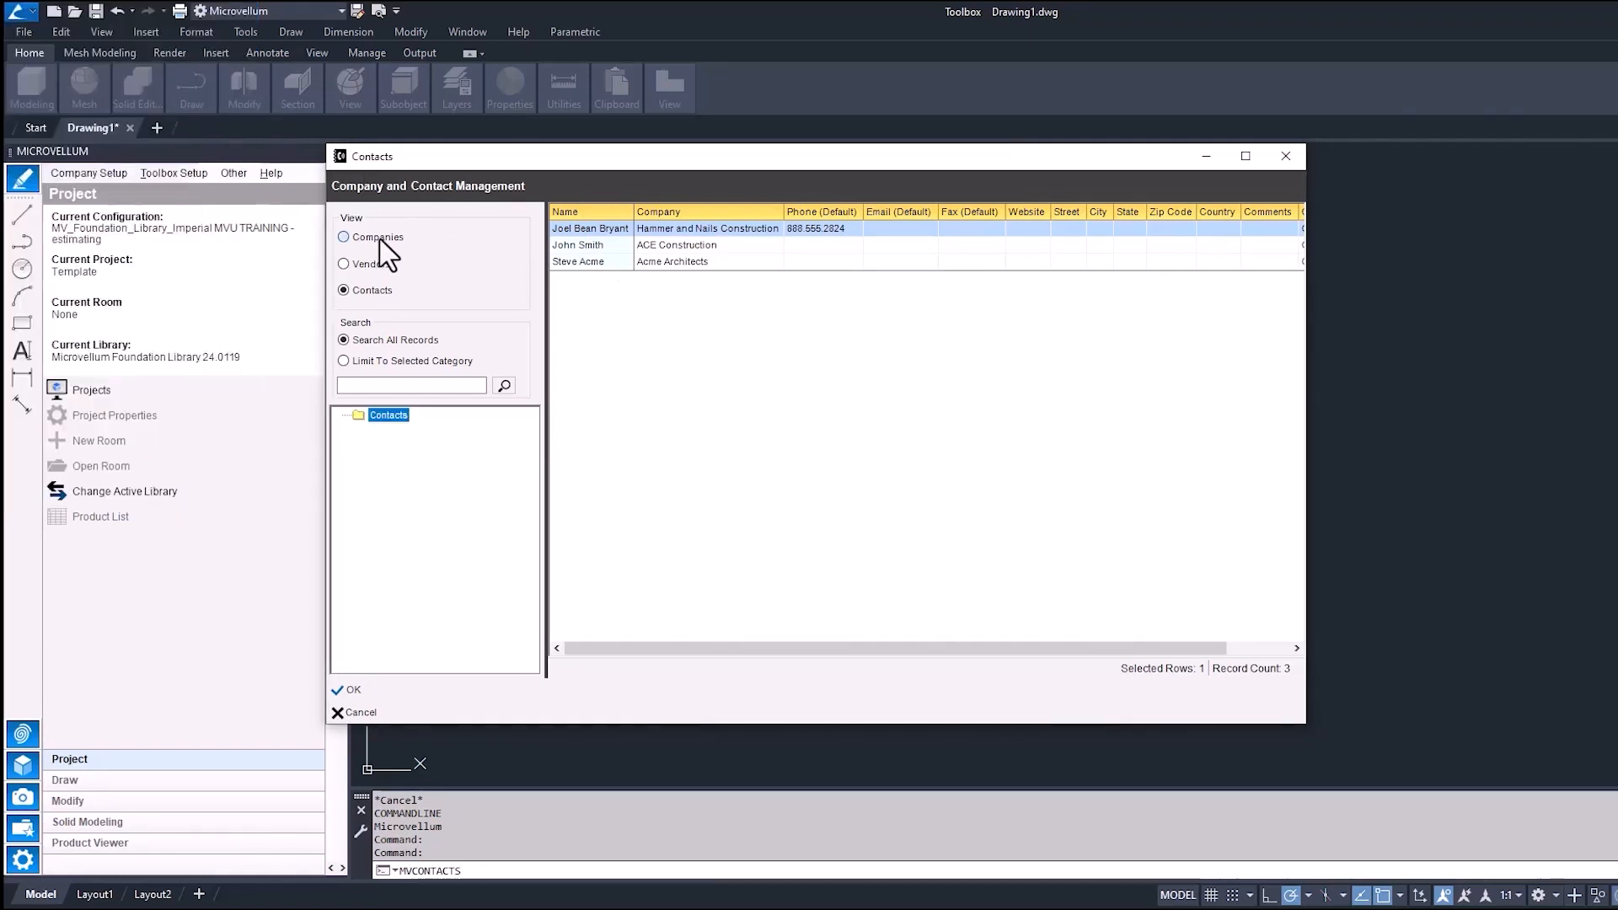
List General Contacts companies and confirm ACE Construction has no associated projects.
{"action": "left_click", "coordinate": [344, 236]}
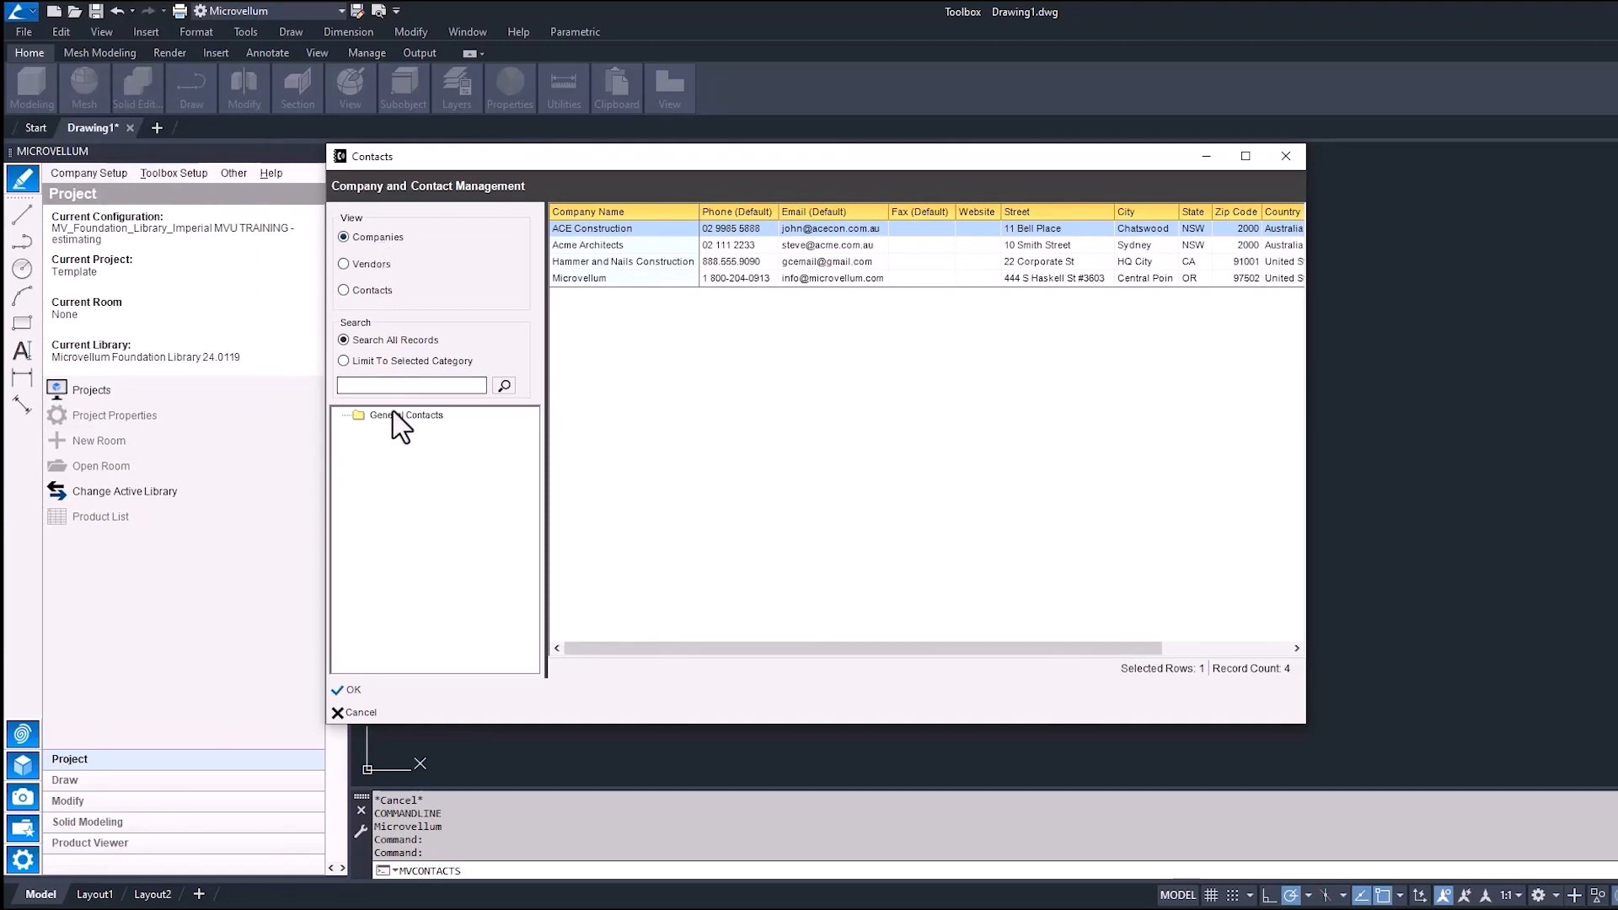
{"action": "left_click", "coordinate": [406, 415]}
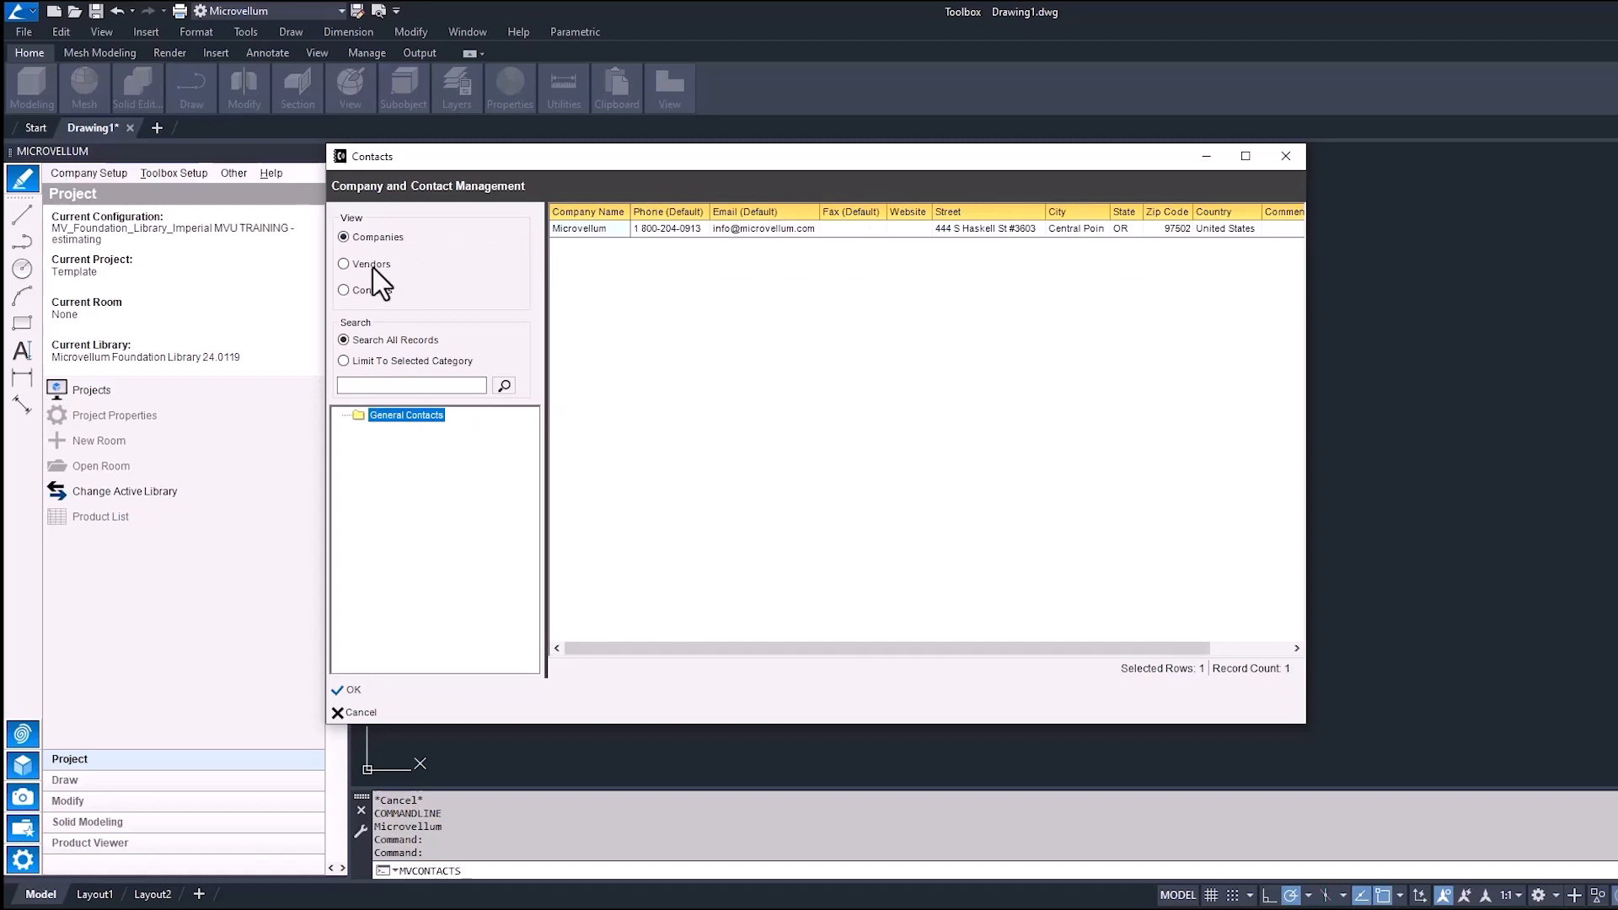
{"action": "right_click", "coordinate": [591, 228]}
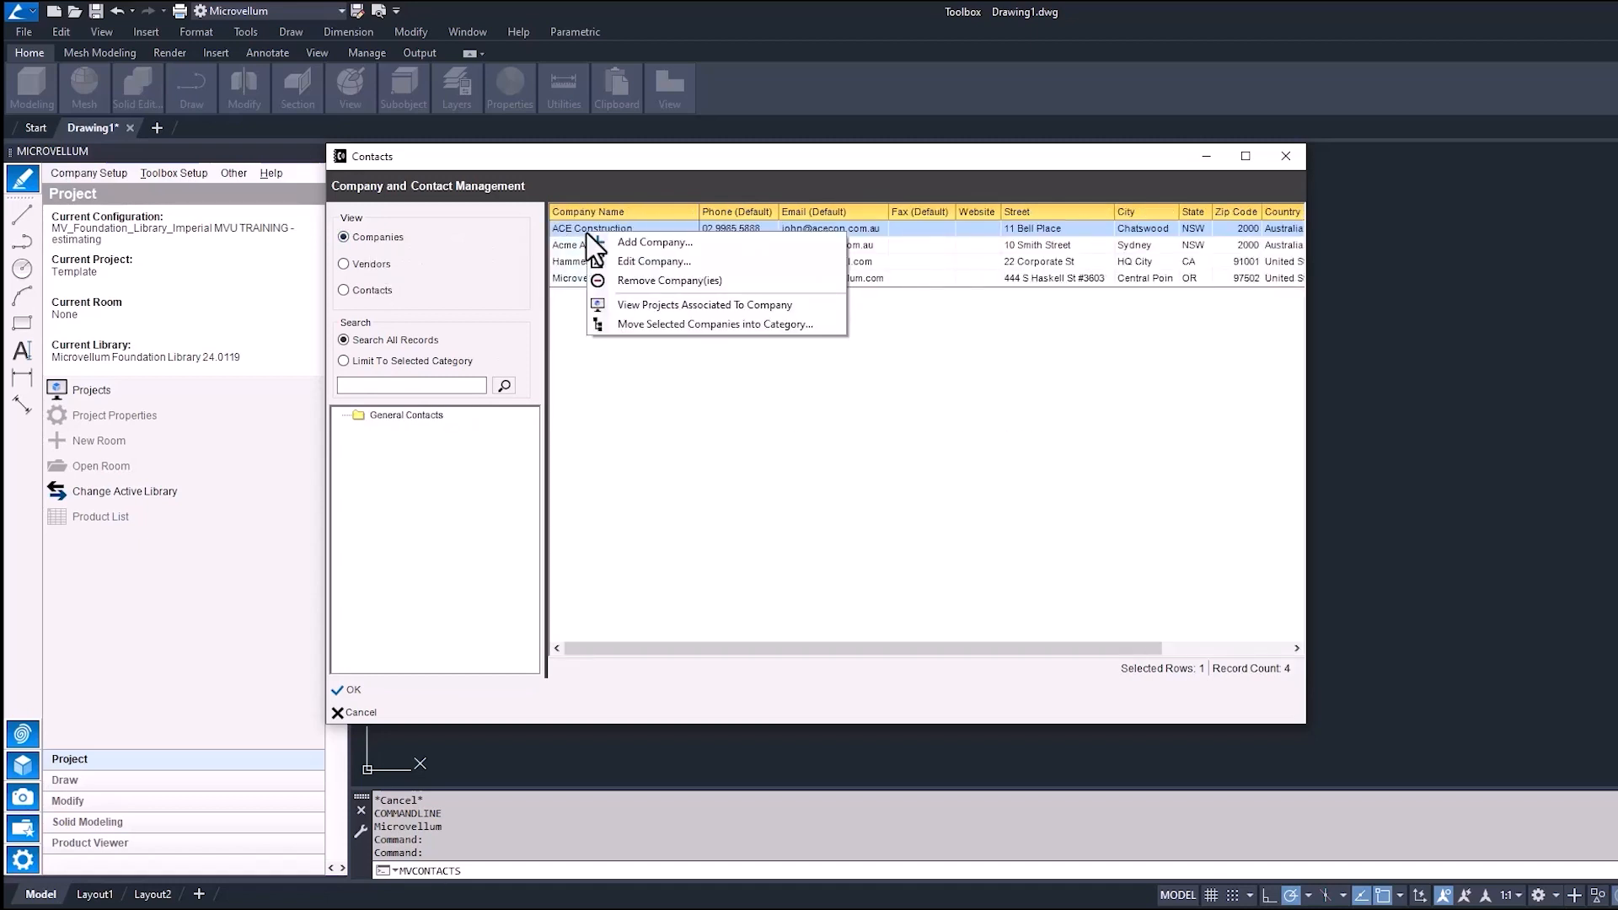
{"action": "mouse_move", "coordinate": [701, 324]}
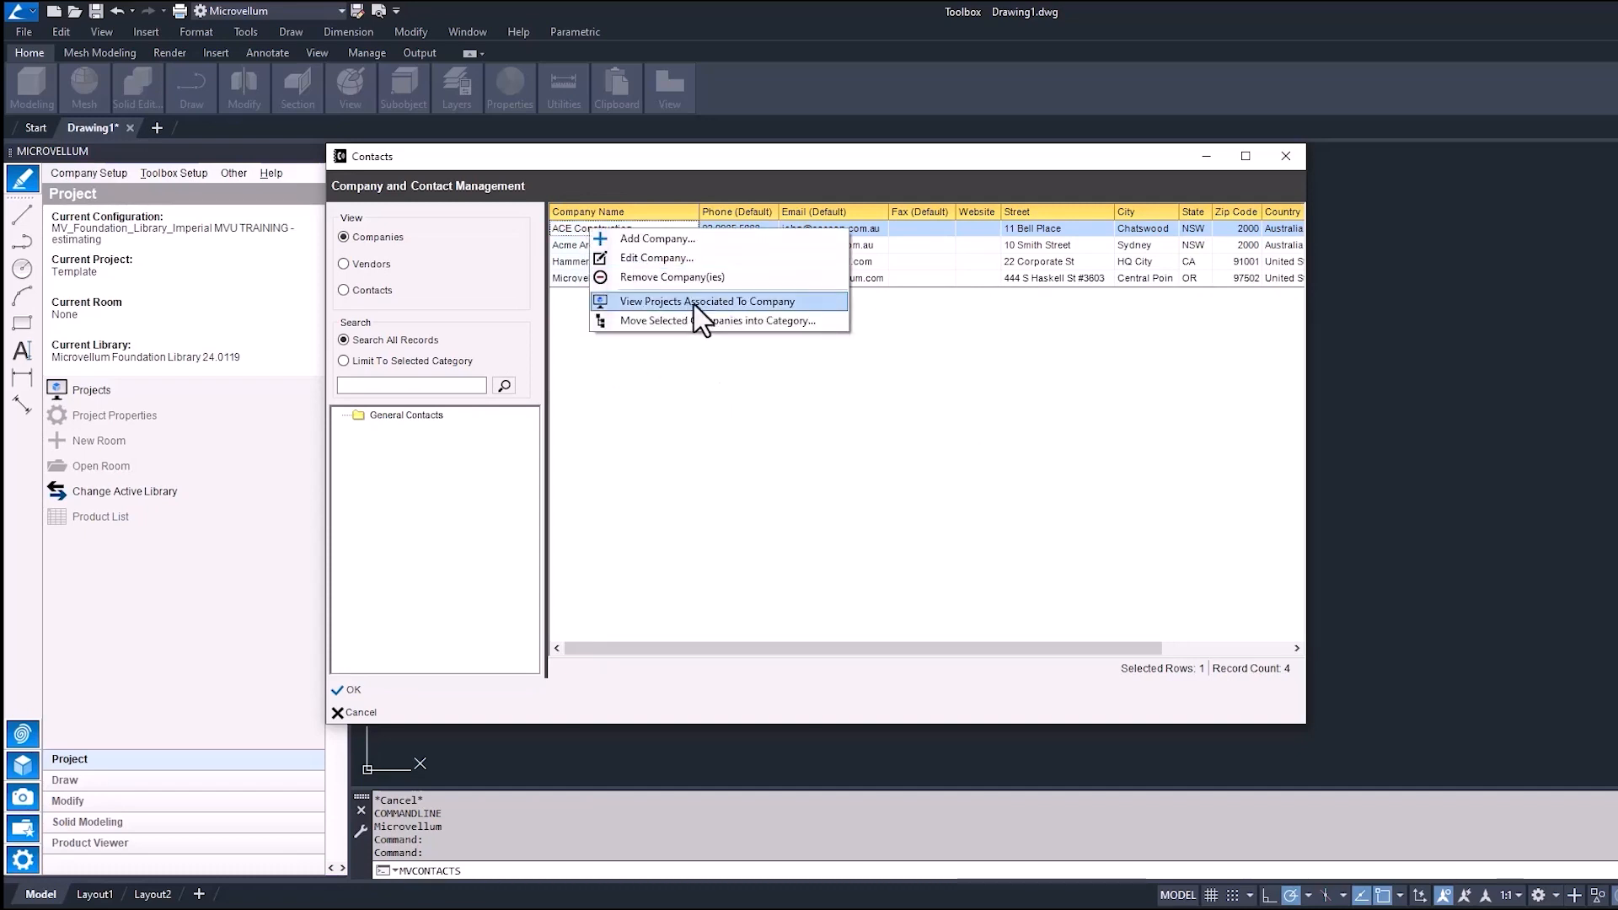
{"action": "left_click", "coordinate": [709, 300]}
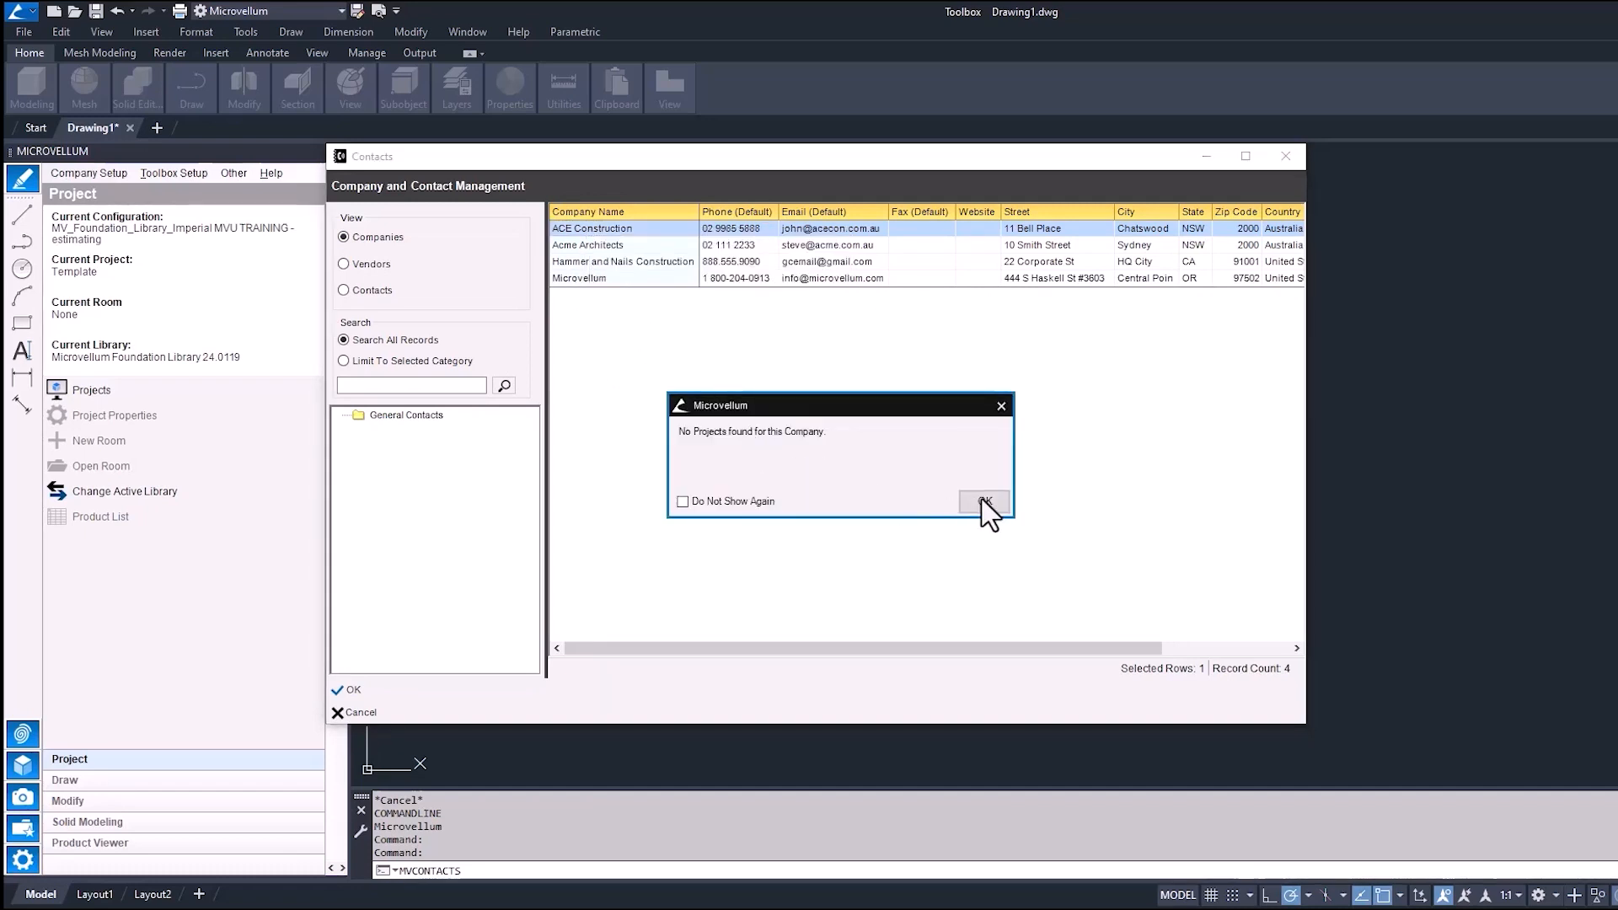
{"action": "left_click", "coordinate": [982, 502]}
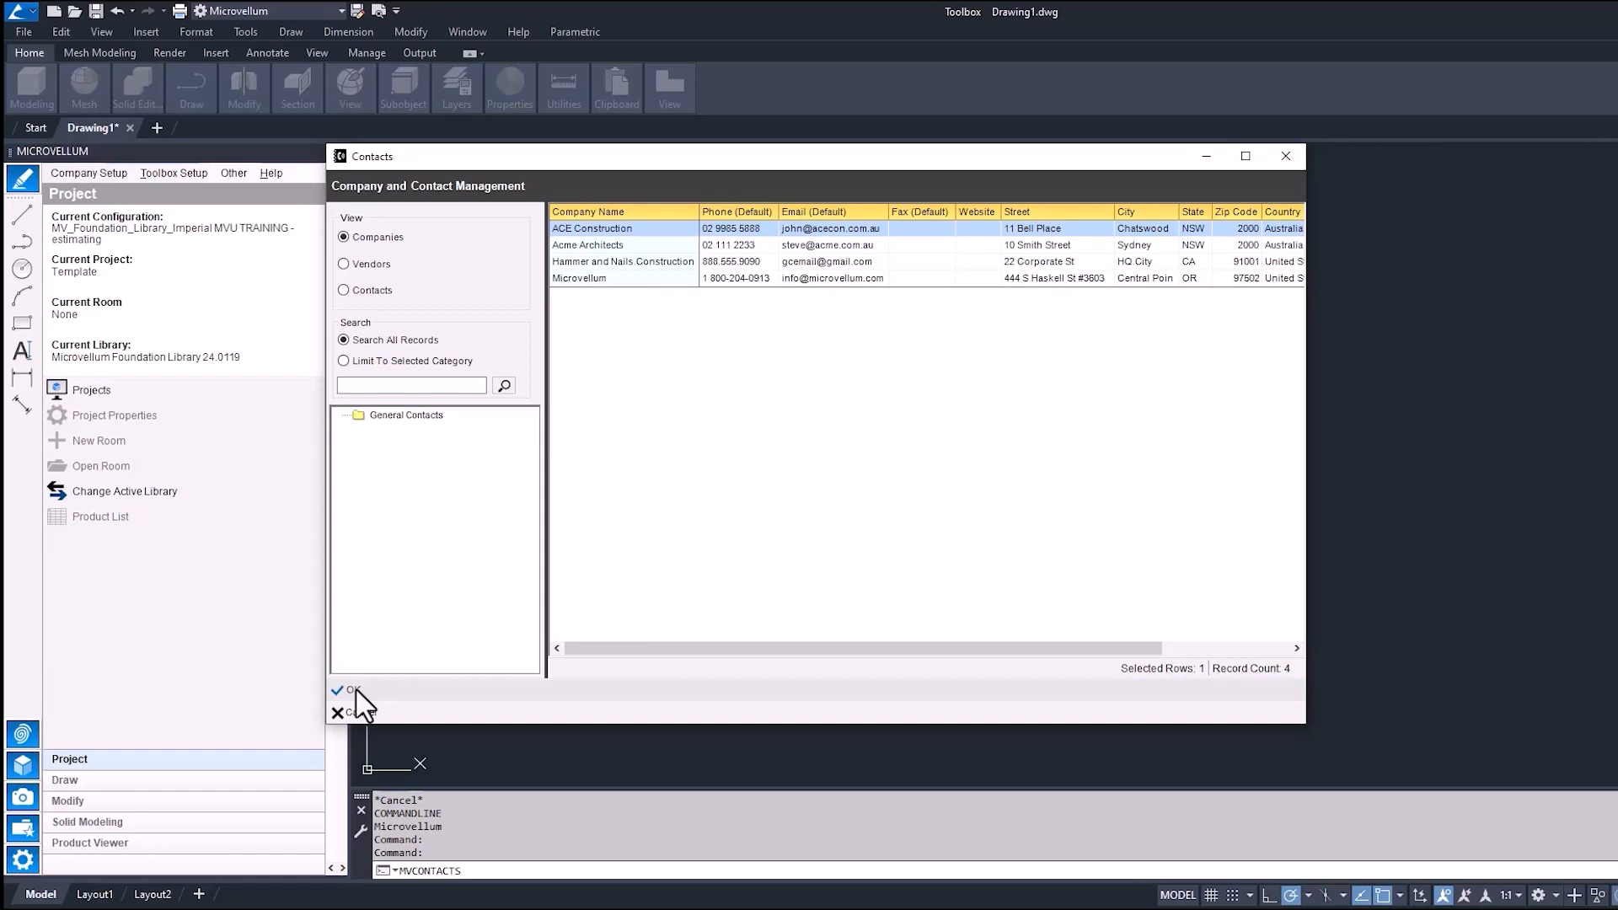
Close contact management and add project 'New Bid' under the Quotes category.
{"action": "left_click", "coordinate": [344, 690]}
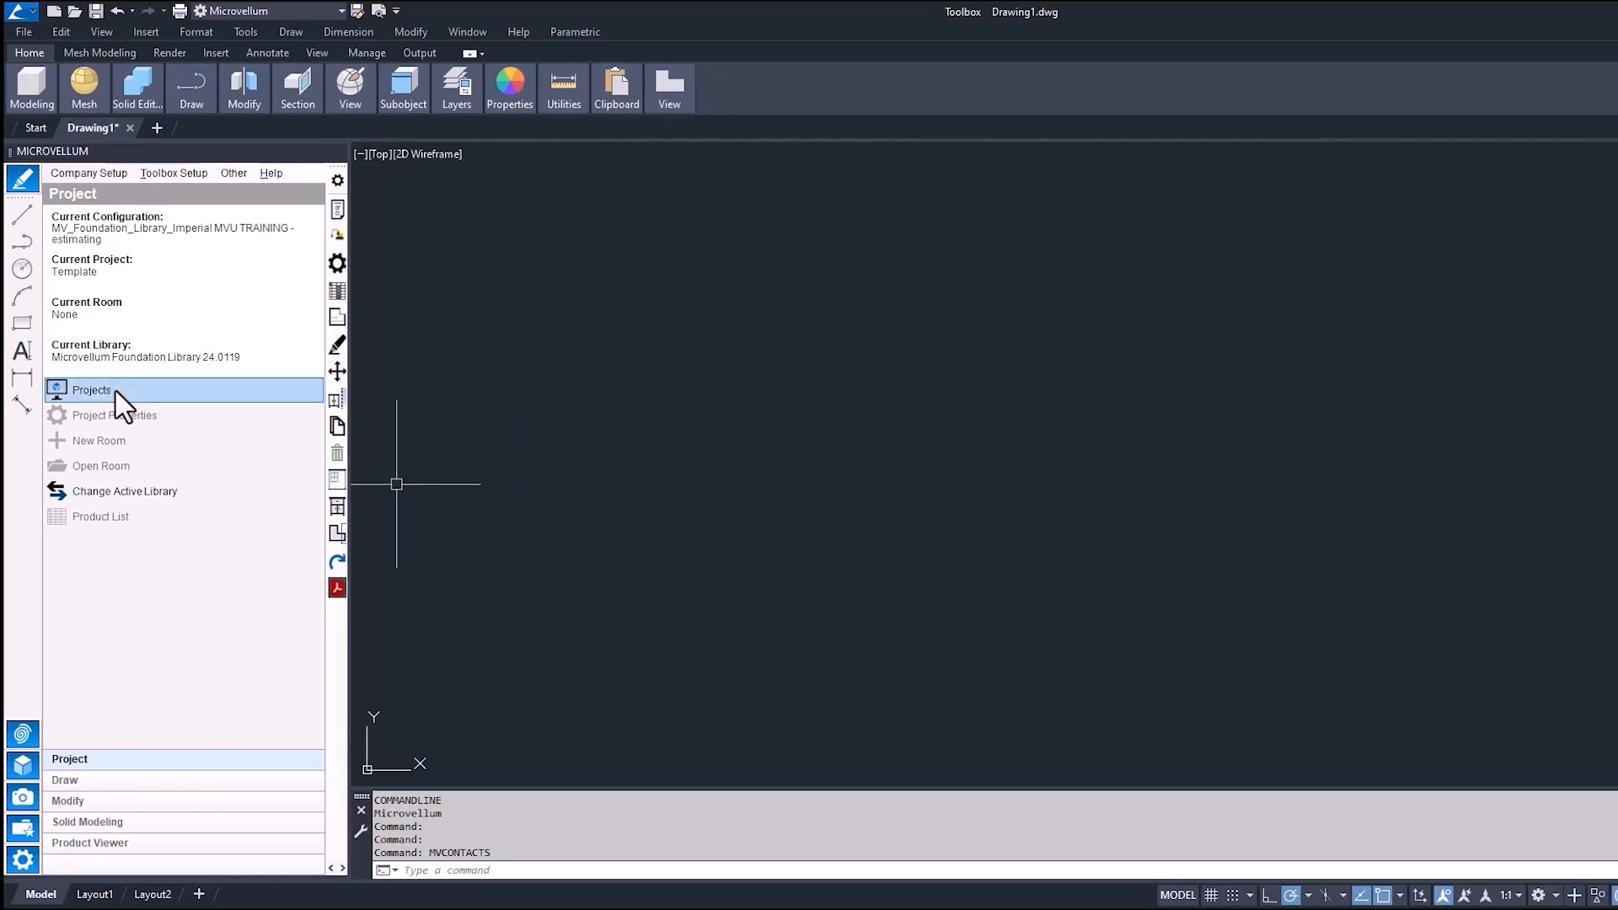
{"action": "left_click", "coordinate": [91, 389]}
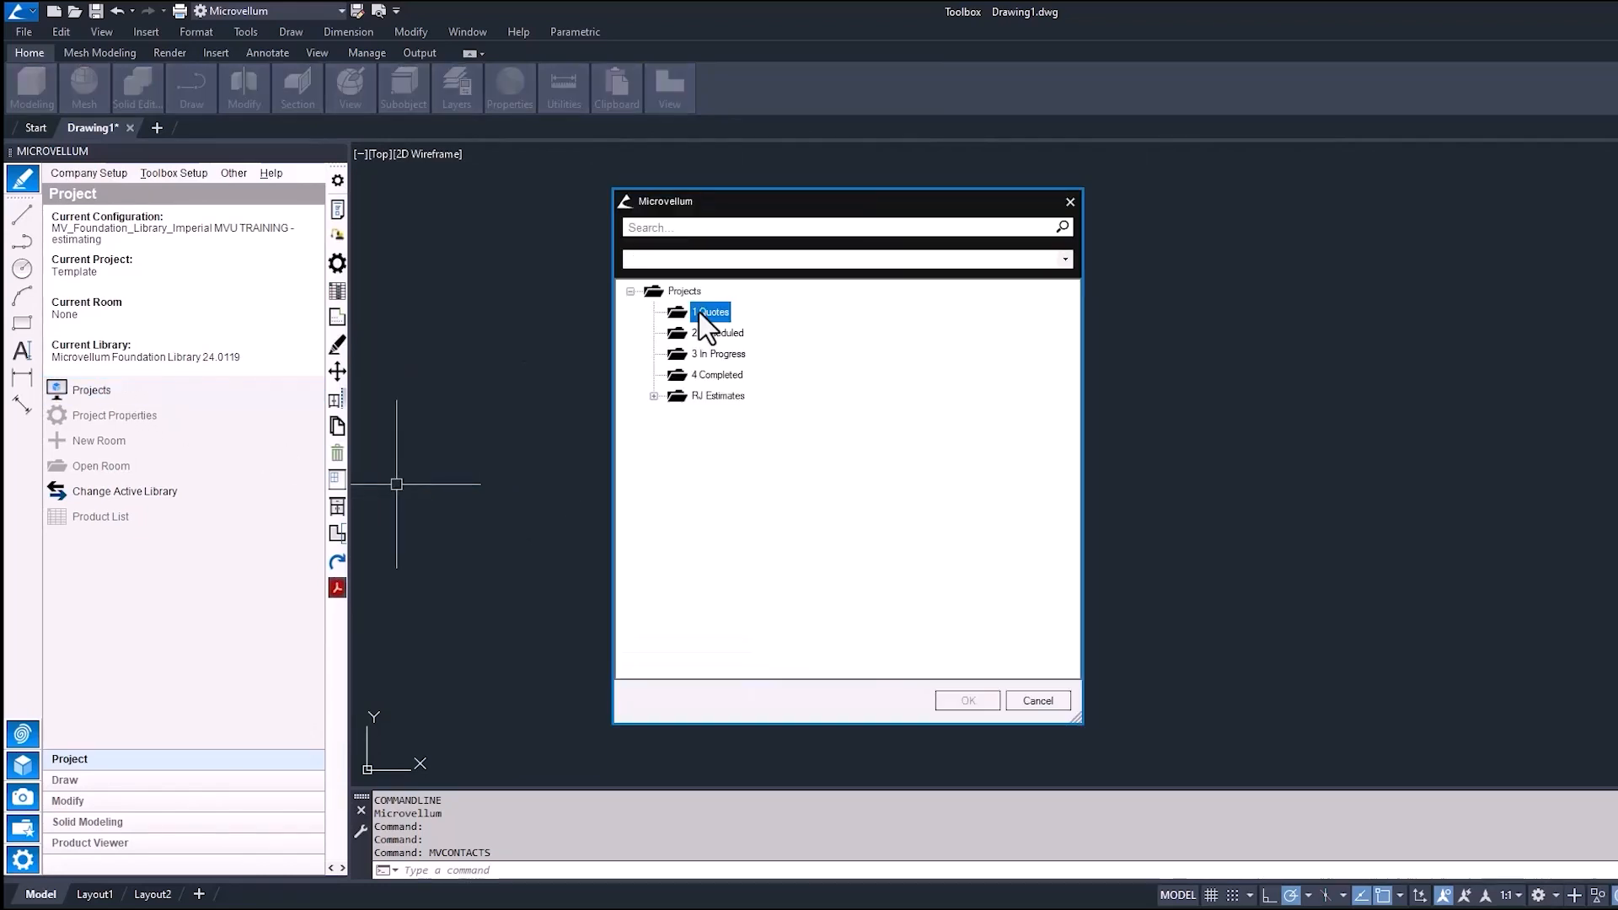
{"action": "right_click", "coordinate": [710, 314]}
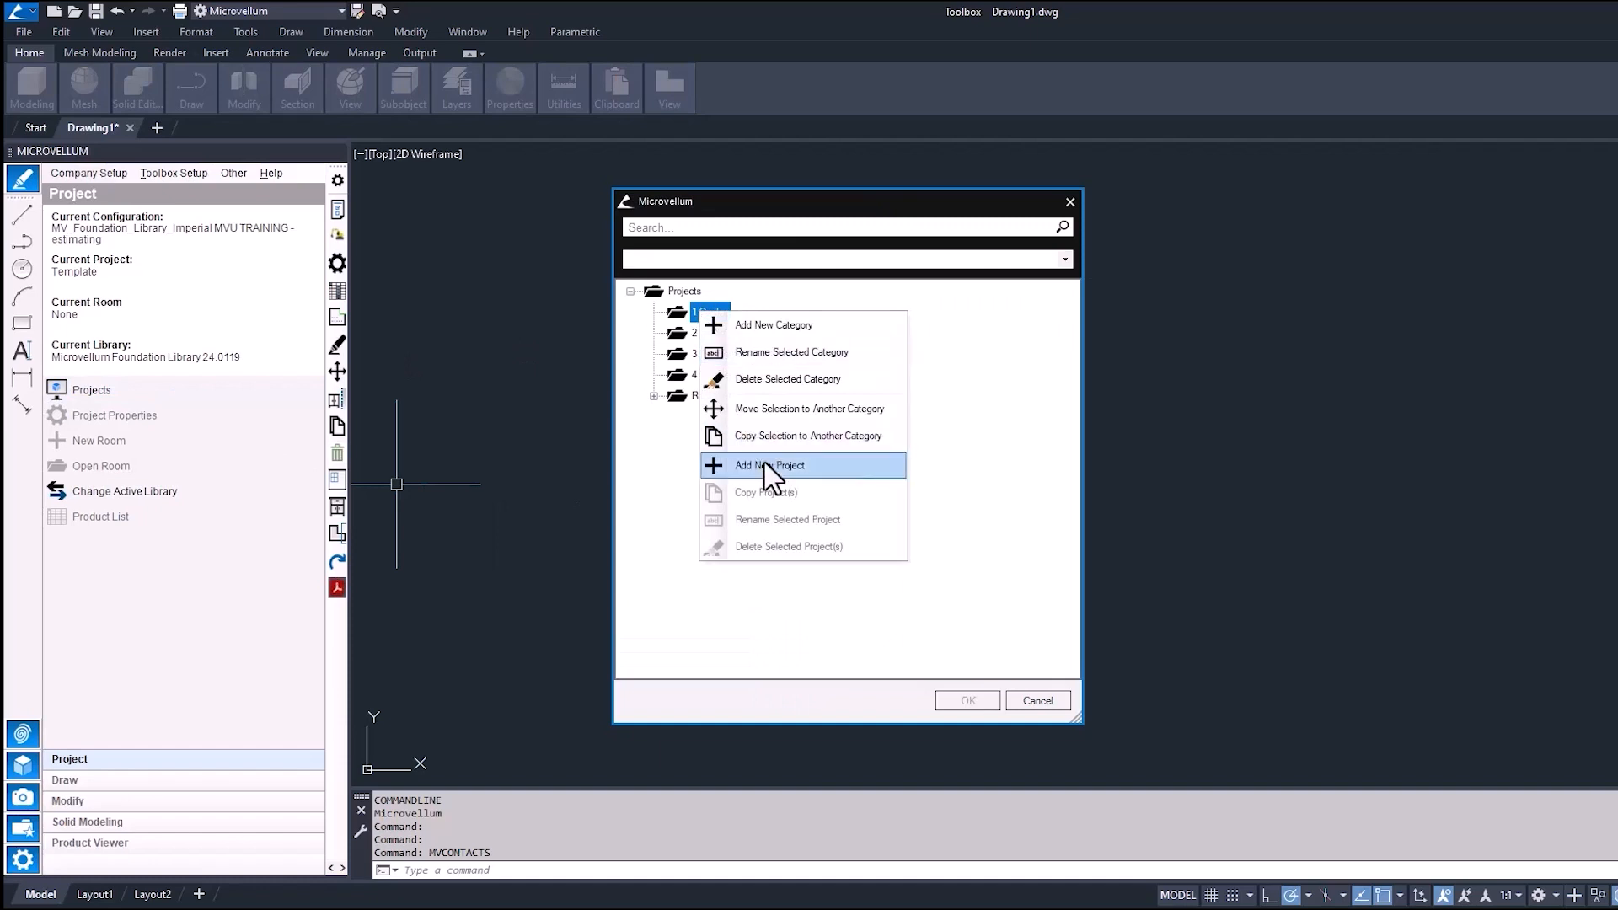
{"action": "left_click", "coordinate": [769, 465]}
{"action": "type", "text": "New Bid"}
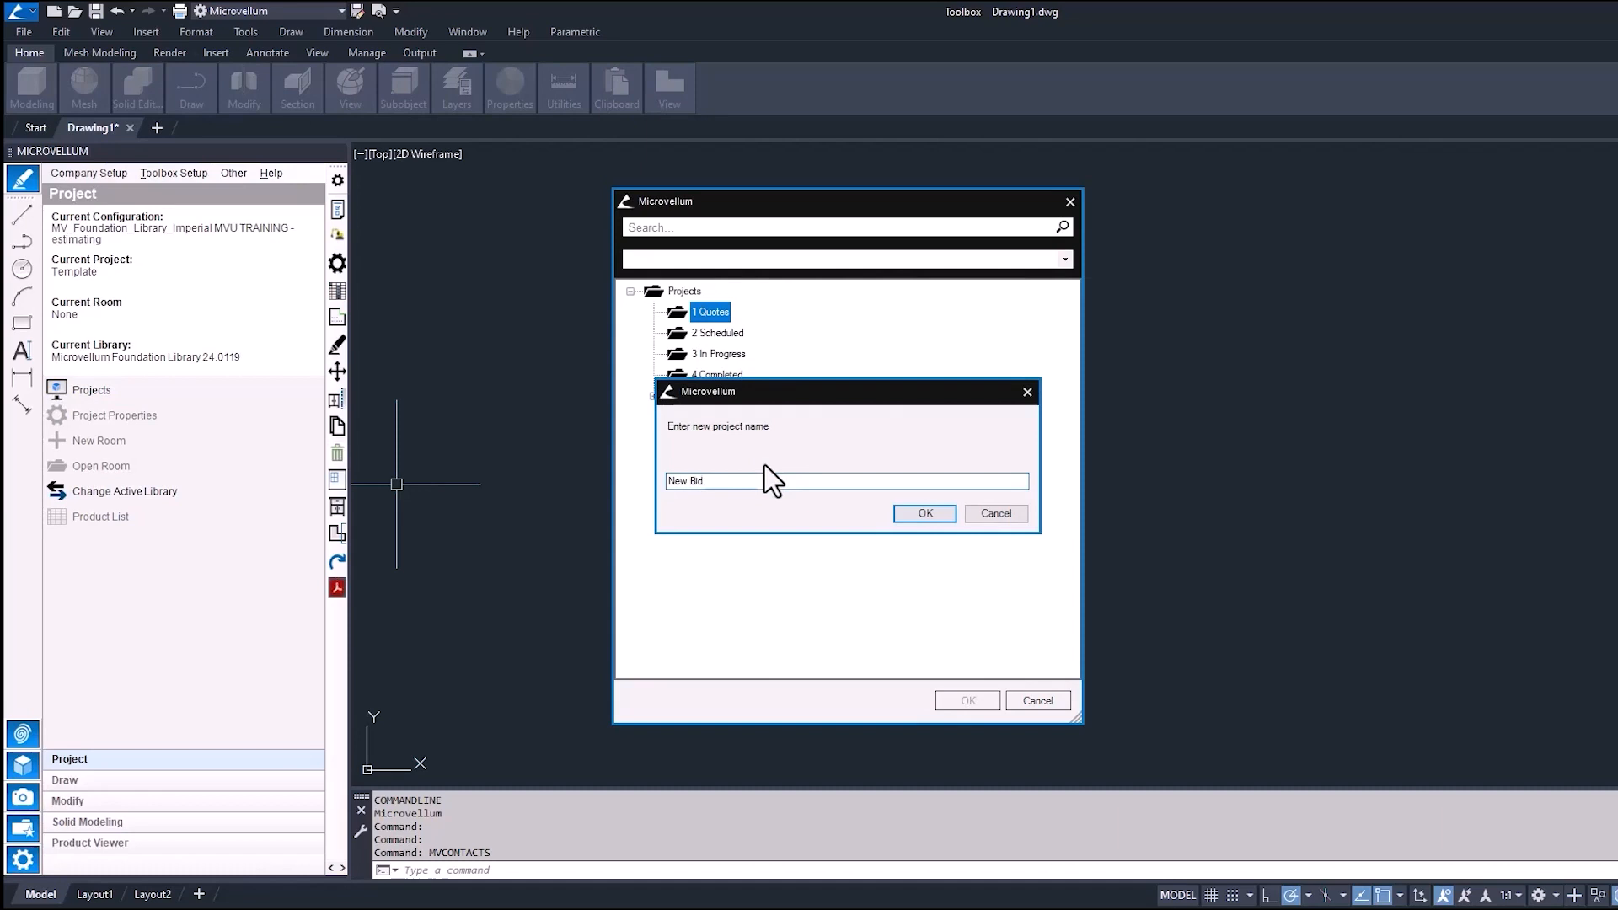
{"action": "left_click", "coordinate": [922, 512]}
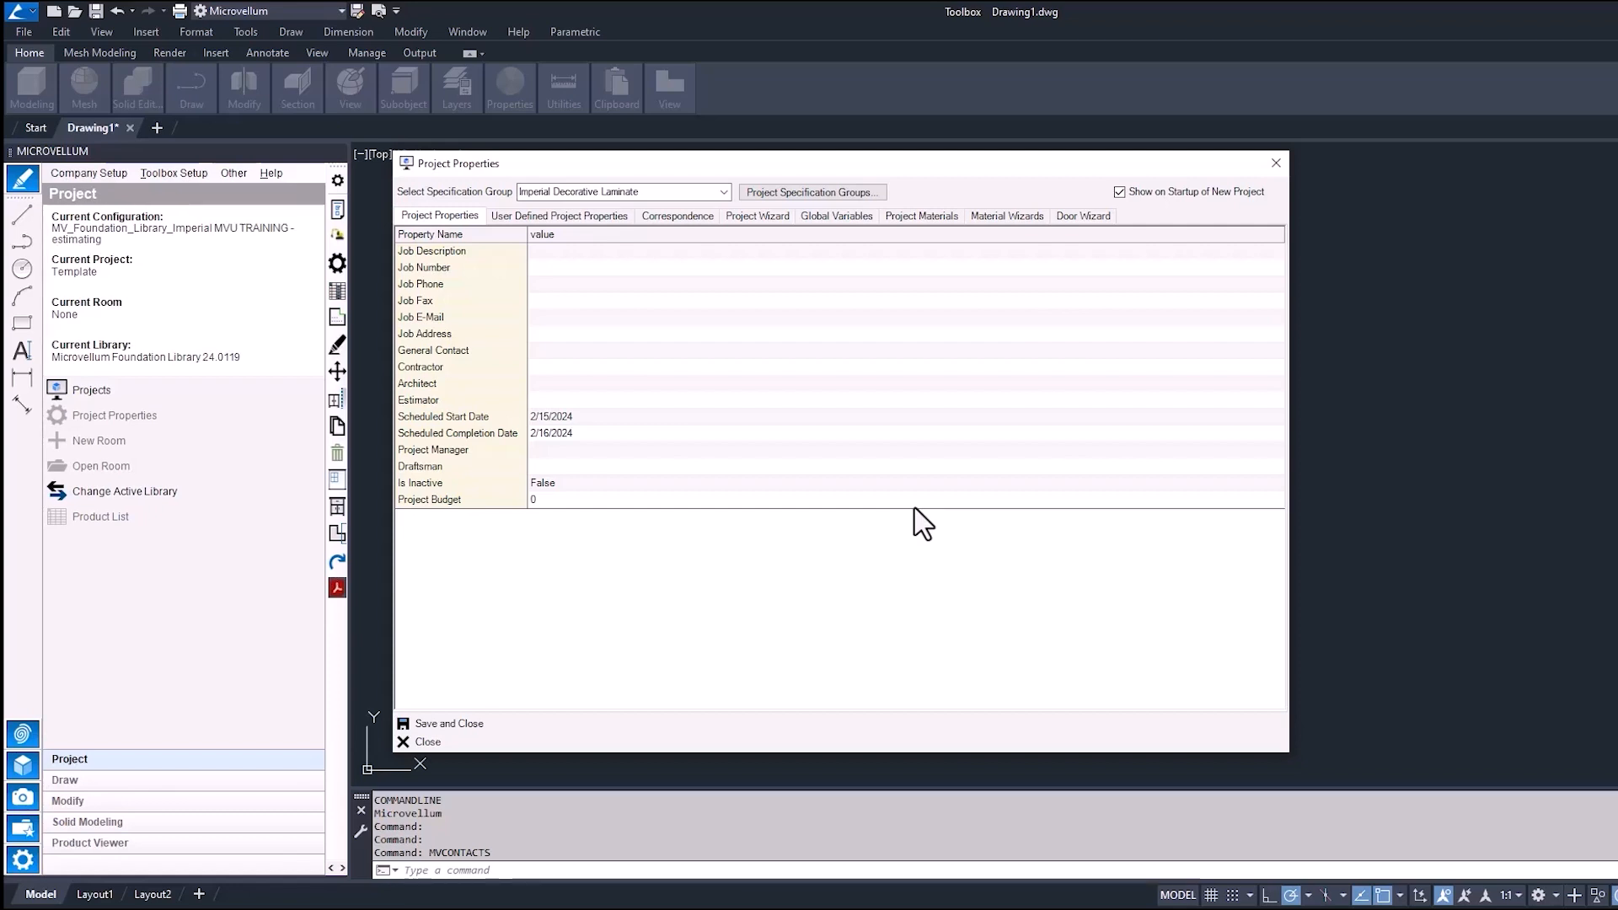
Enter job description 'New HPL Cabinets' and job number 1000.
{"action": "left_click", "coordinate": [432, 251]}
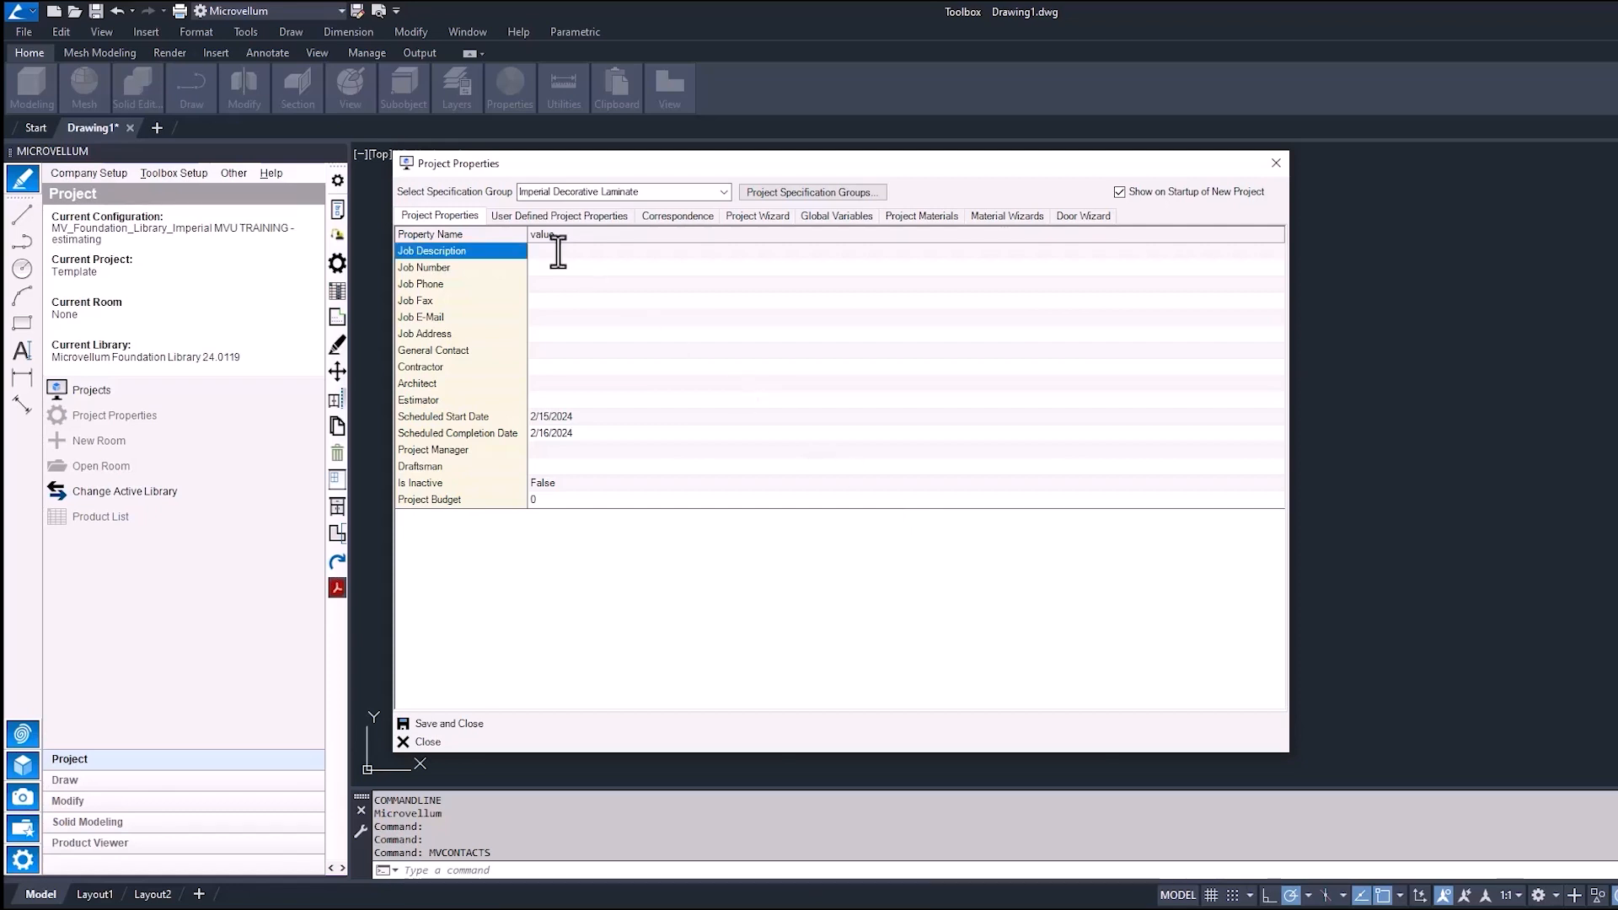
{"action": "type", "text": "New HPL Cabinets"}
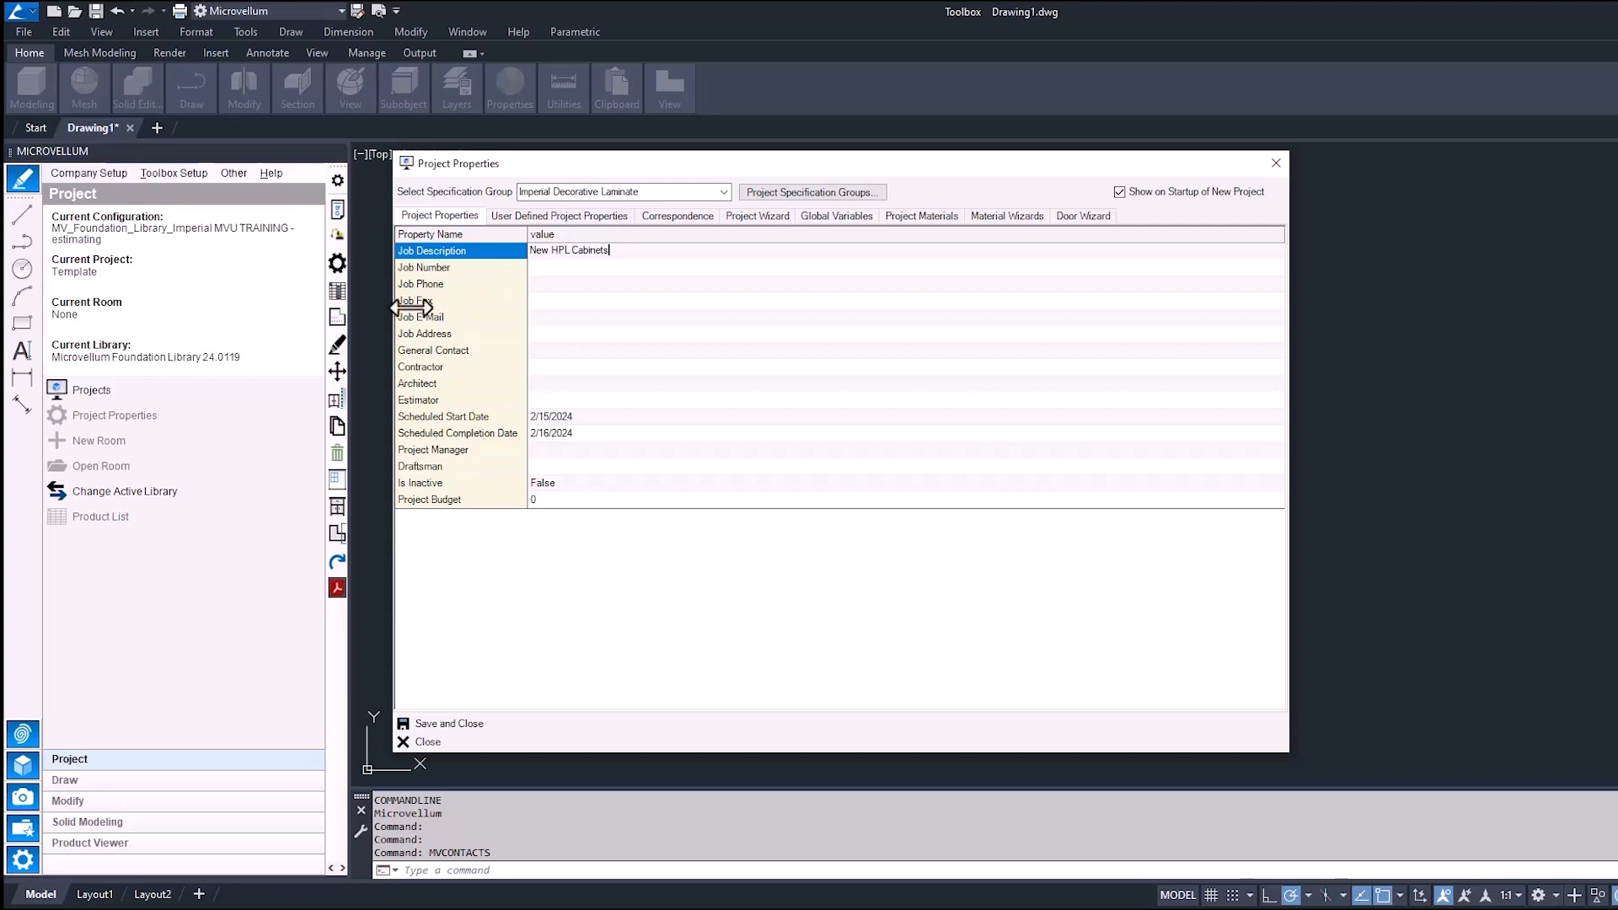
{"action": "mouse_move", "coordinate": [558, 300]}
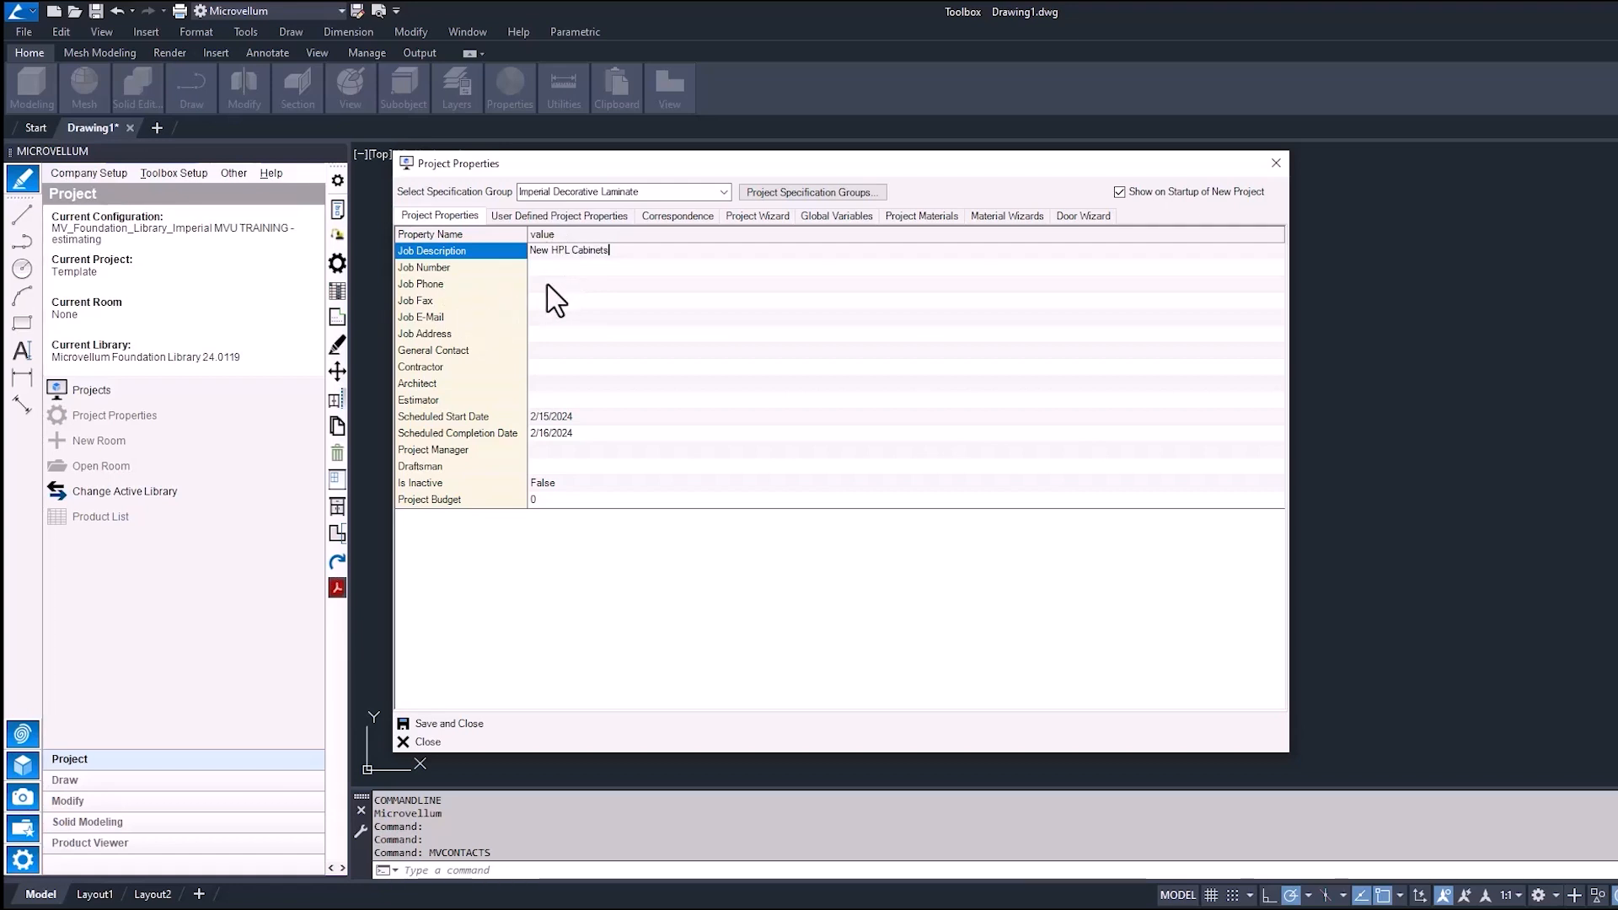
{"action": "left_click", "coordinate": [423, 268]}
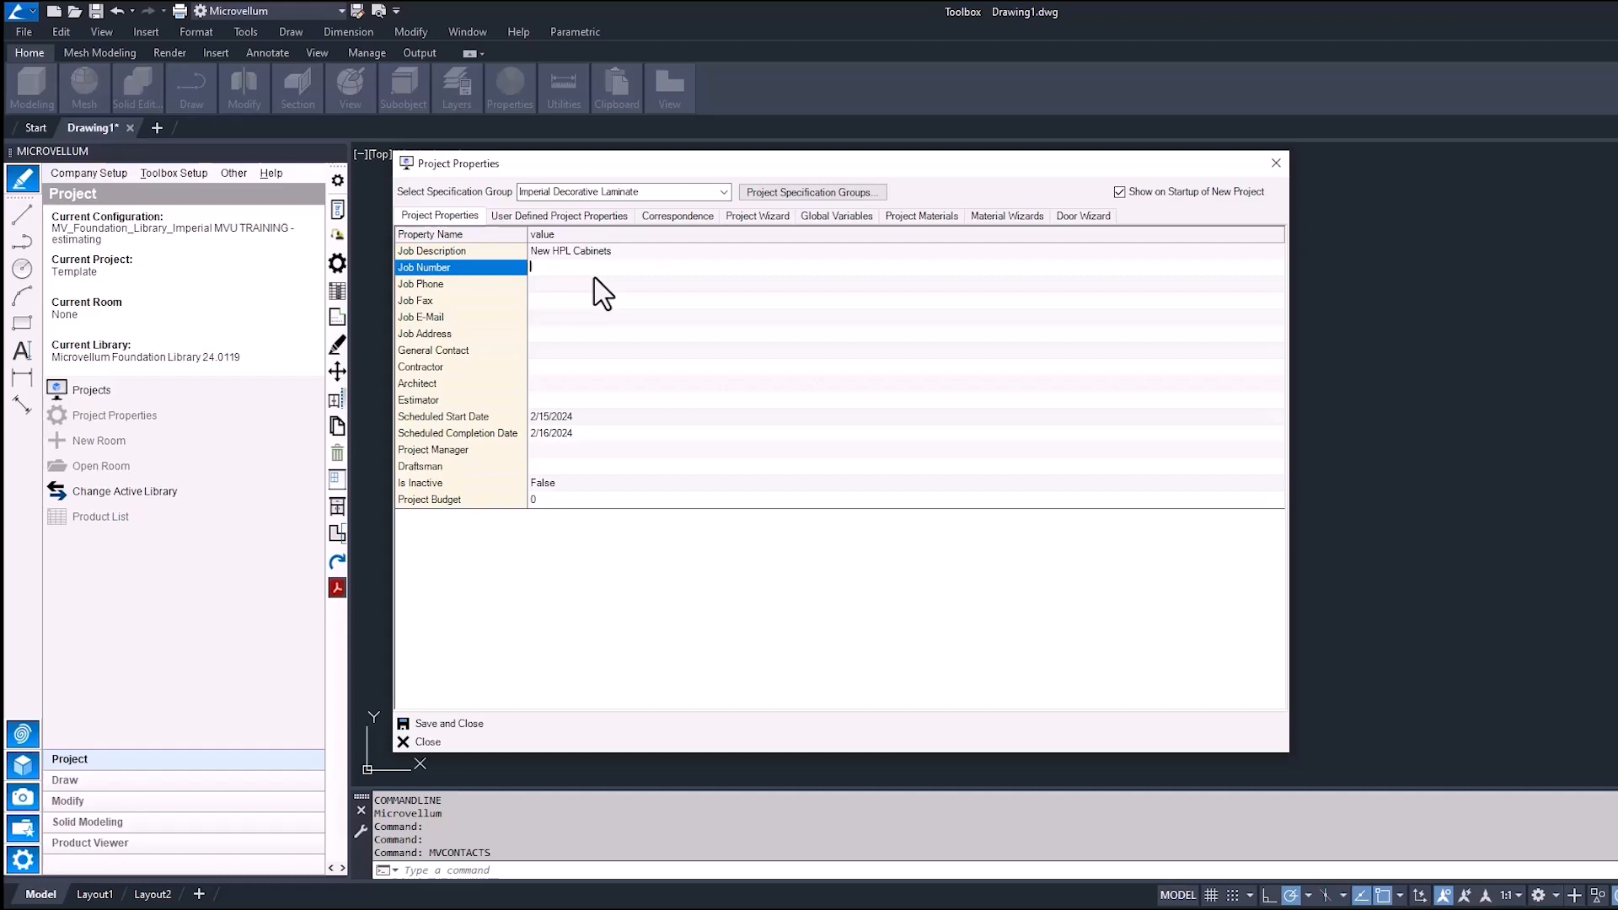
{"action": "type", "text": "1"}
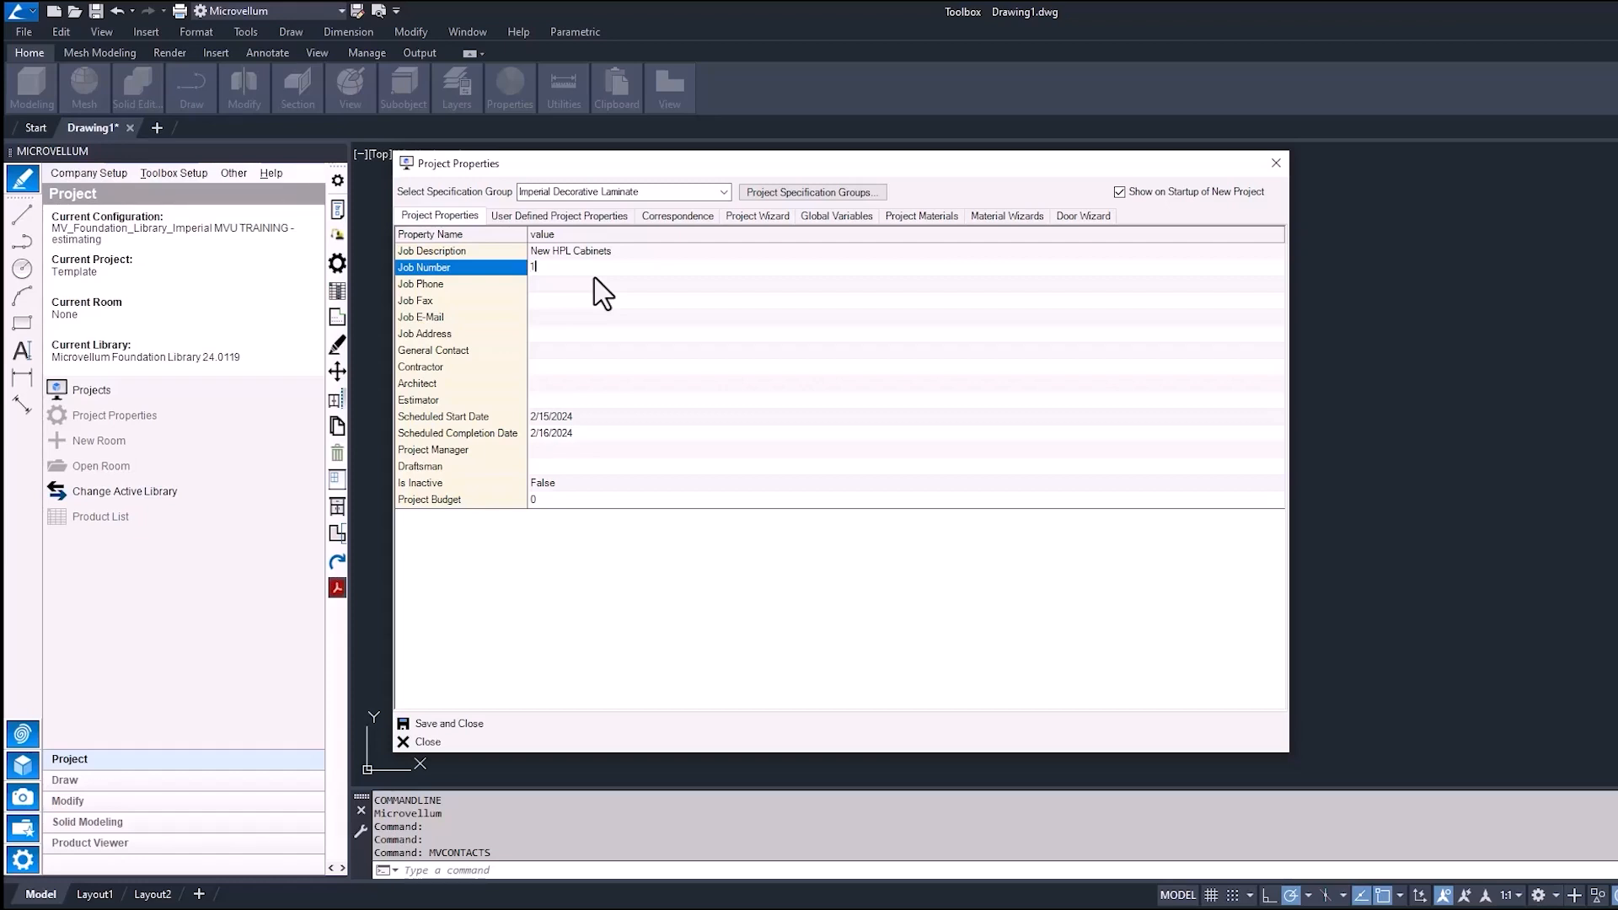
{"action": "type", "text": "000"}
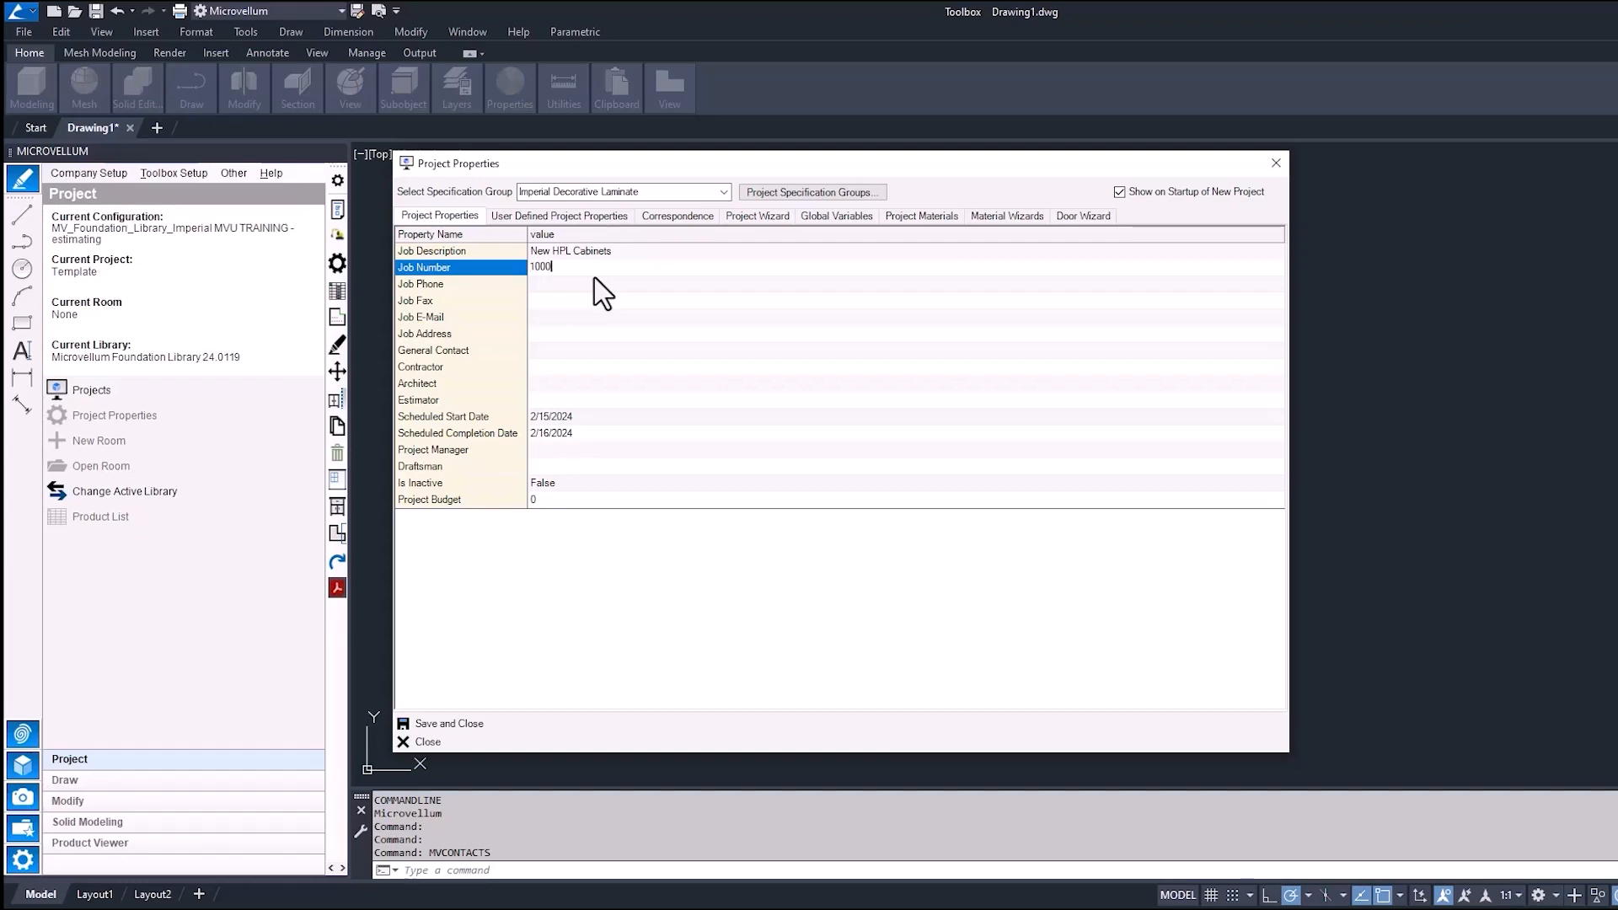
{"action": "mouse_move", "coordinate": [563, 366]}
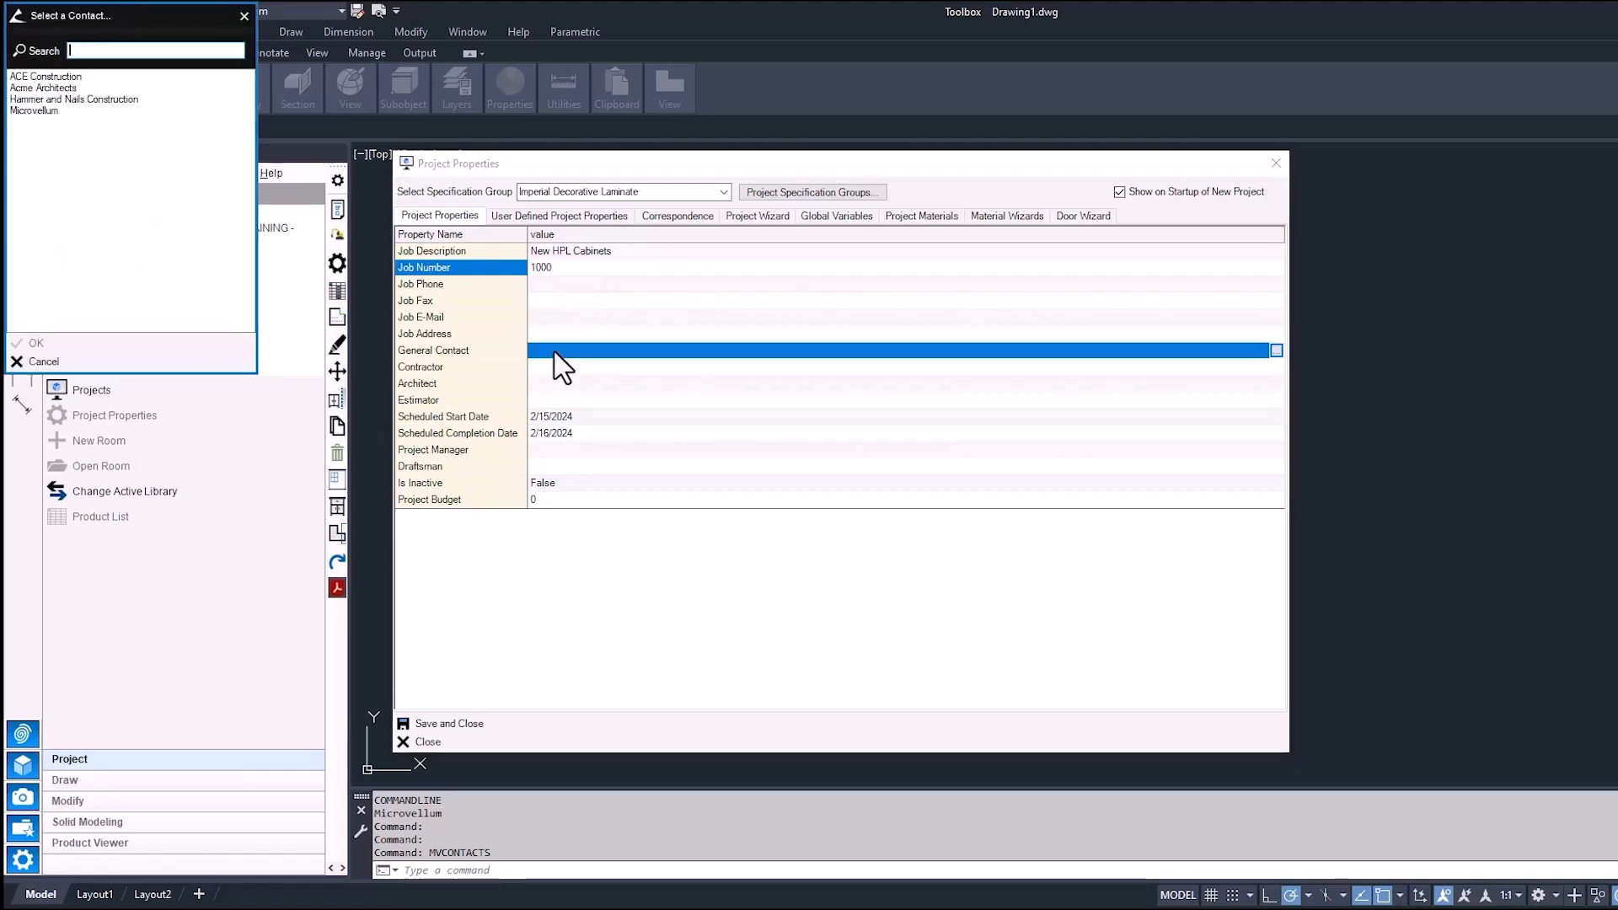
{"action": "mouse_move", "coordinate": [101, 25]}
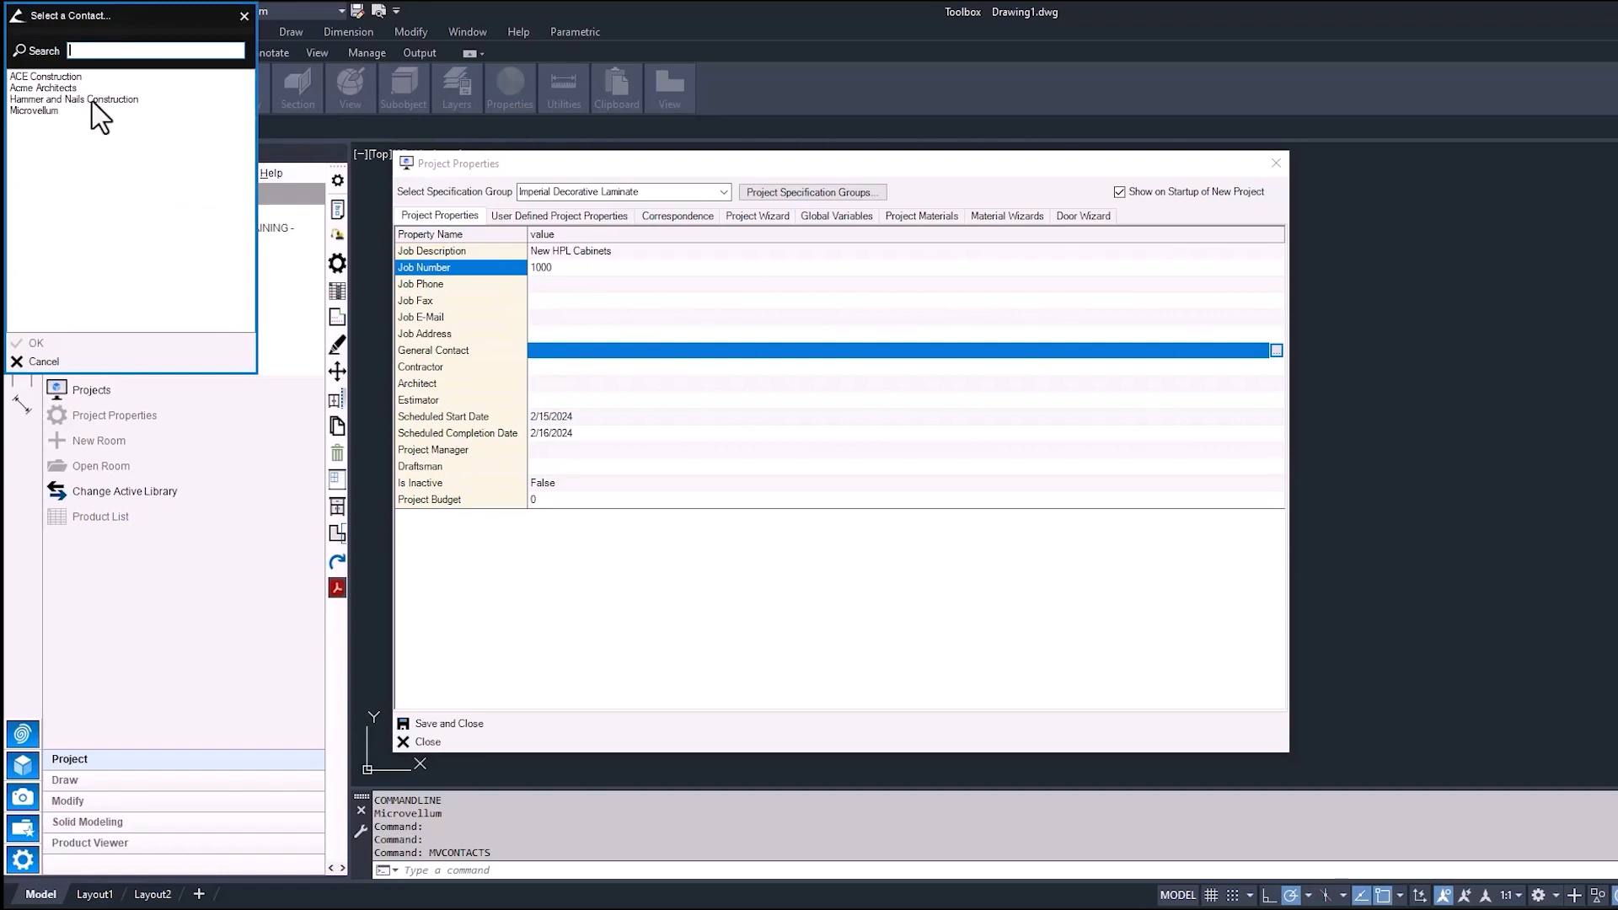
Make Hammer and Nails Construction the project's general contact.
{"action": "left_click", "coordinate": [72, 100]}
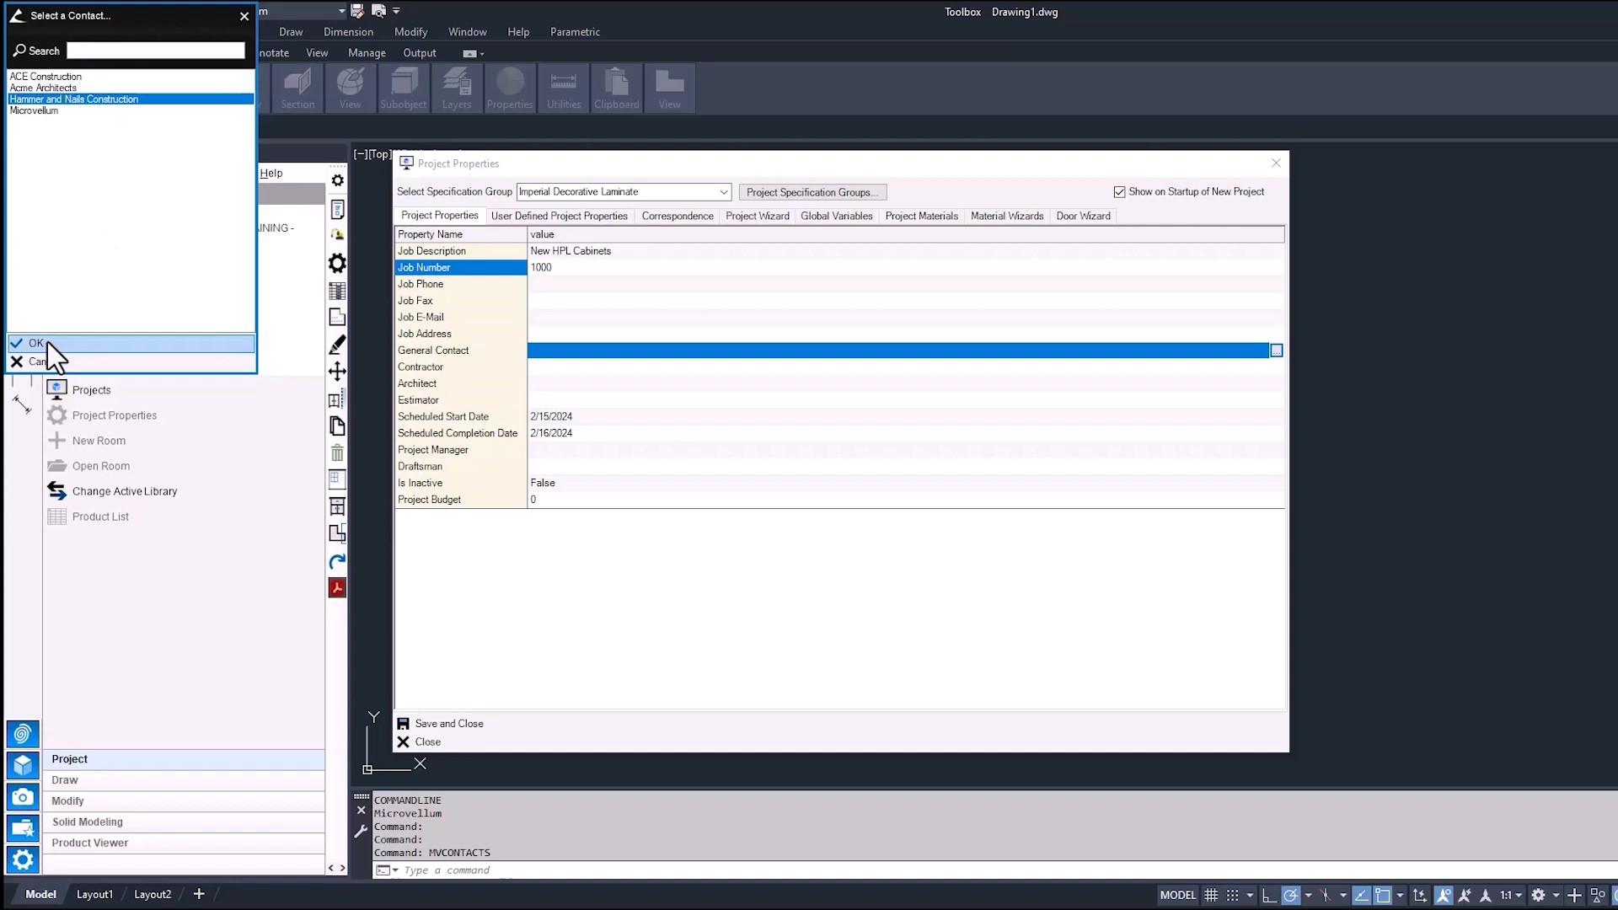
{"action": "left_click", "coordinate": [35, 342]}
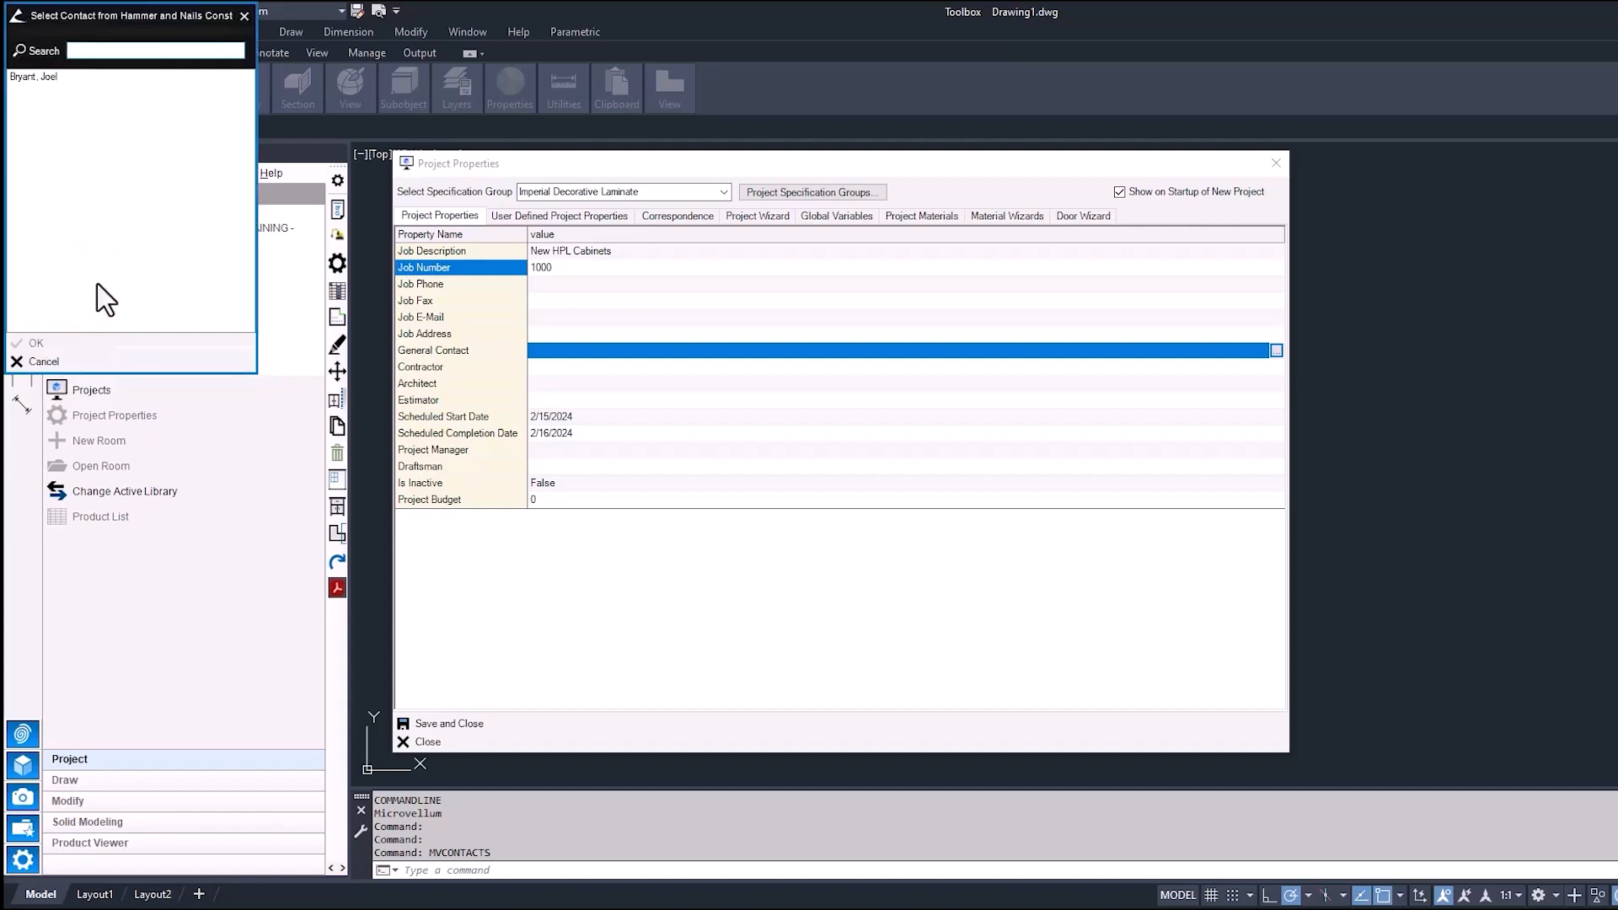
{"action": "left_click", "coordinate": [155, 49]}
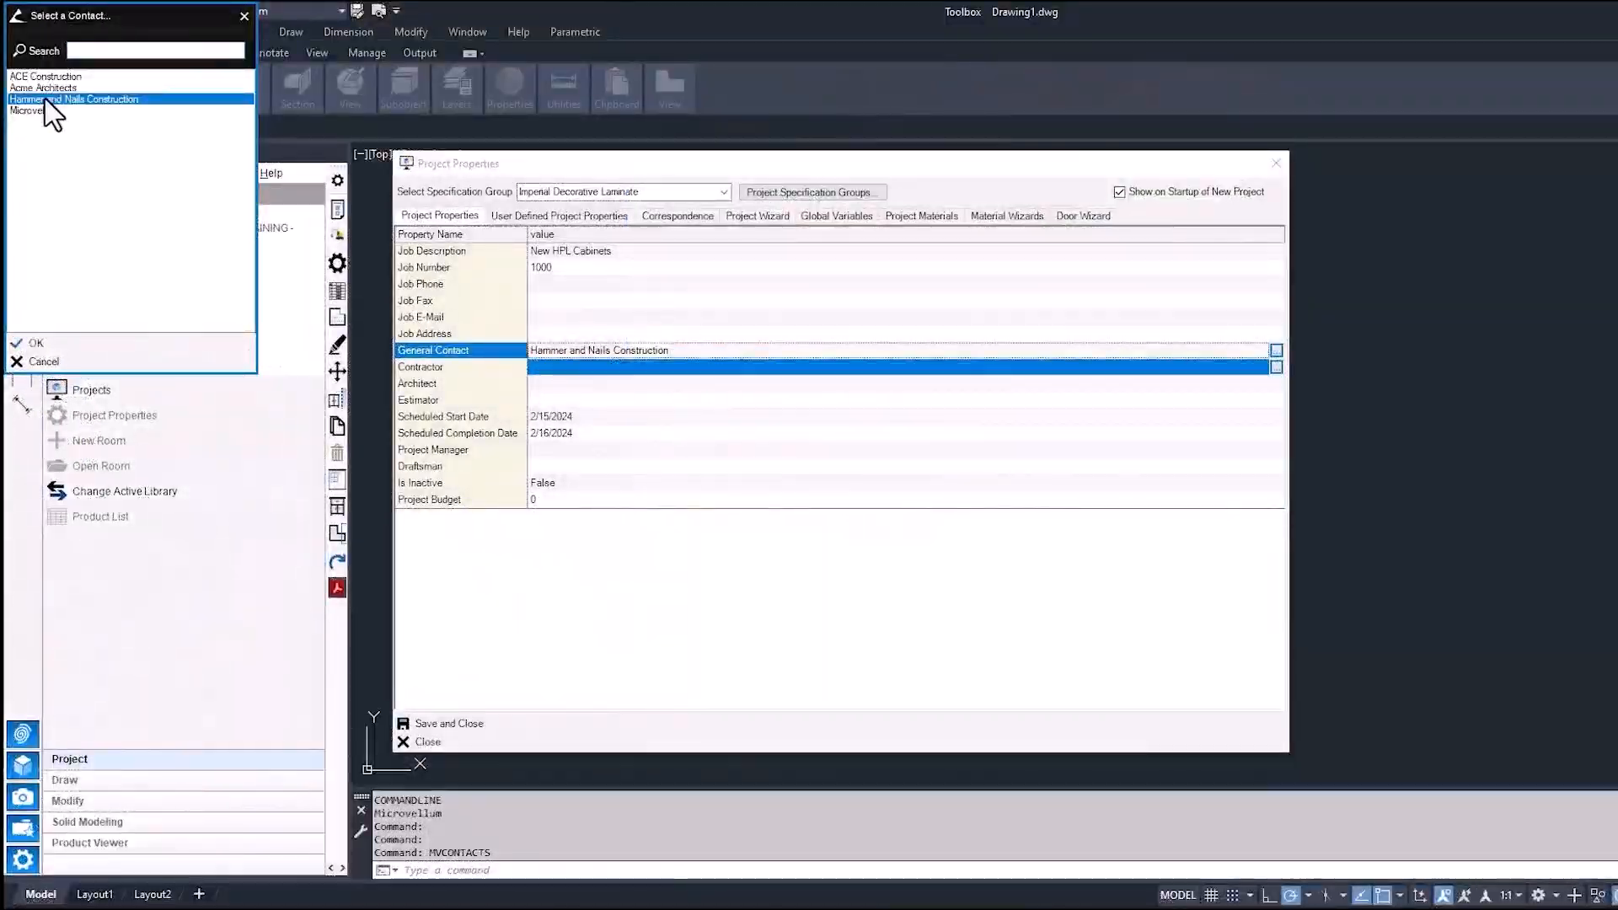
{"action": "left_click", "coordinate": [36, 343]}
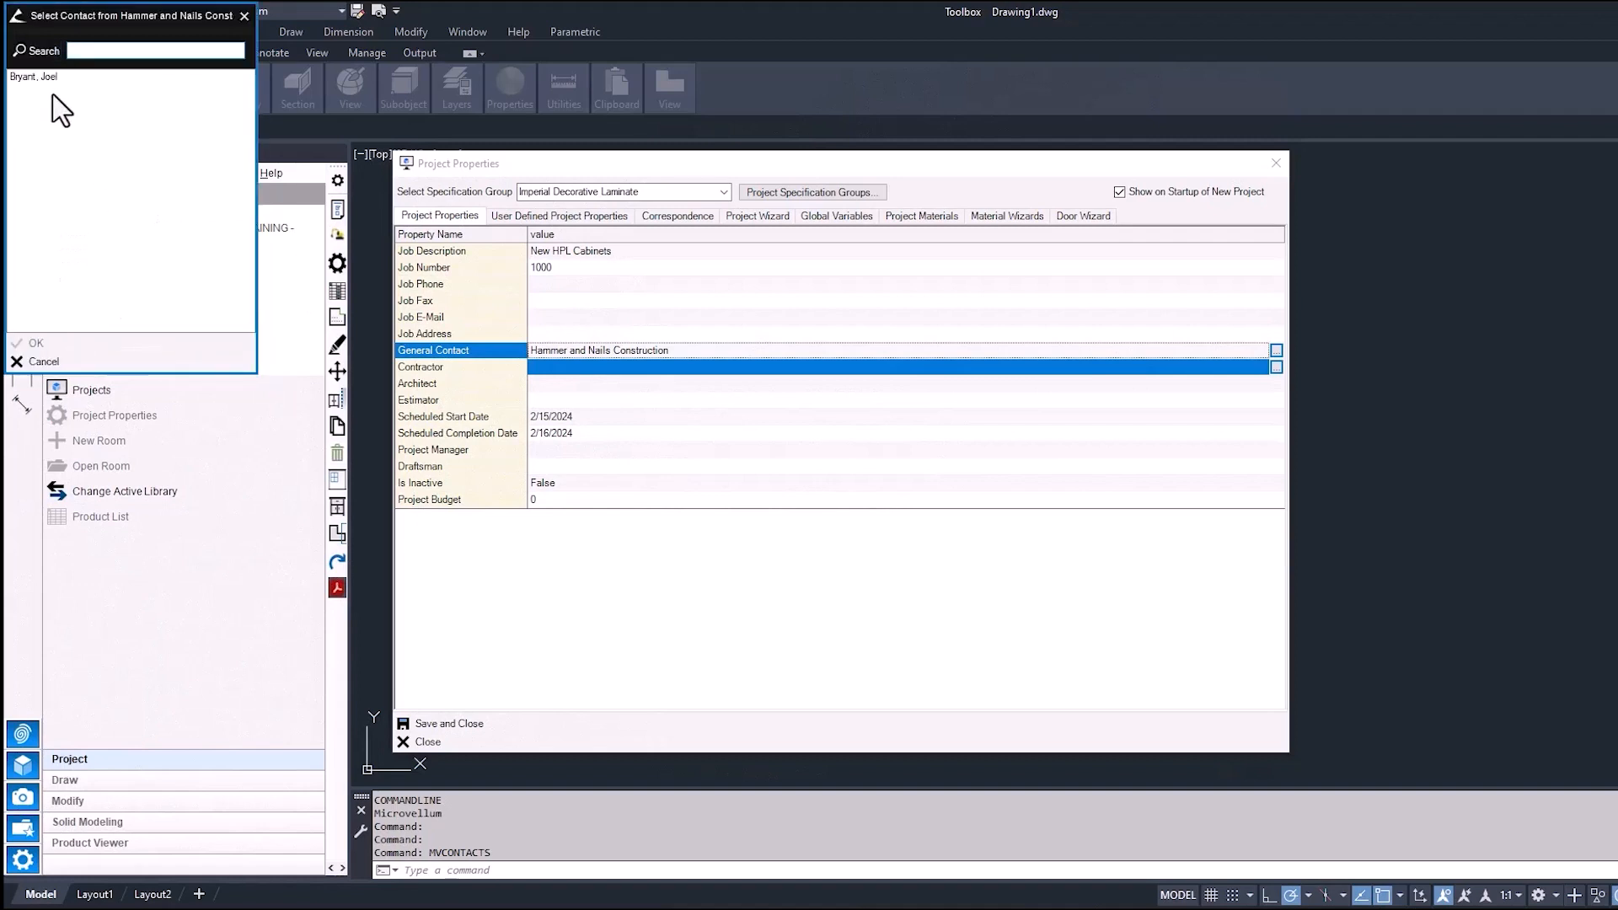
{"action": "left_click", "coordinate": [32, 75]}
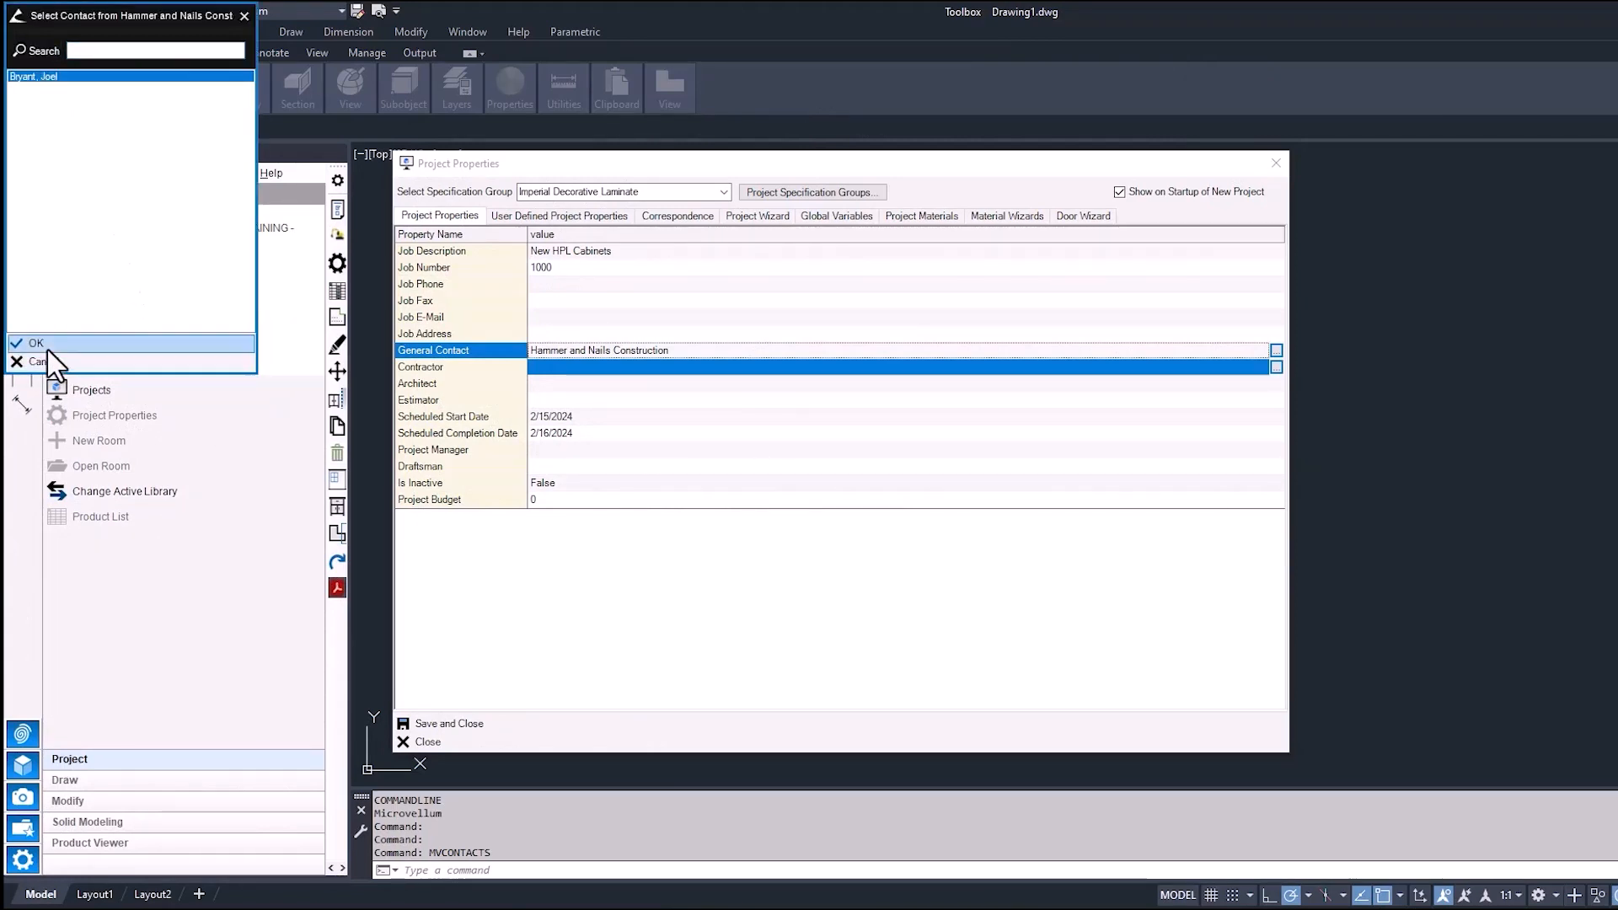
{"action": "left_click", "coordinate": [35, 342]}
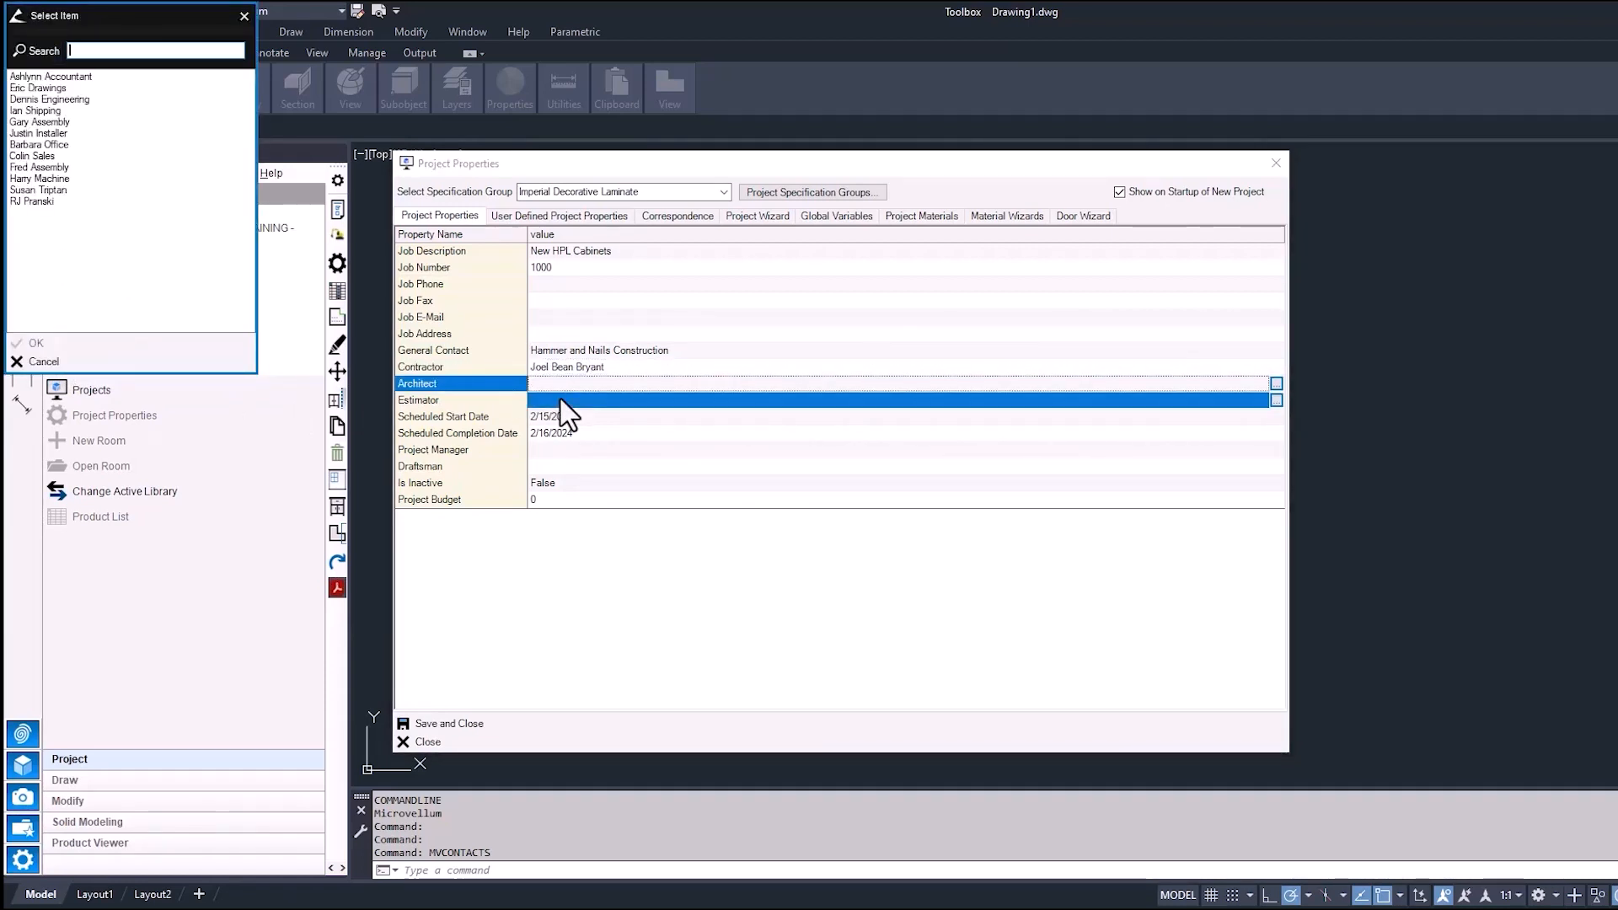
{"action": "left_click", "coordinate": [39, 190]}
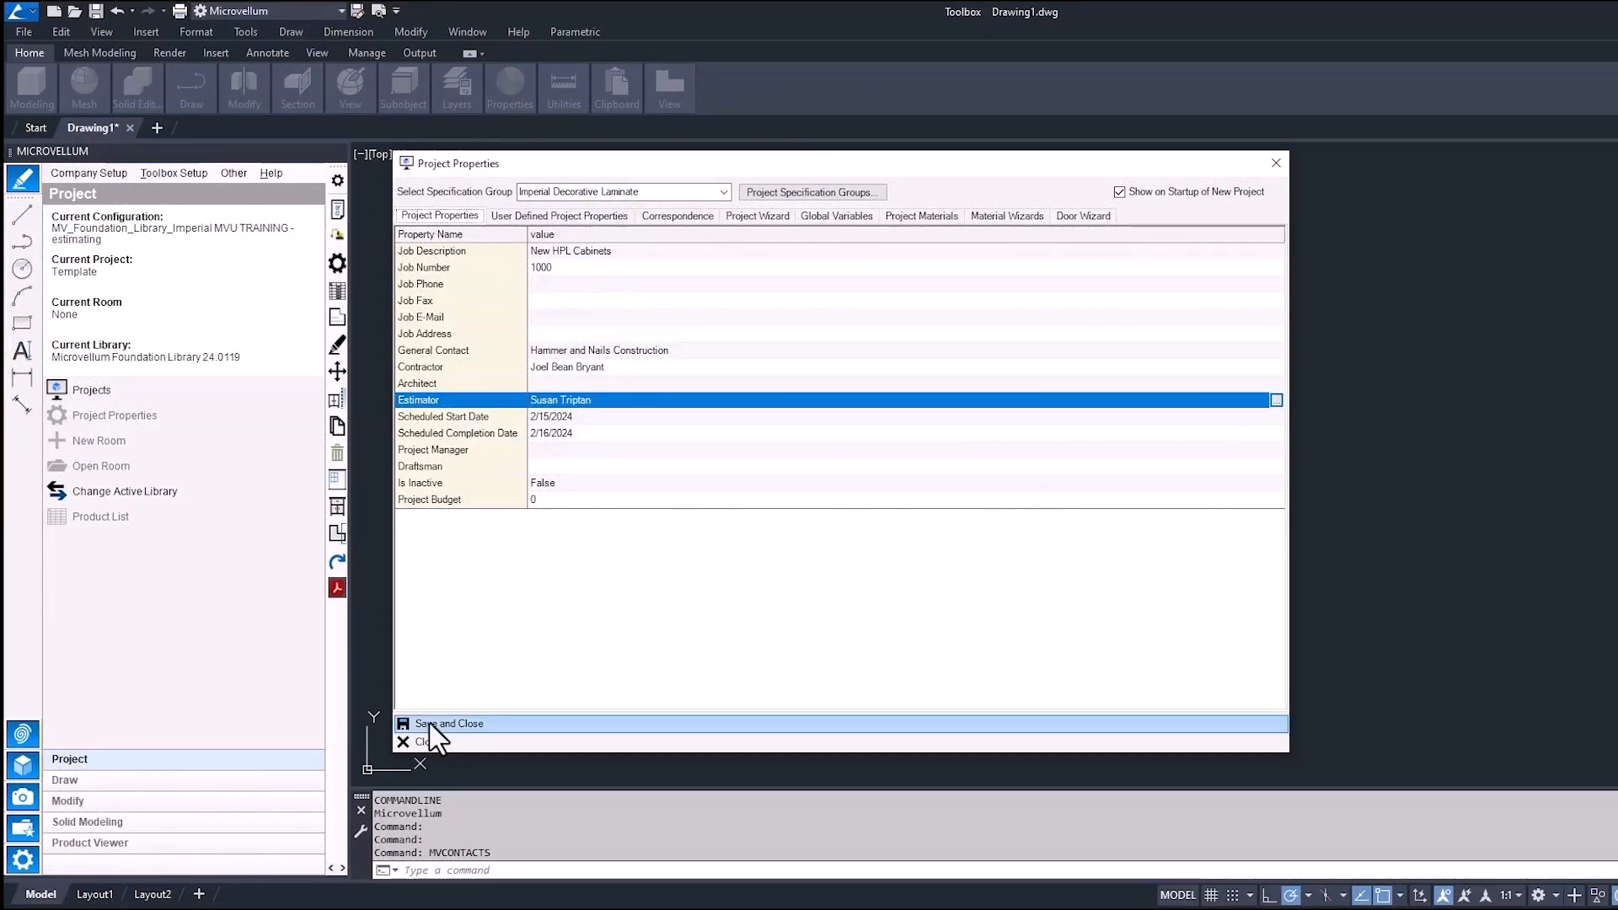
Save and close New Bid's properties and bring up its Product List.
{"action": "left_click", "coordinate": [447, 723]}
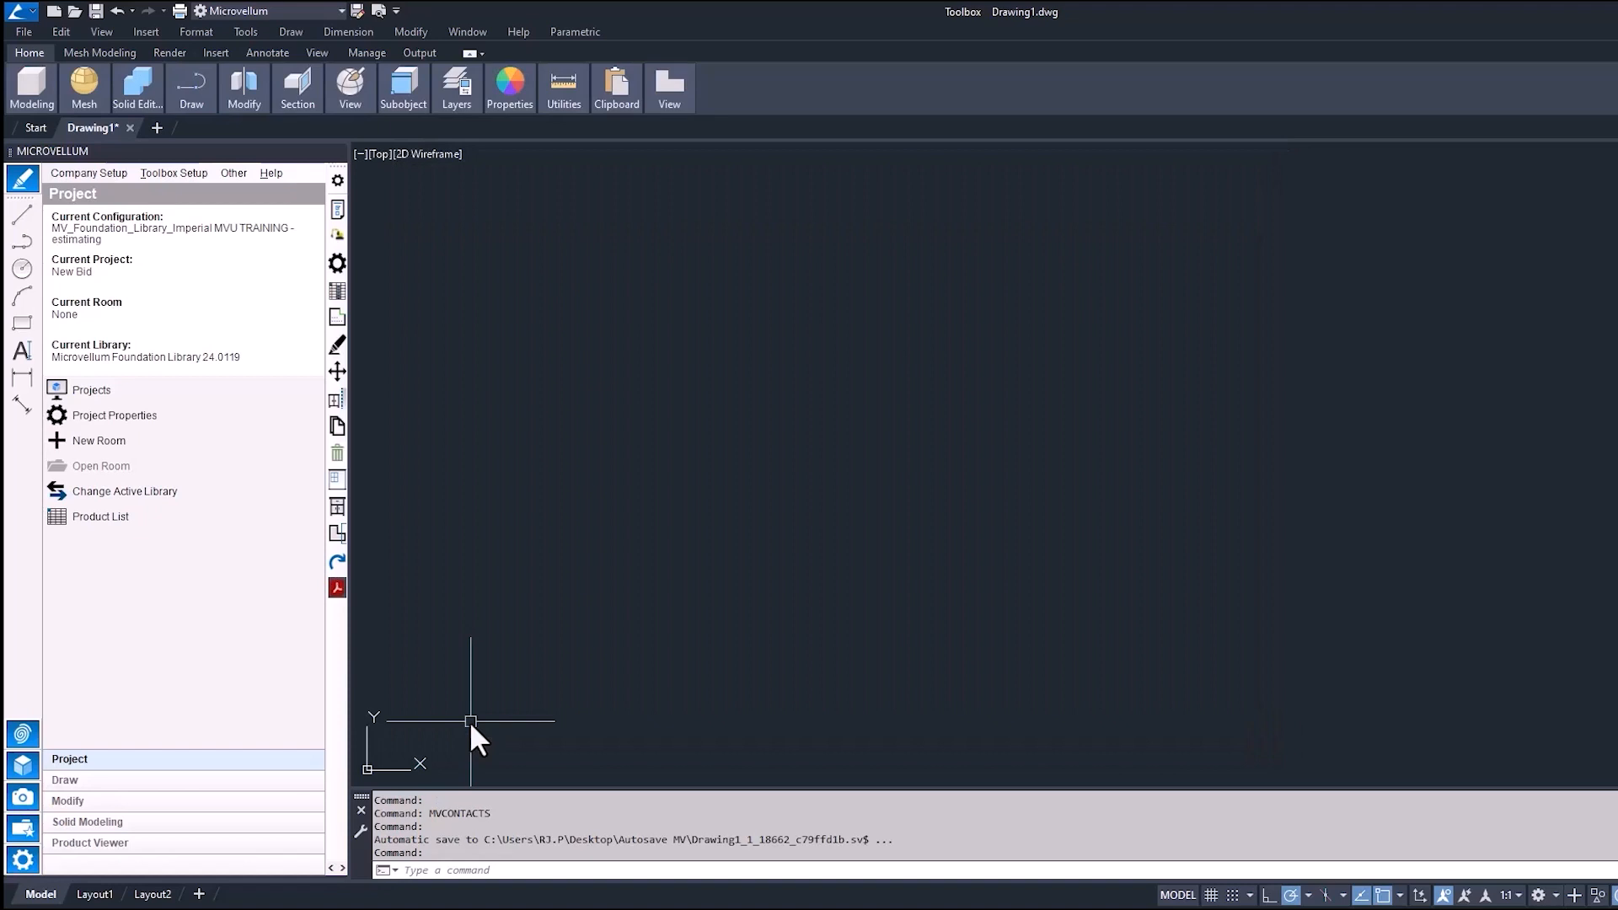
{"action": "left_click", "coordinate": [101, 515]}
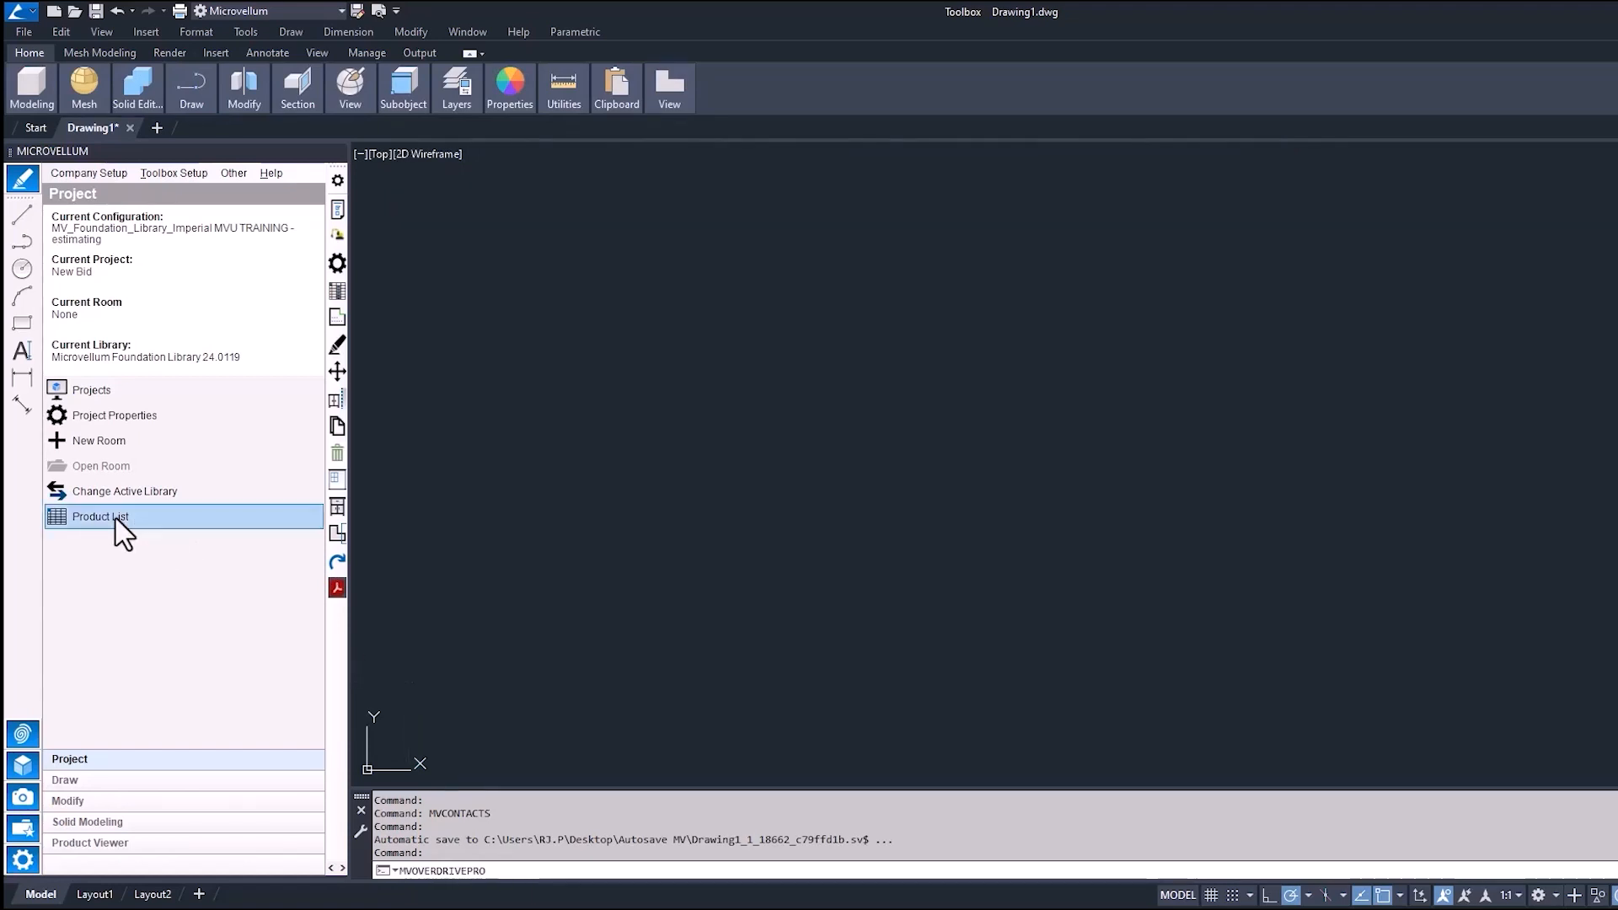
{"action": "left_click", "coordinate": [99, 516]}
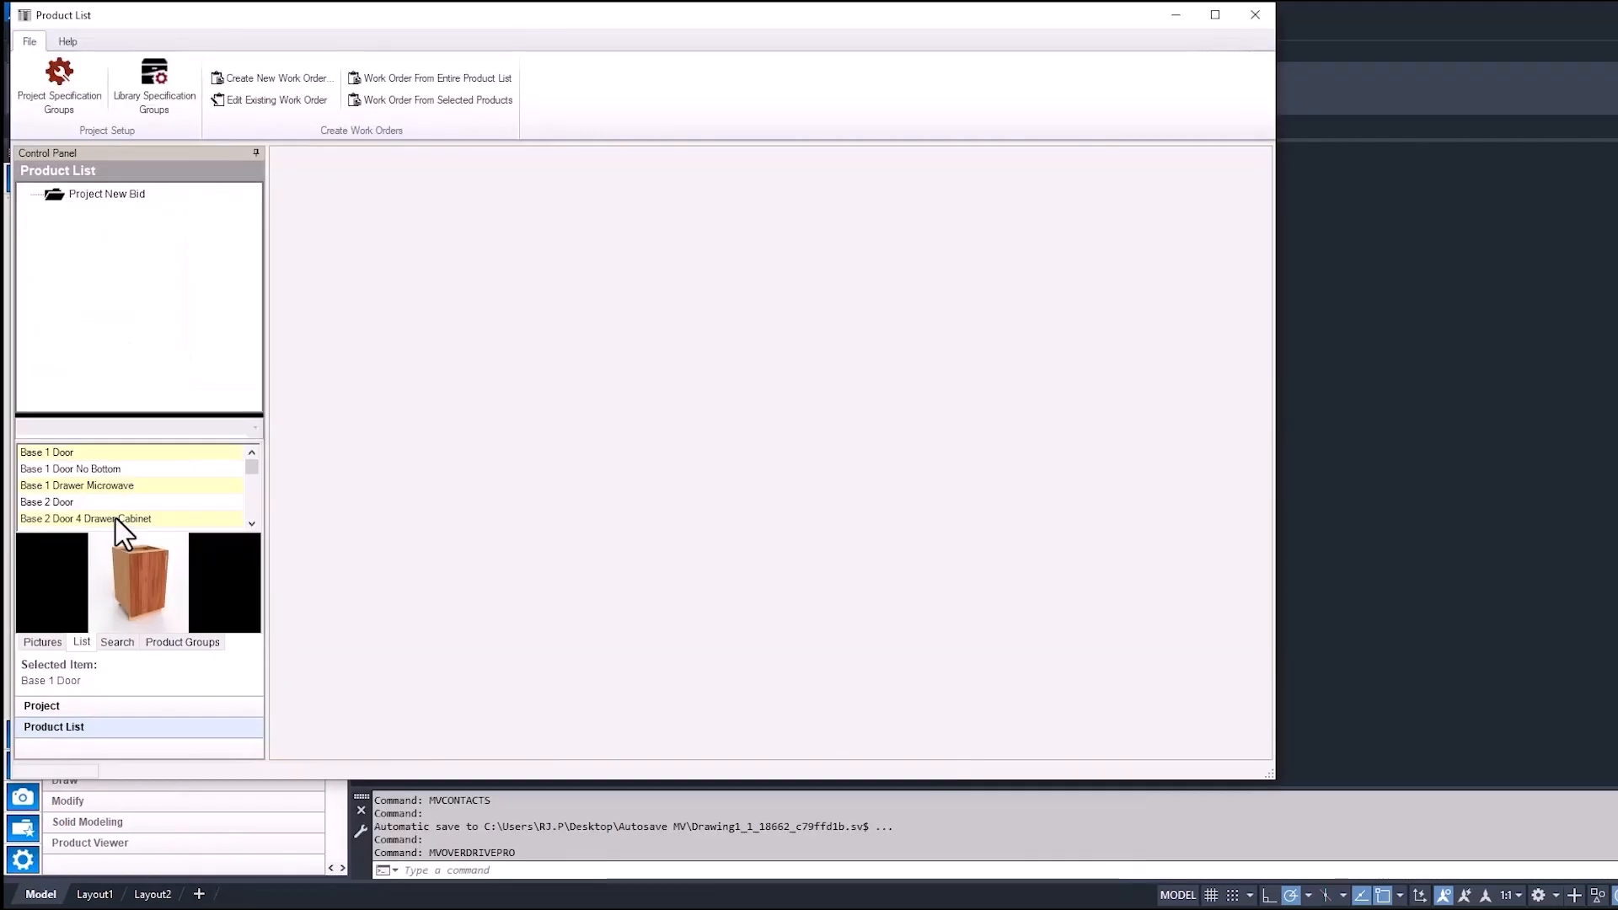